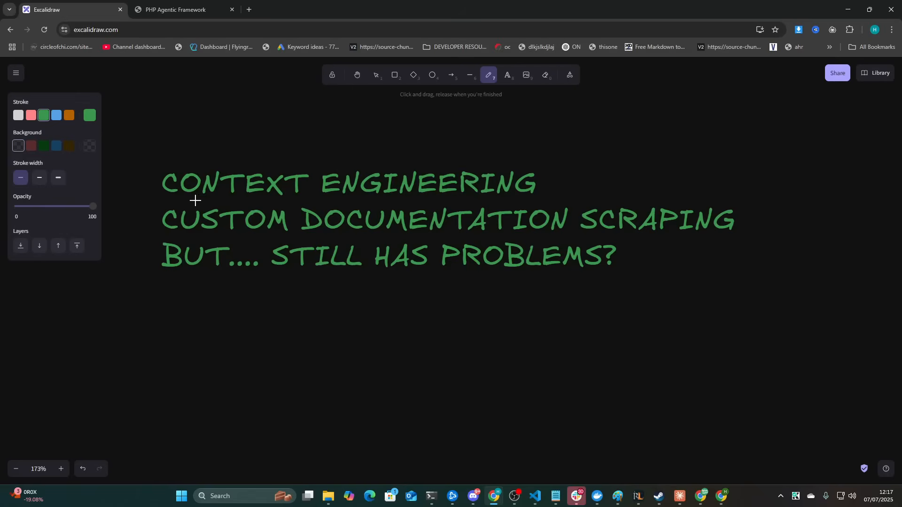
pyautogui.moveTo(530, 172)
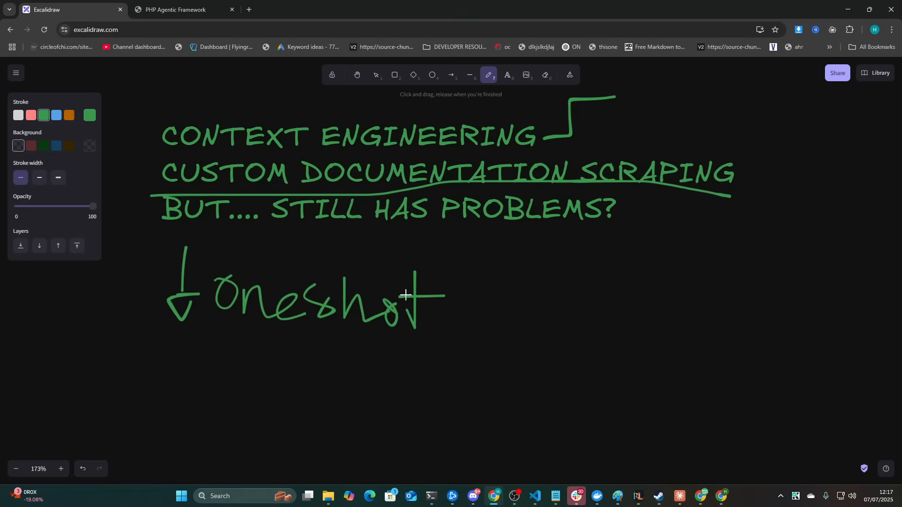
pyautogui.moveTo(255, 166)
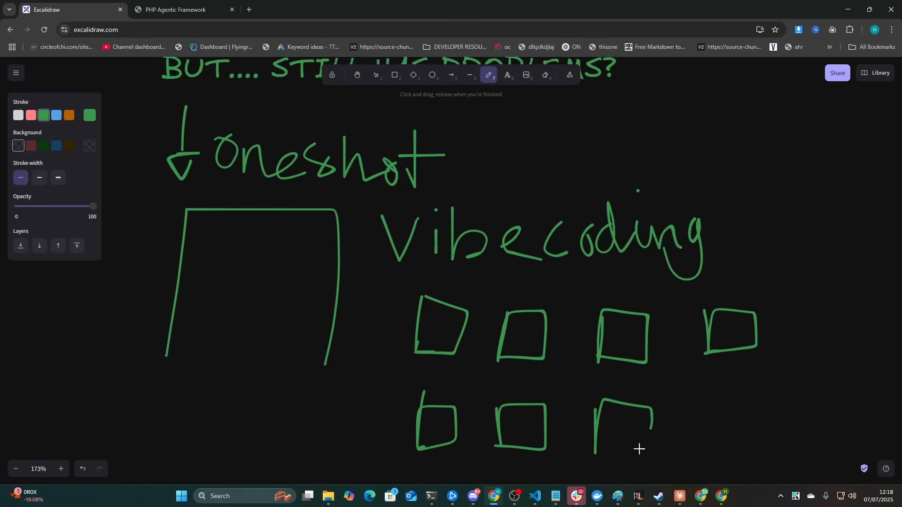
# Step: Scroll down the Excalidraw canvas beneath the Context Engineering heading sketches
pyautogui.scroll(-3)
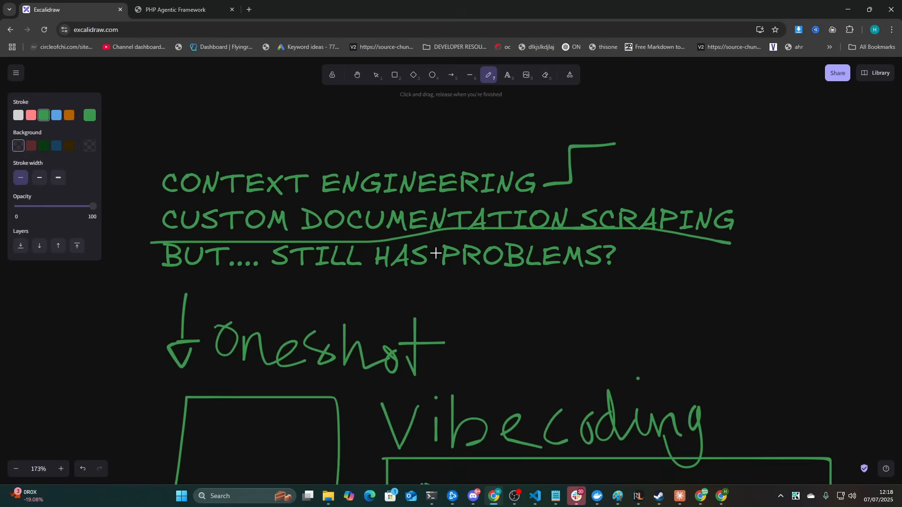
pyautogui.moveTo(396, 247)
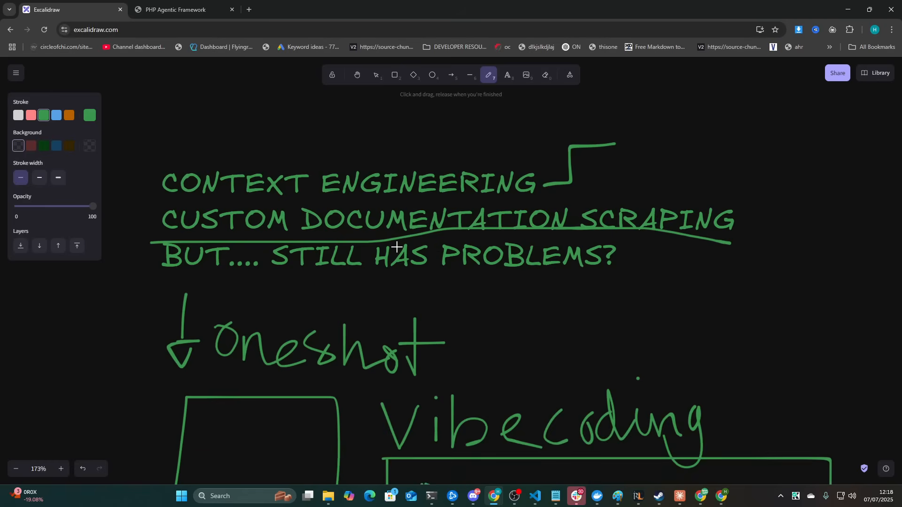
pyautogui.scroll(-3)
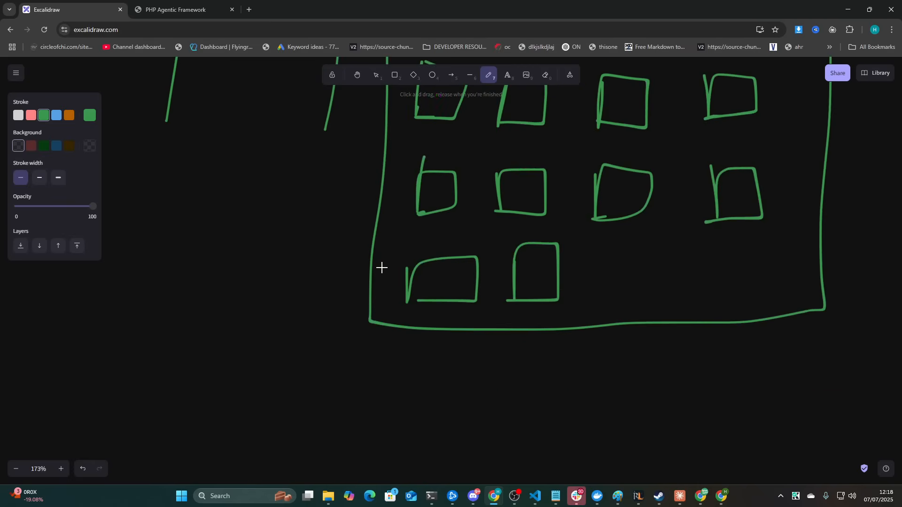
# Step: Open phase-1-php-agentic-framework-skeleton.md in VS Code and scroll to its multi-agent setup code
pyautogui.click(536, 499)
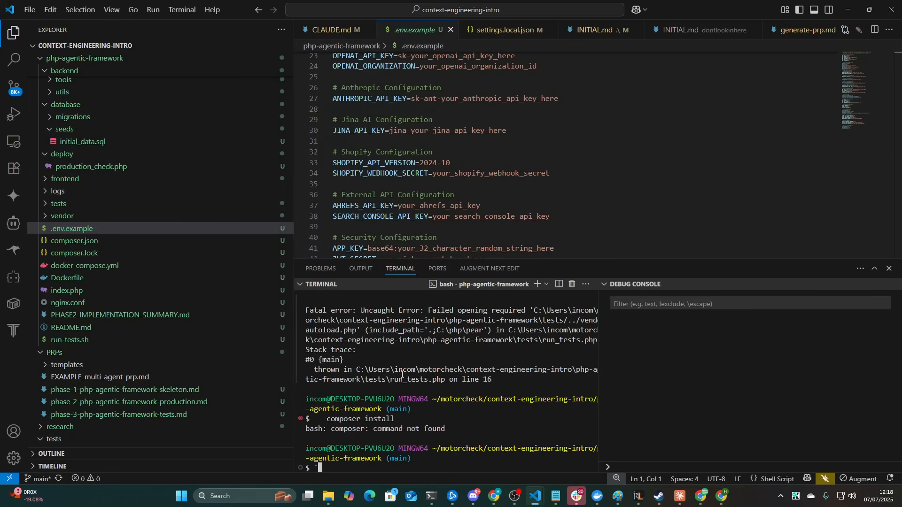
pyautogui.click(125, 389)
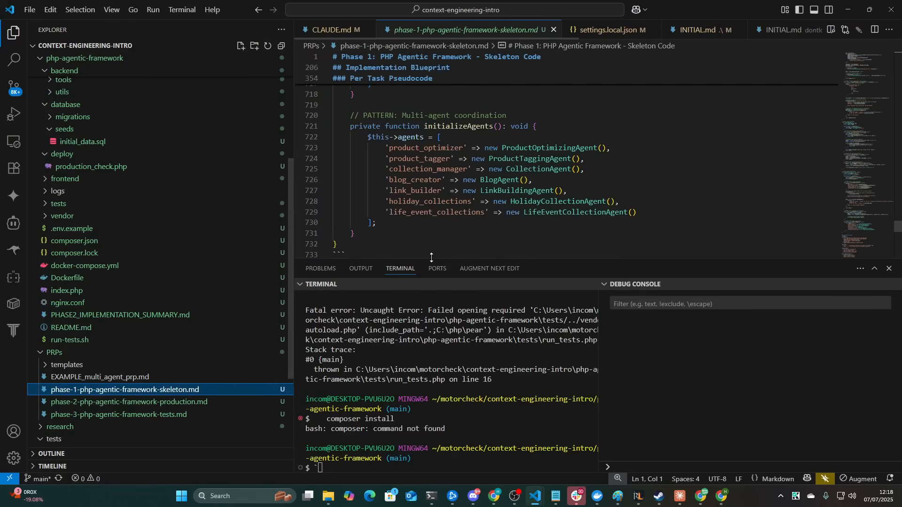
pyautogui.scroll(3)
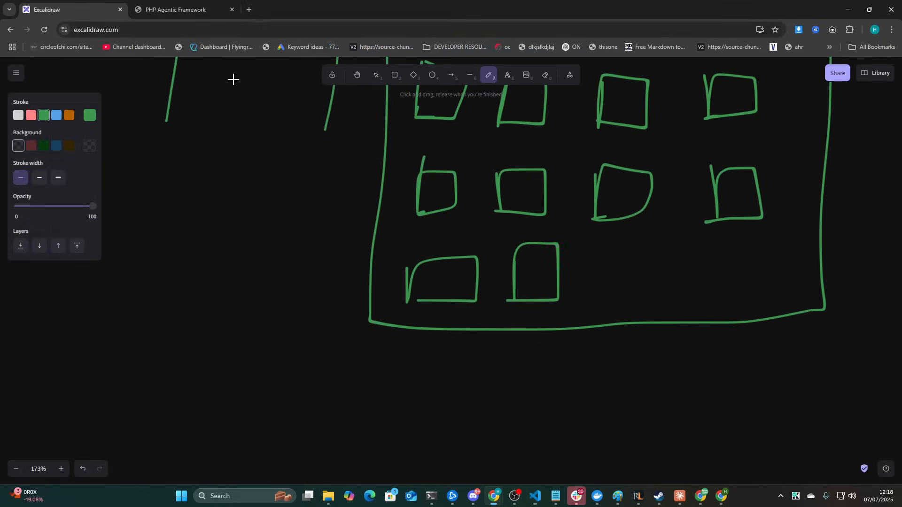
# Step: Show the localhost PHP Agentic Framework status page and clear its text selection
pyautogui.click(184, 10)
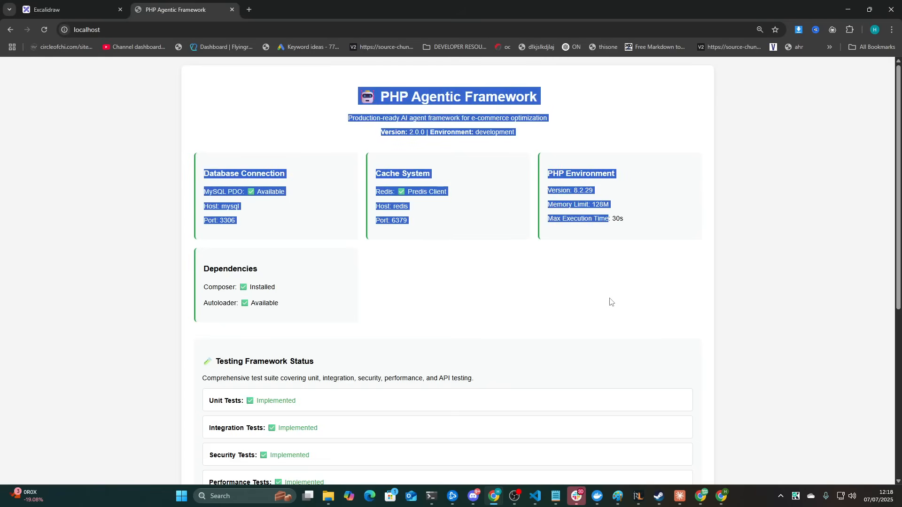
pyautogui.click(612, 302)
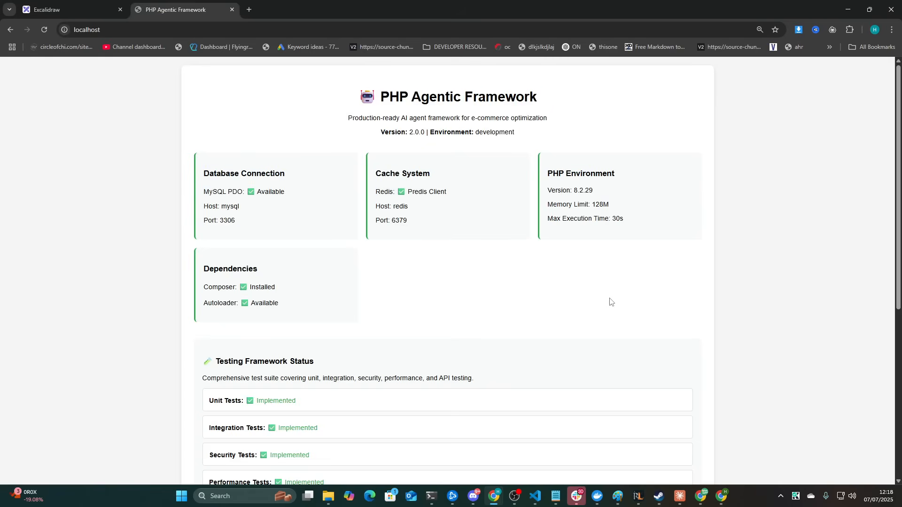
pyautogui.moveTo(489, 236)
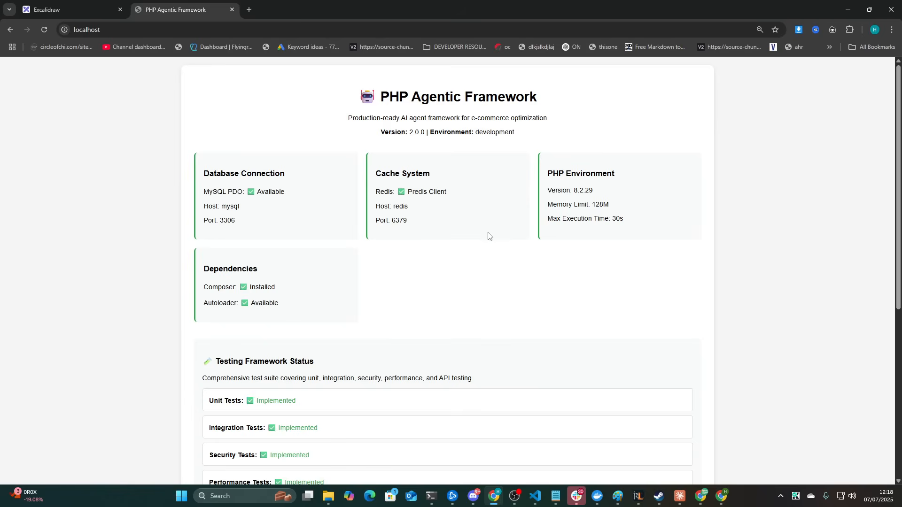
pyautogui.moveTo(462, 216)
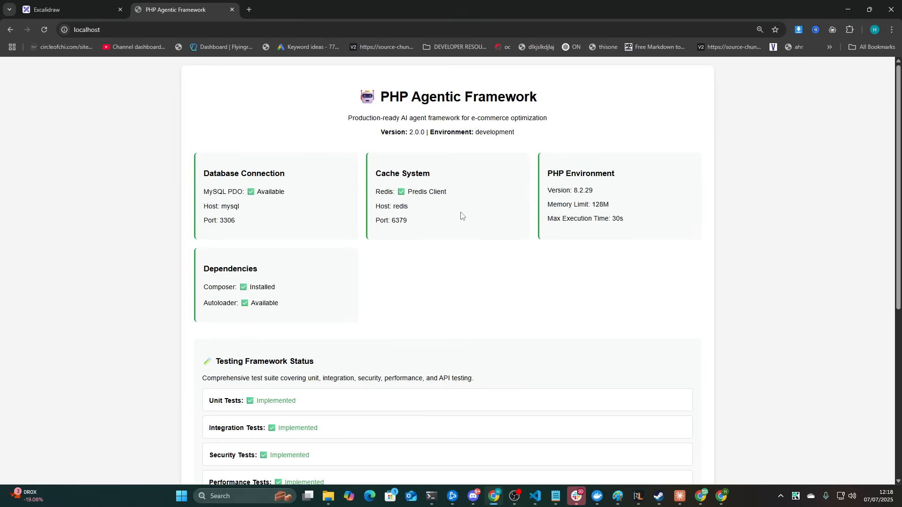
# Step: Expand the agents folder and read through OrchestratorAgent.php
pyautogui.click(533, 495)
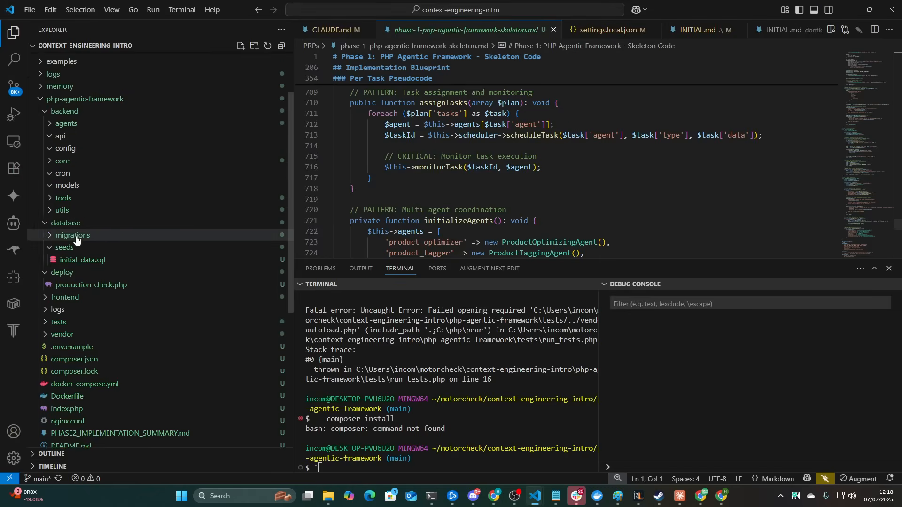
pyautogui.click(66, 123)
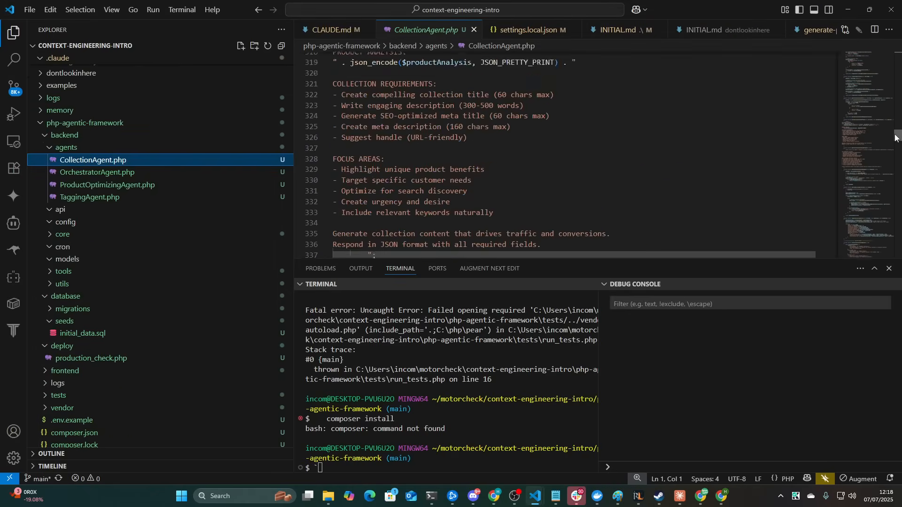
pyautogui.scroll(3)
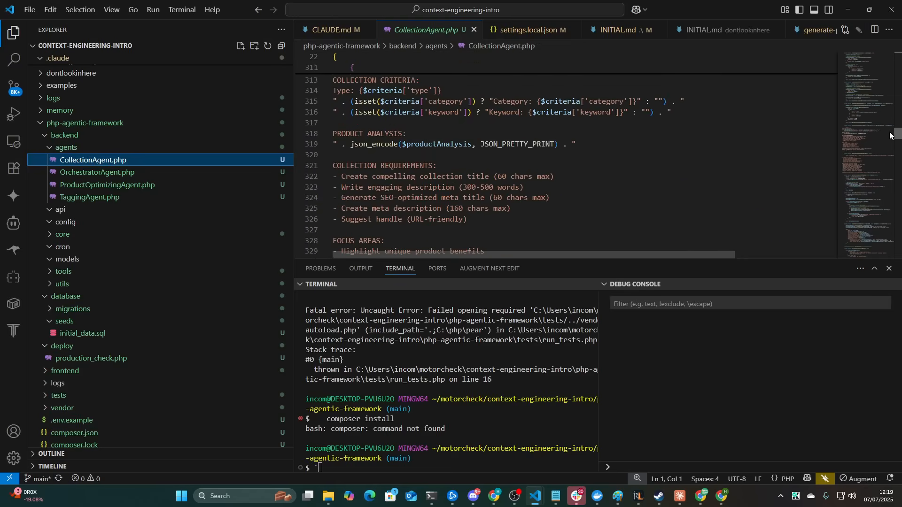
pyautogui.scroll(-3)
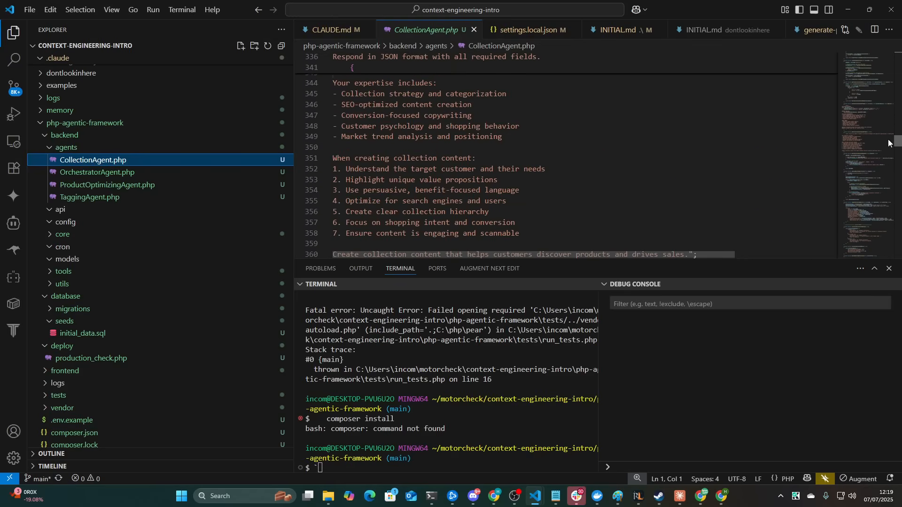
pyautogui.scroll(-3)
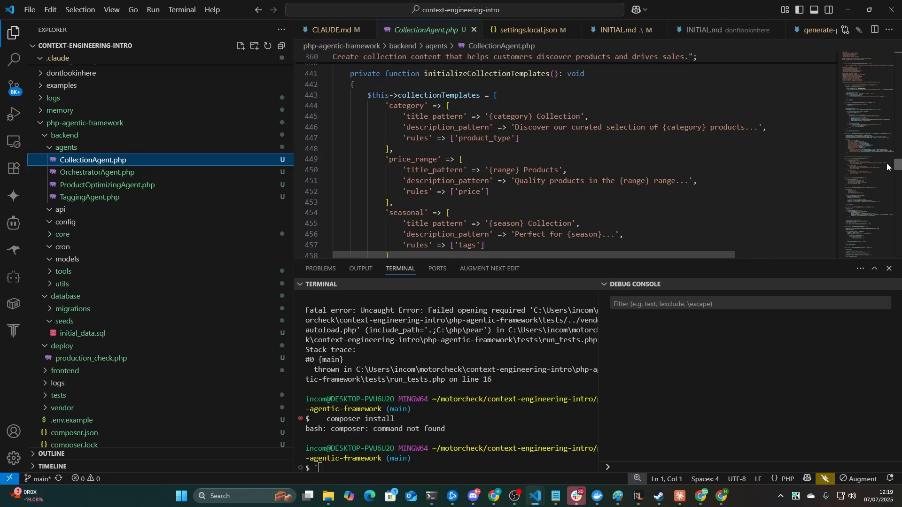
pyautogui.click(98, 172)
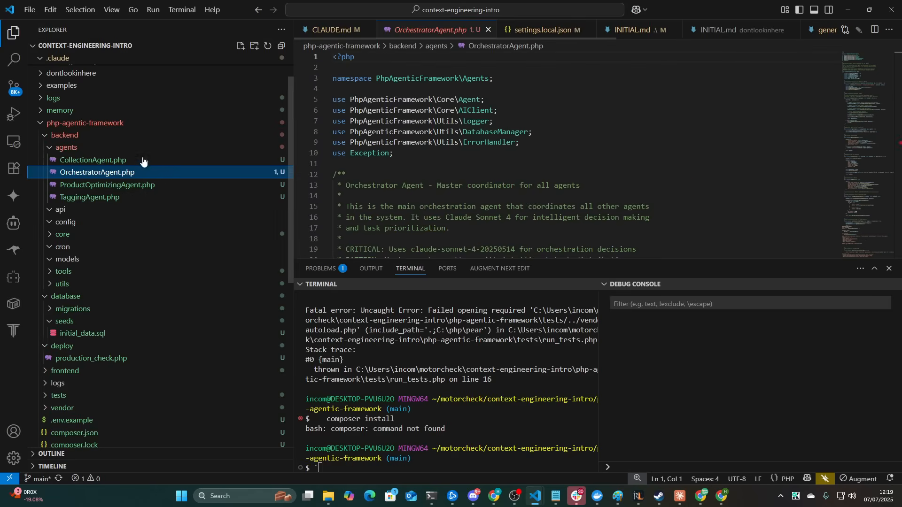
pyautogui.scroll(-3)
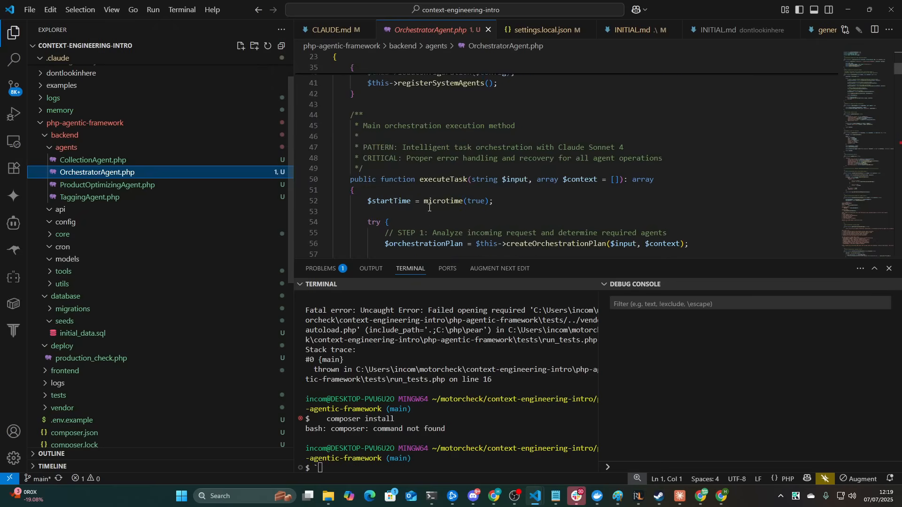
pyautogui.scroll(-3)
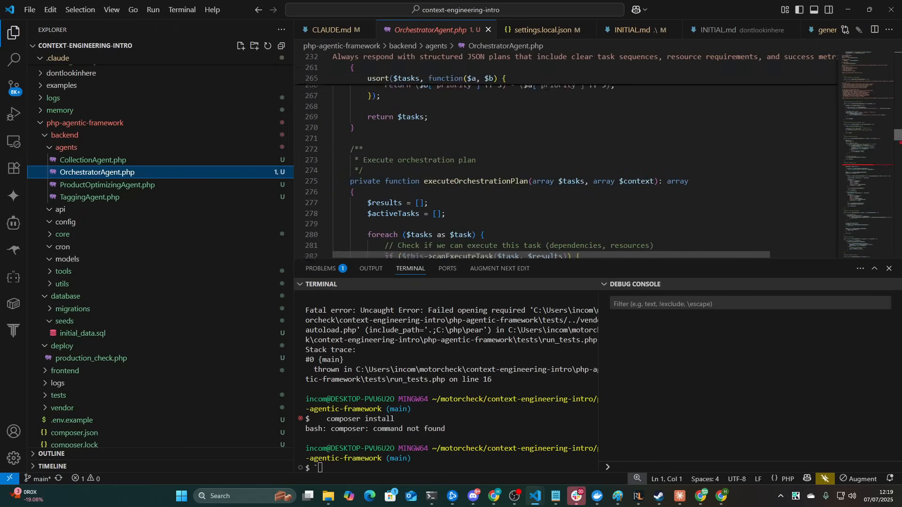
# Step: Skim ProductOptimizingAgent.php, then scroll through TaggingAgent.php
pyautogui.click(106, 185)
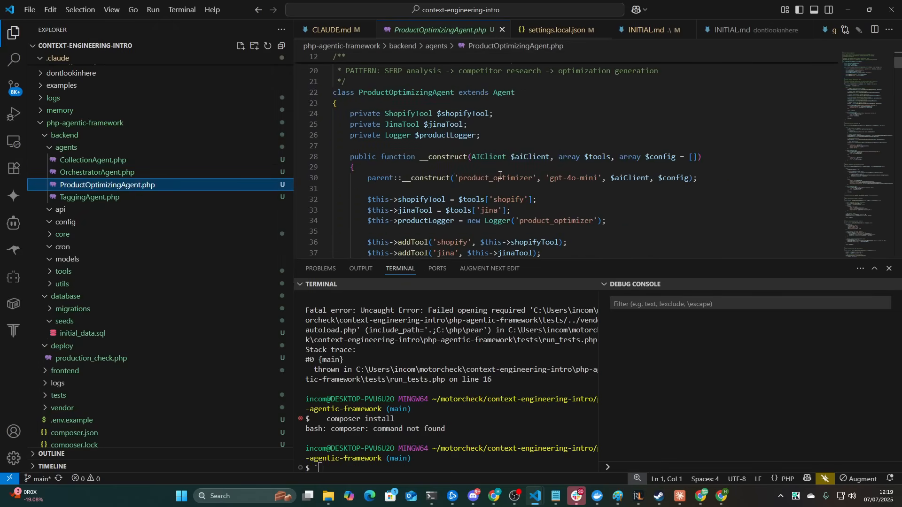
pyautogui.scroll(-3)
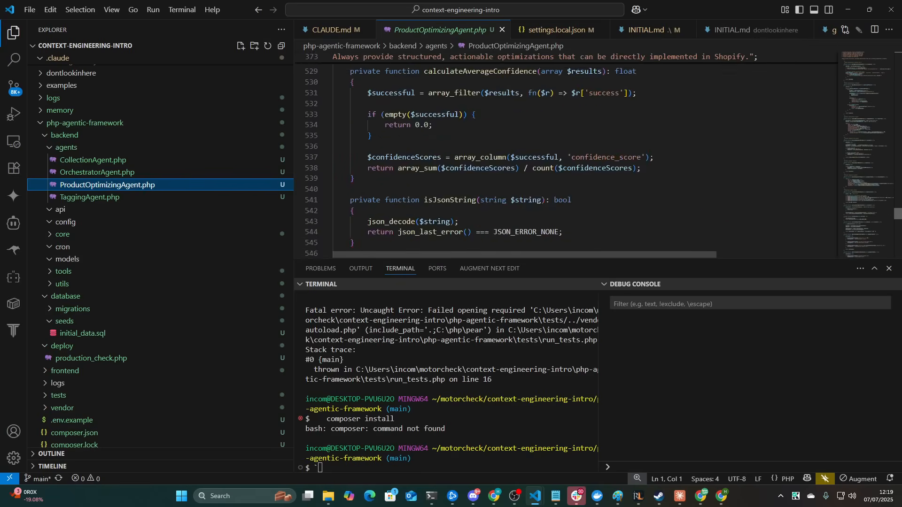
pyautogui.scroll(-3)
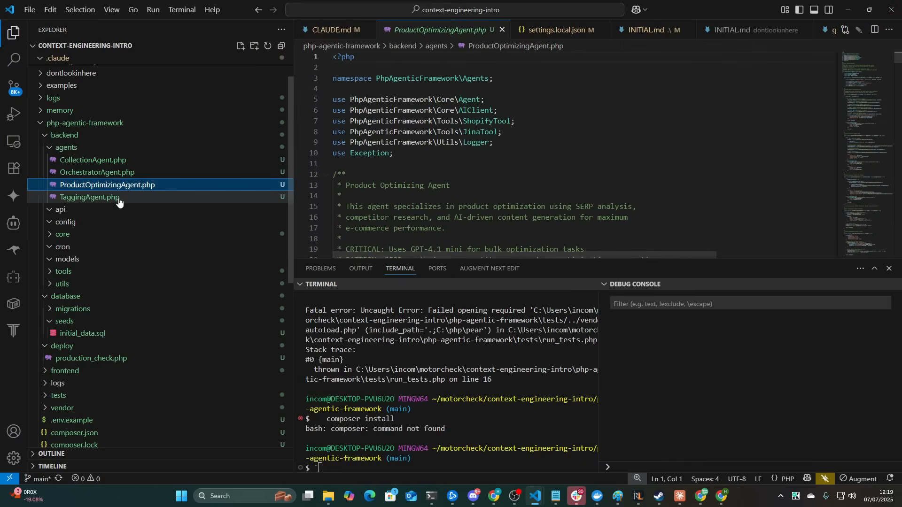
pyautogui.click(90, 197)
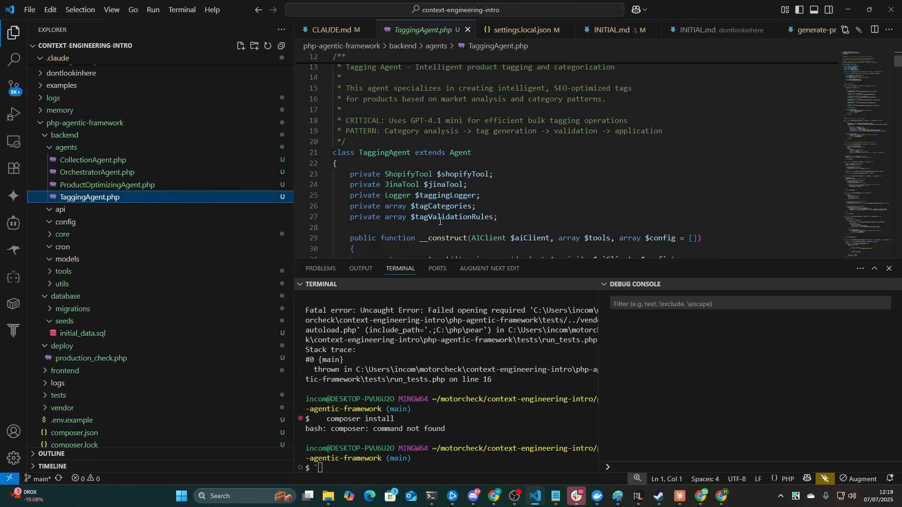
pyautogui.scroll(-3)
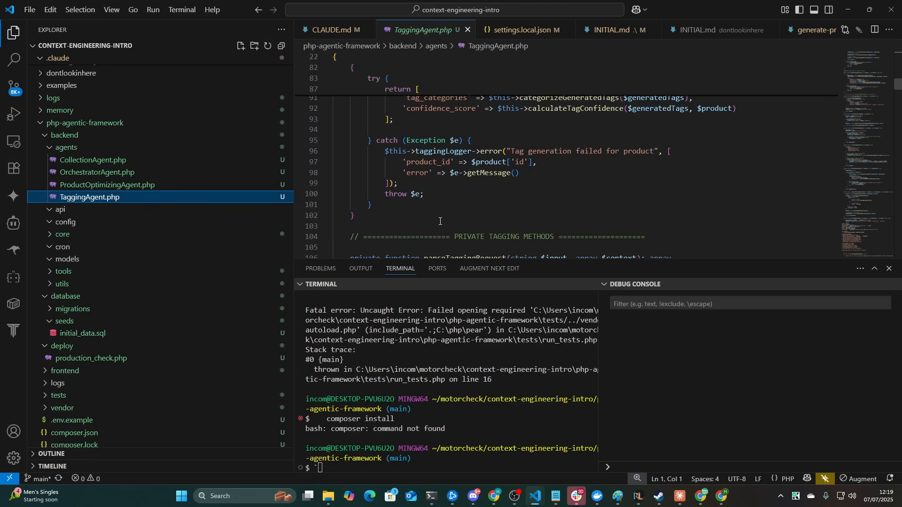
pyautogui.scroll(-3)
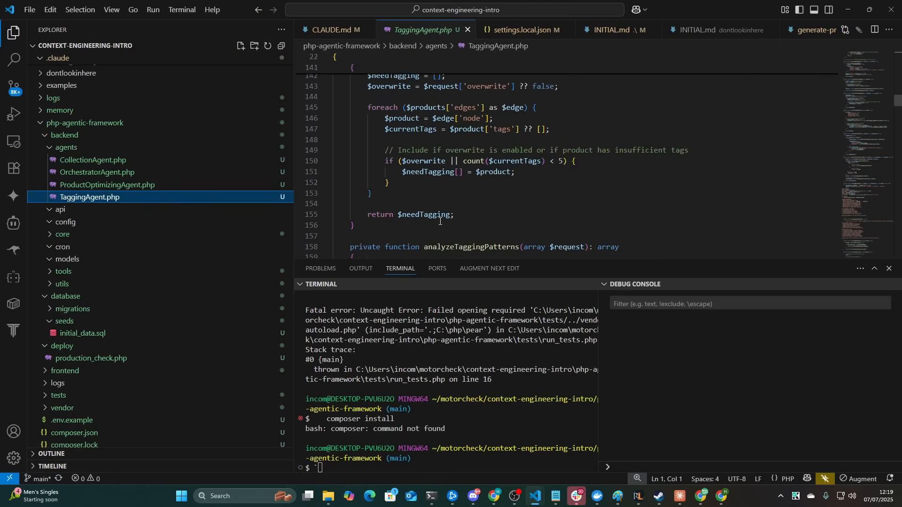
pyautogui.scroll(-3)
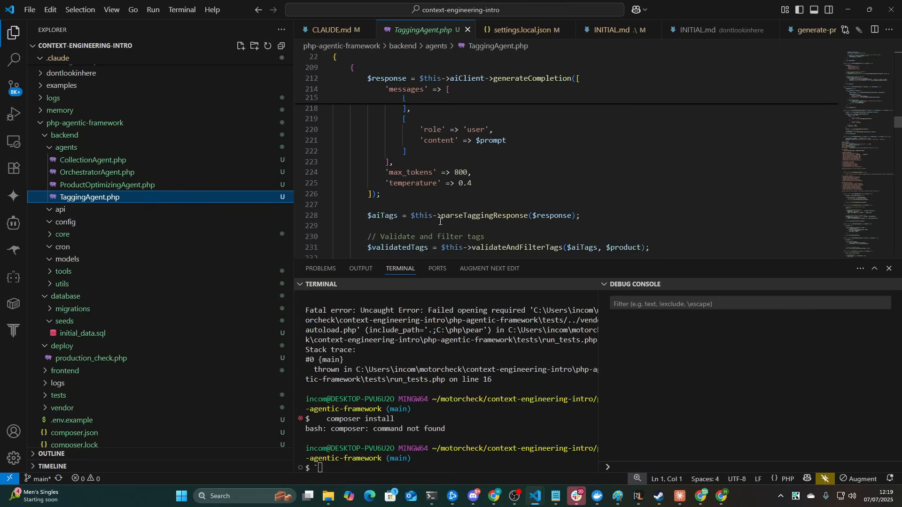
pyautogui.scroll(-3)
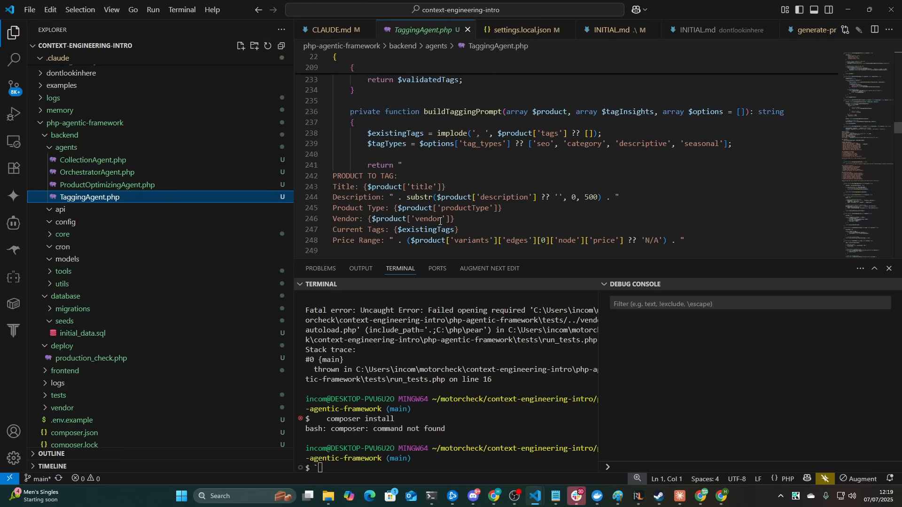
pyautogui.scroll(-3)
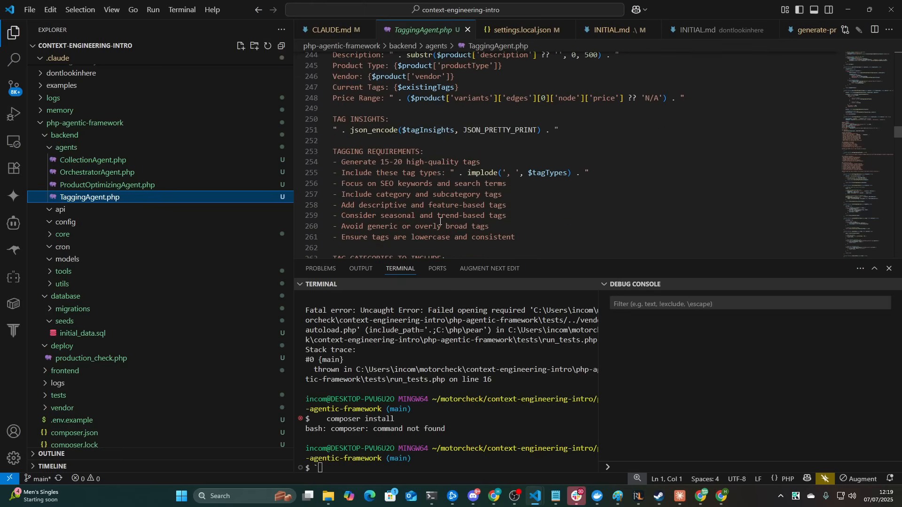
pyautogui.scroll(-3)
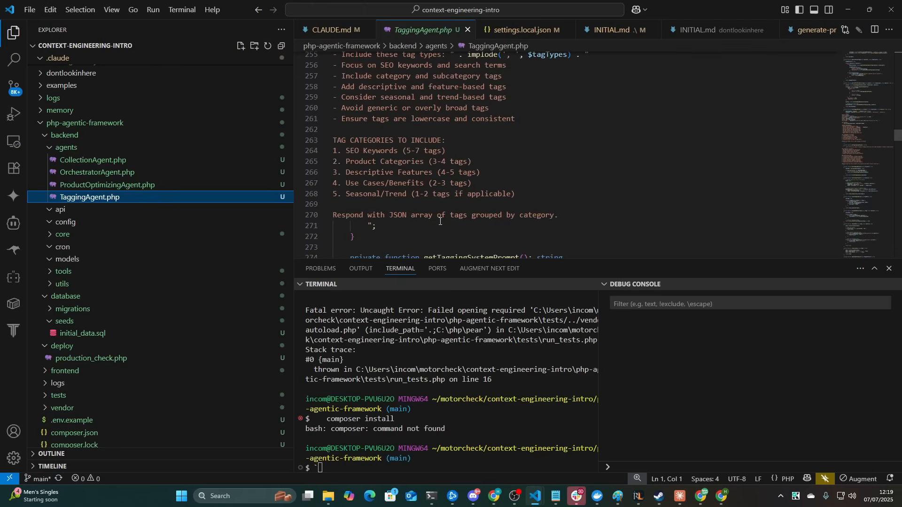
pyautogui.scroll(-3)
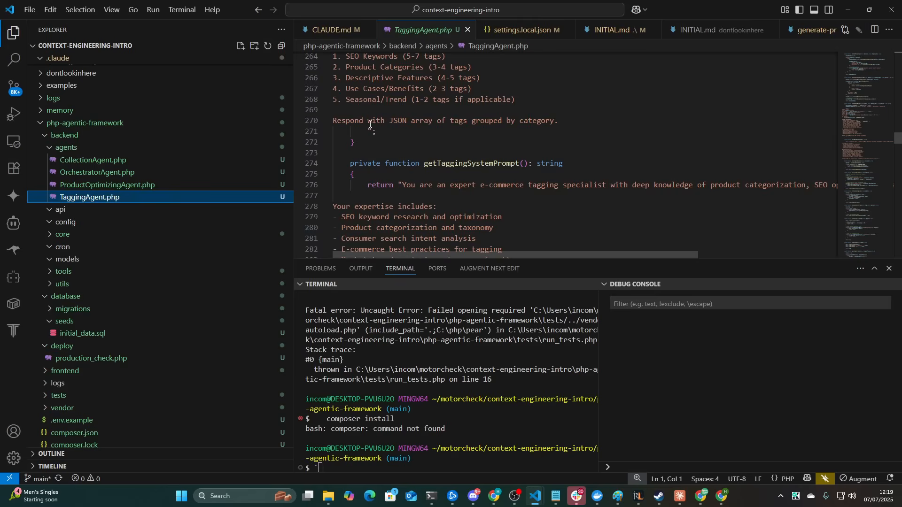
# Step: Reopen ProductOptimizingAgent.php, collapse php-agentic-framework, and expand PRPs to list the phase files
pyautogui.click(107, 185)
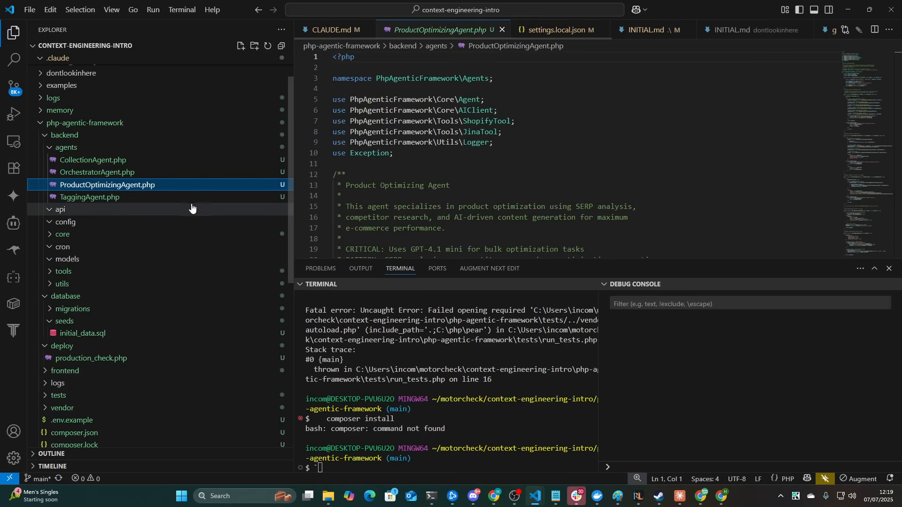
pyautogui.moveTo(251, 231)
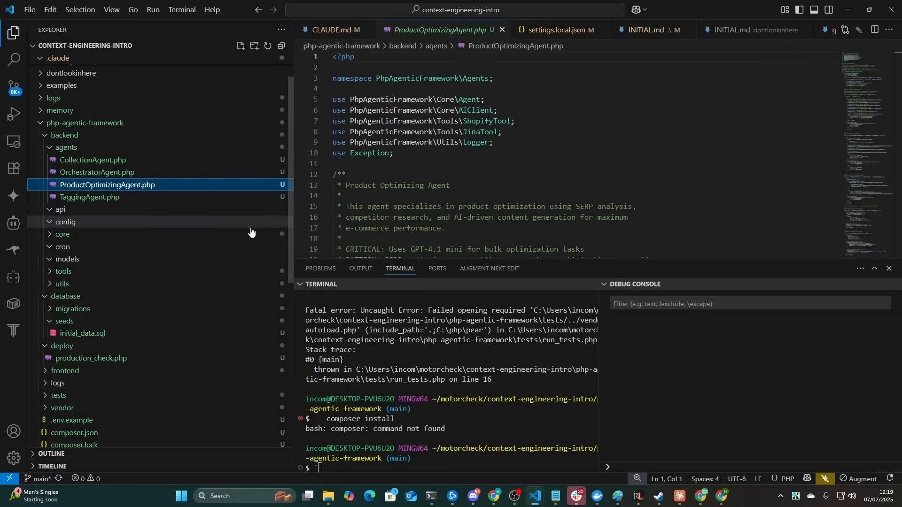
pyautogui.scroll(-3)
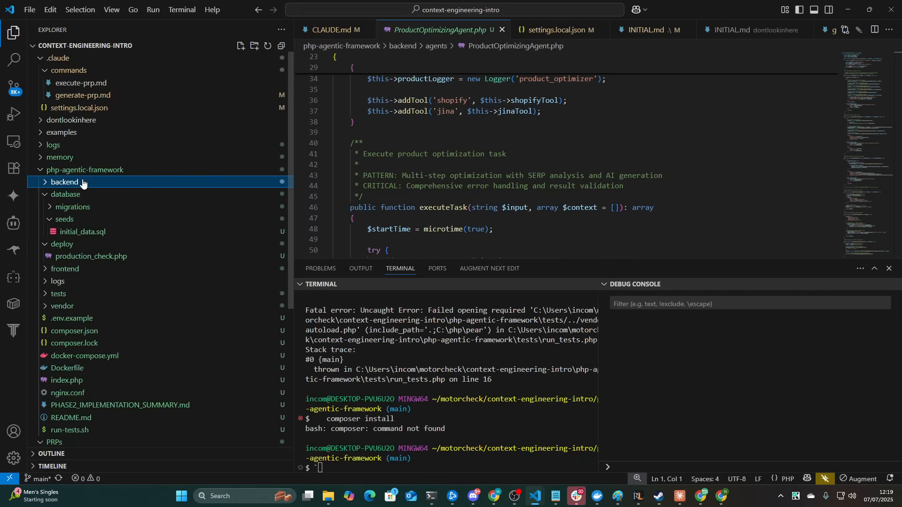
pyautogui.click(85, 169)
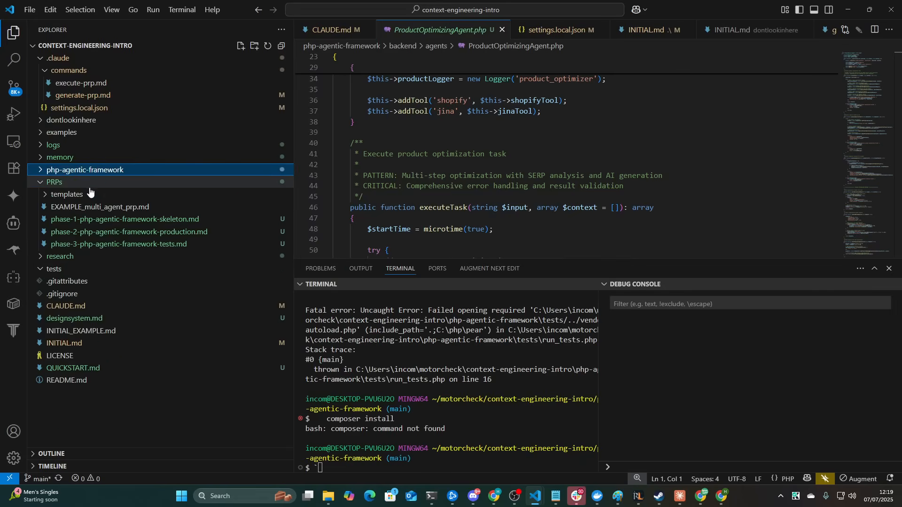
pyautogui.click(54, 182)
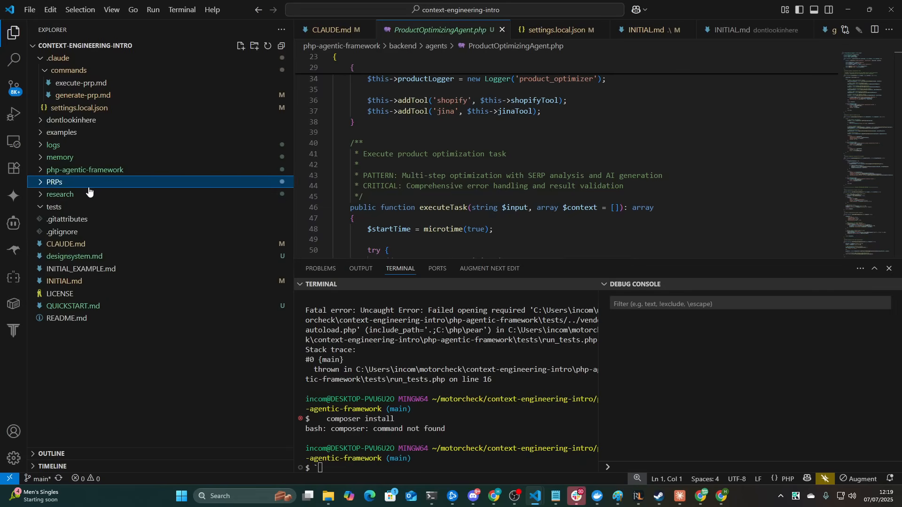
pyautogui.click(54, 182)
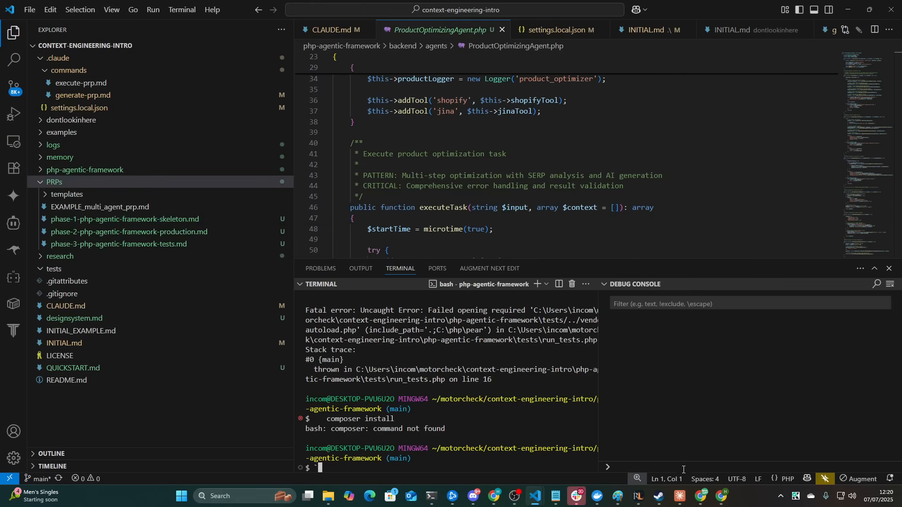
pyautogui.click(699, 500)
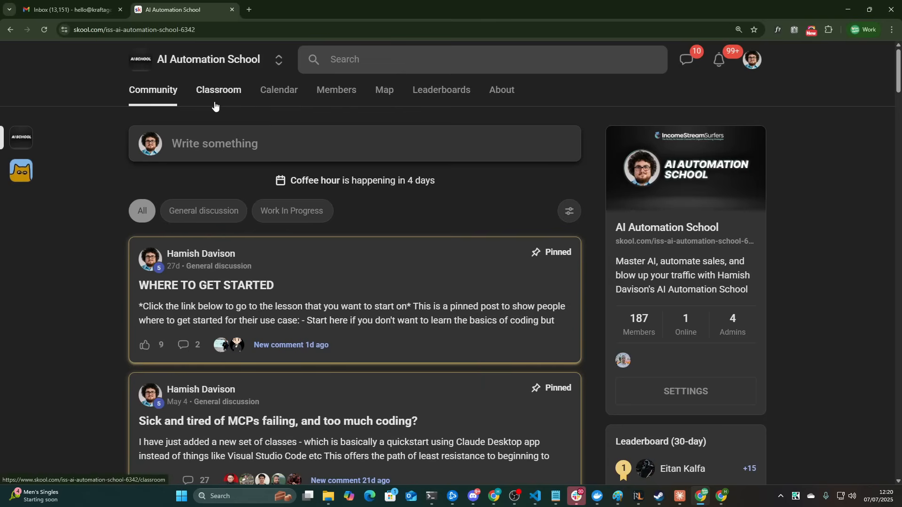
# Step: Browse the Claude Code course lessons, from Introduction through to Docker, GitHub, and MCPs
pyautogui.click(218, 91)
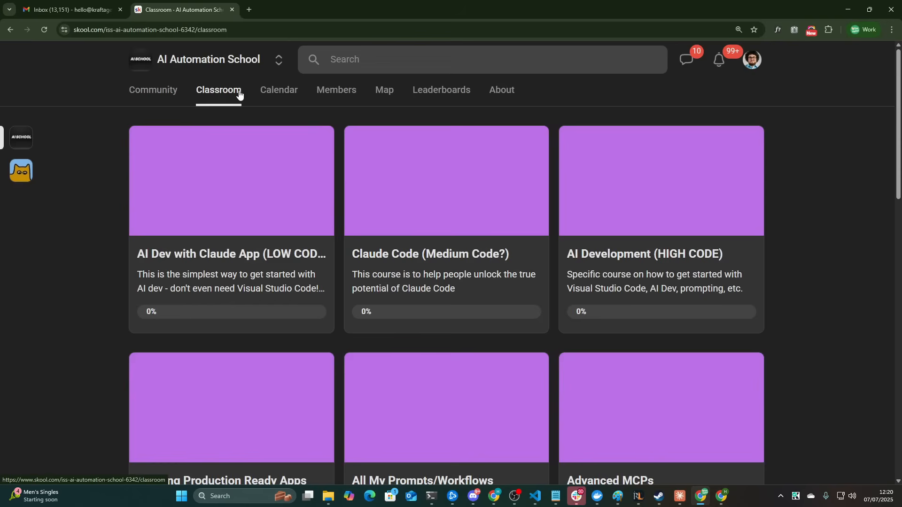
pyautogui.scroll(-3)
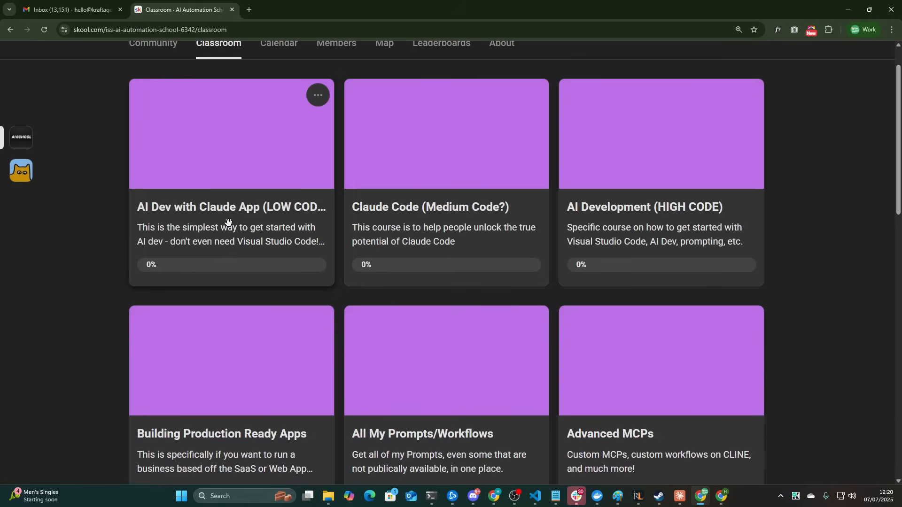
pyautogui.click(444, 173)
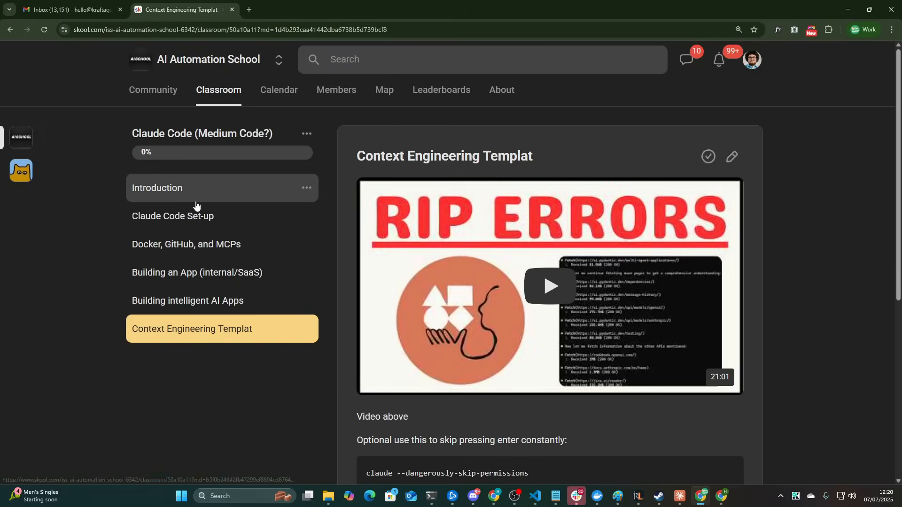
pyautogui.click(157, 188)
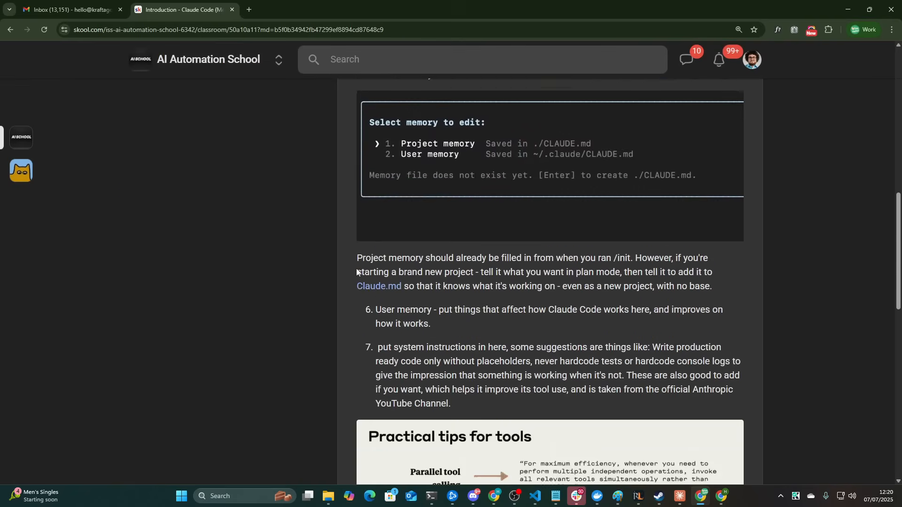
pyautogui.scroll(3)
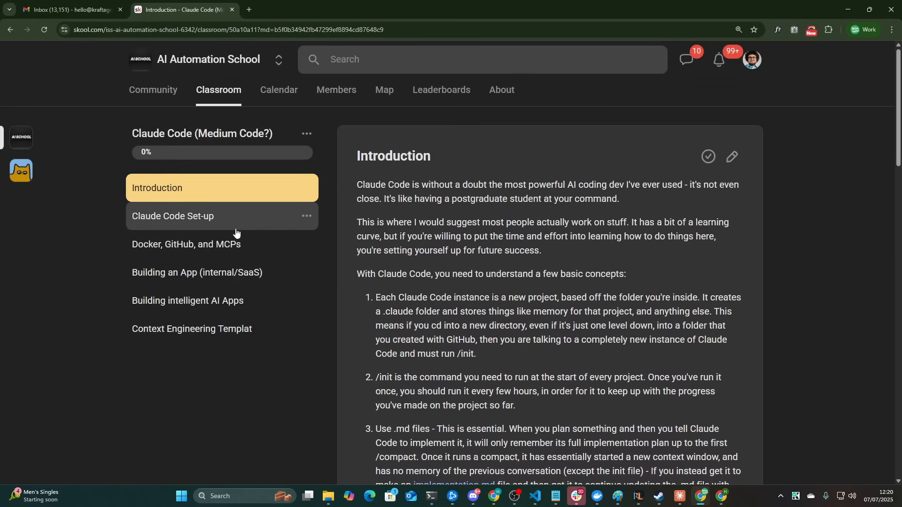
pyautogui.click(191, 329)
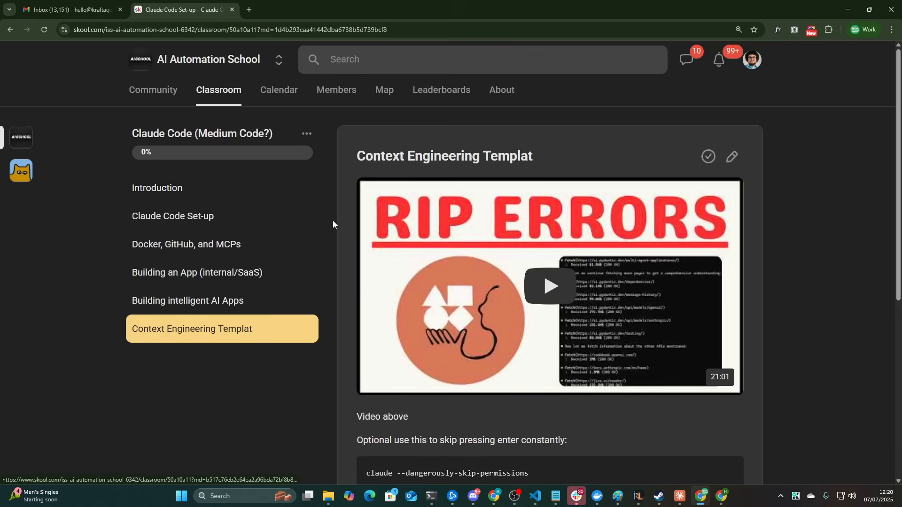
pyautogui.moveTo(249, 291)
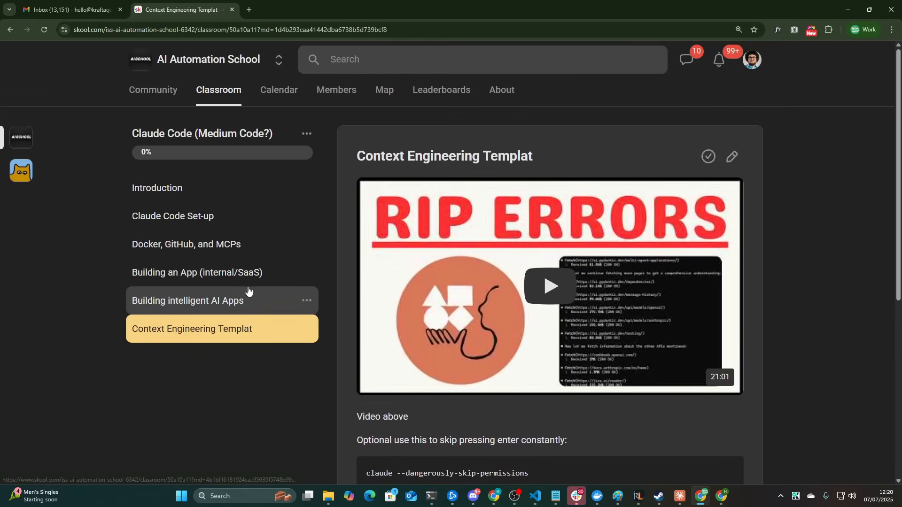
pyautogui.click(187, 300)
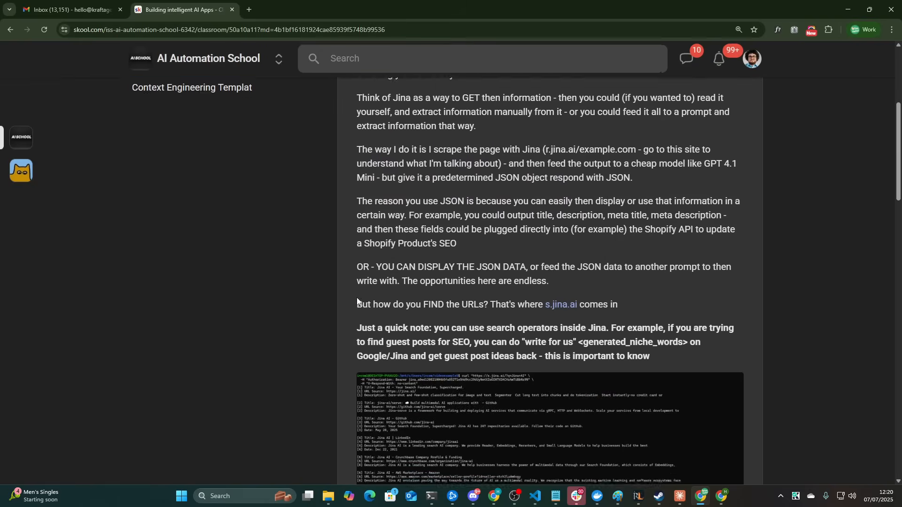
pyautogui.scroll(3)
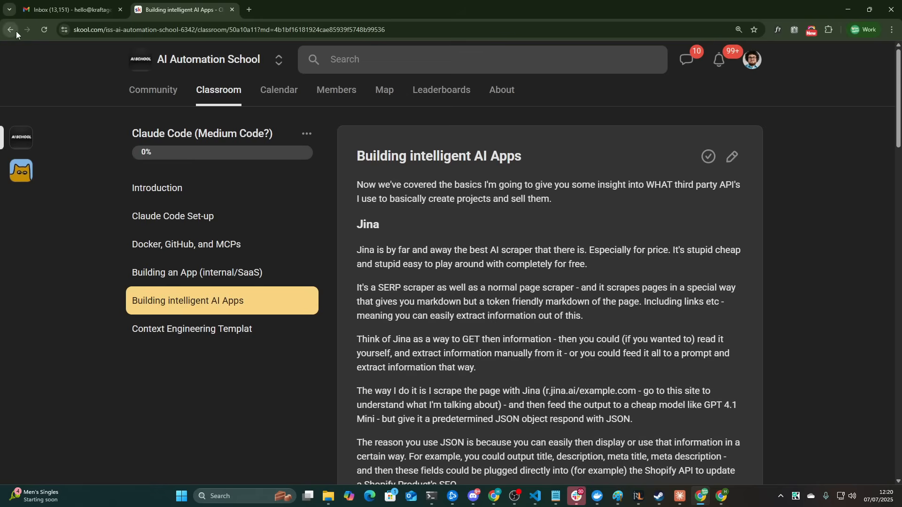
pyautogui.moveTo(102, 123)
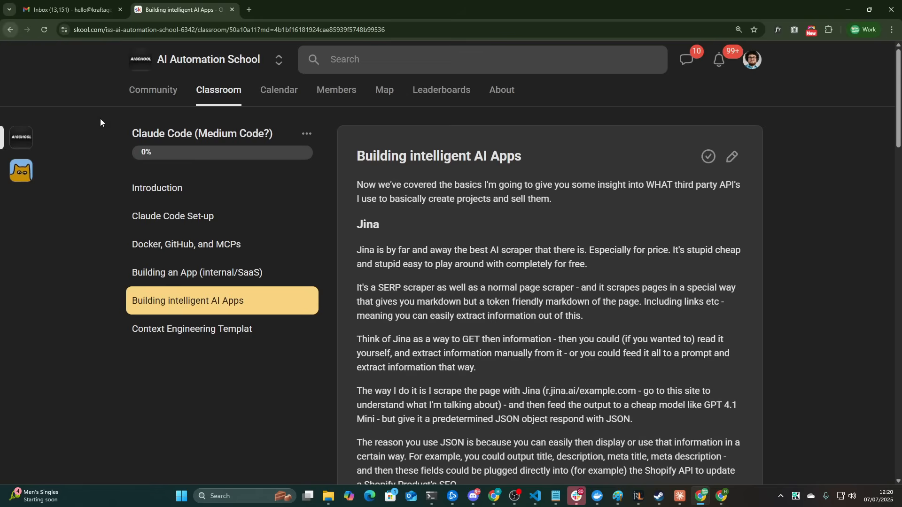
pyautogui.click(185, 244)
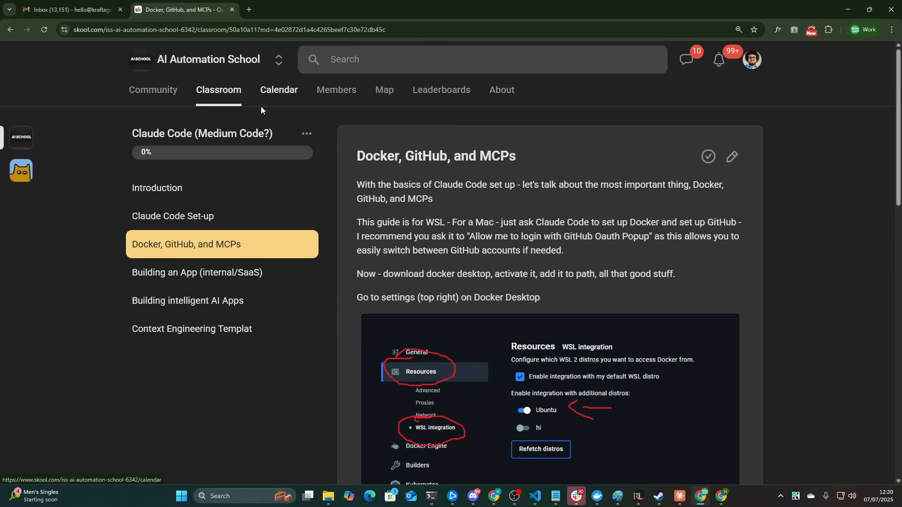
pyautogui.press('alt+tab')
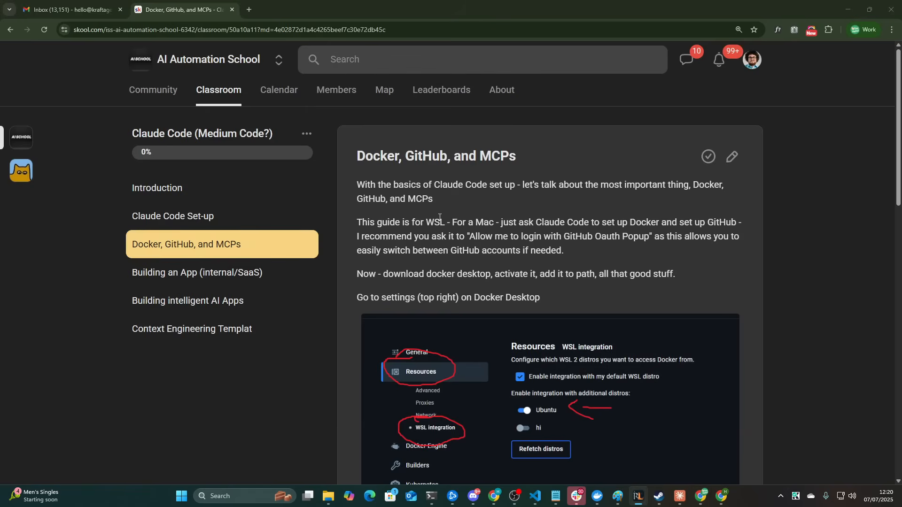
pyautogui.moveTo(440, 131)
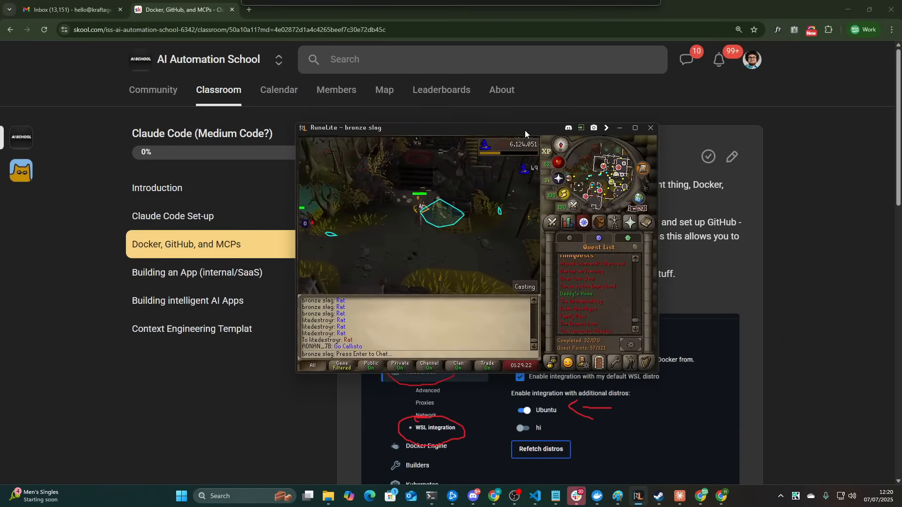
# Step: Alt+Tab from RuneLite back to the phase-1 skeleton PRP in VS Code
pyautogui.press('alt+tab')
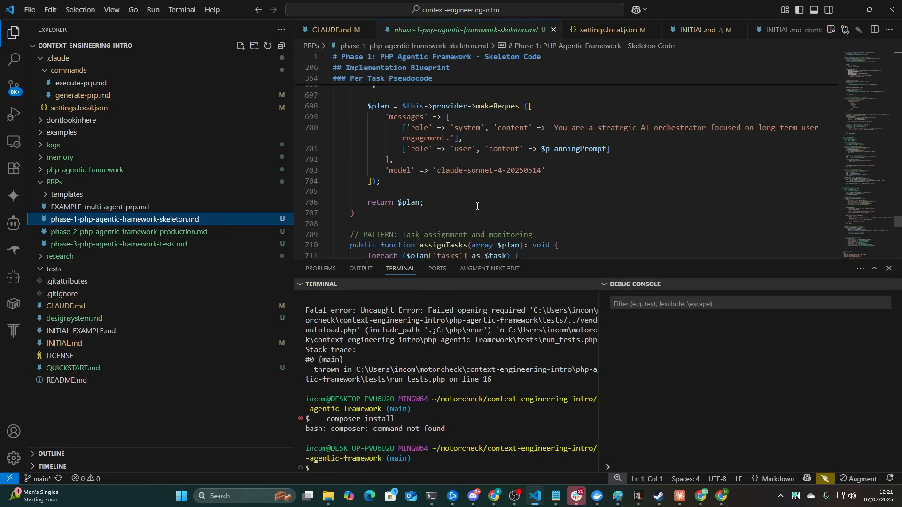
# Step: Flip between the phase-2 production and phase-3 tests PRPs, ending on the phase-1 skeleton PRP
pyautogui.click(128, 231)
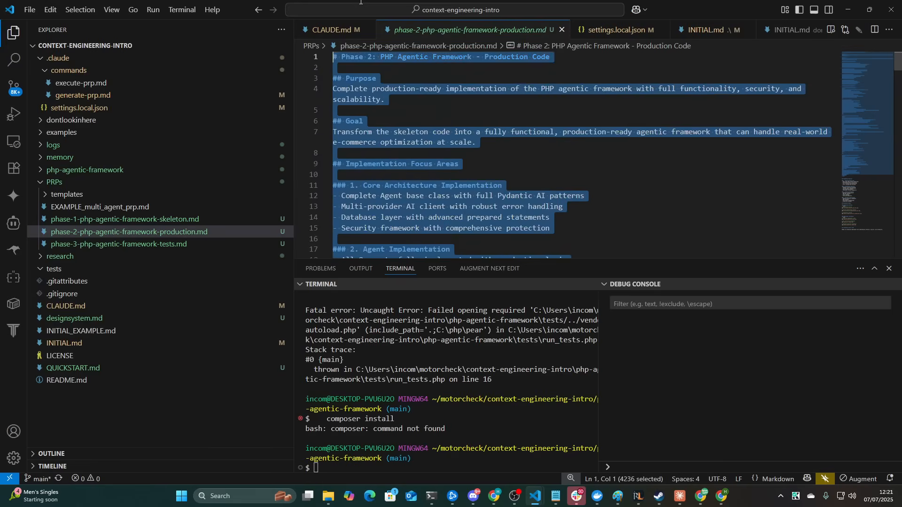
pyautogui.click(438, 132)
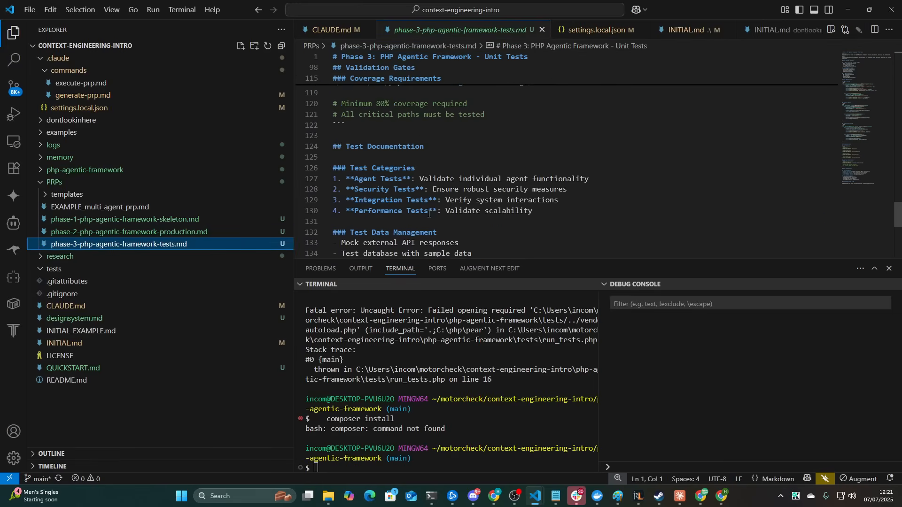
pyautogui.click(138, 231)
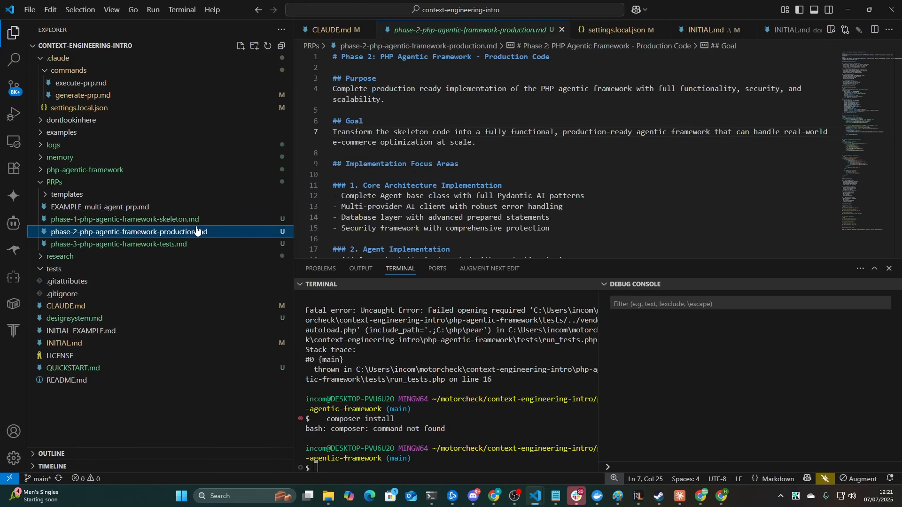
pyautogui.click(117, 243)
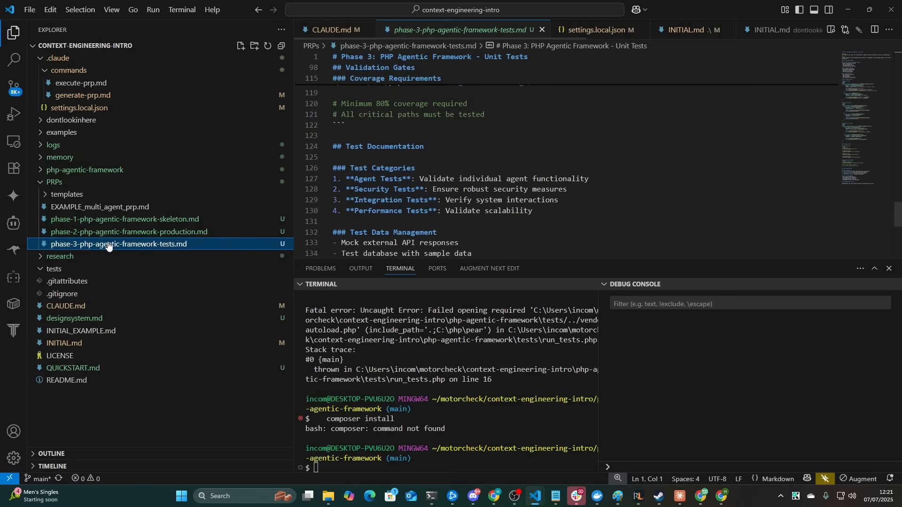
pyautogui.scroll(3)
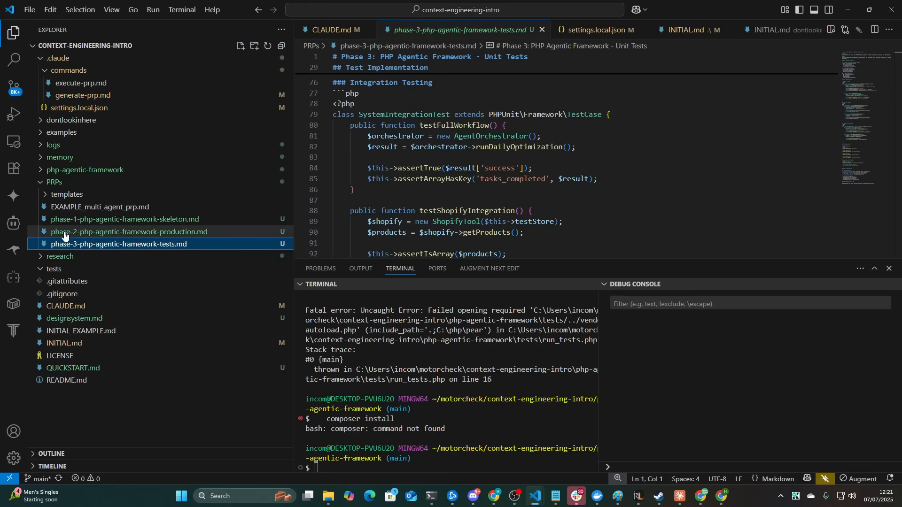
pyautogui.click(128, 231)
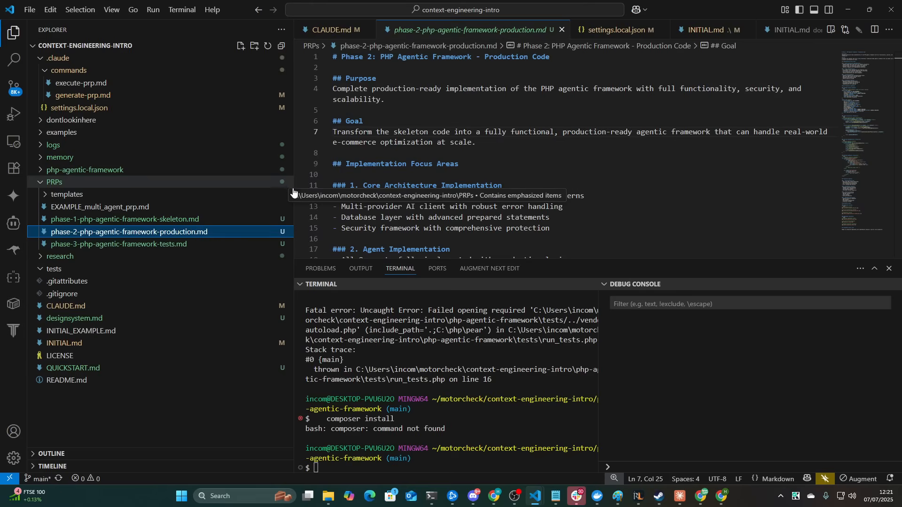
pyautogui.moveTo(140, 224)
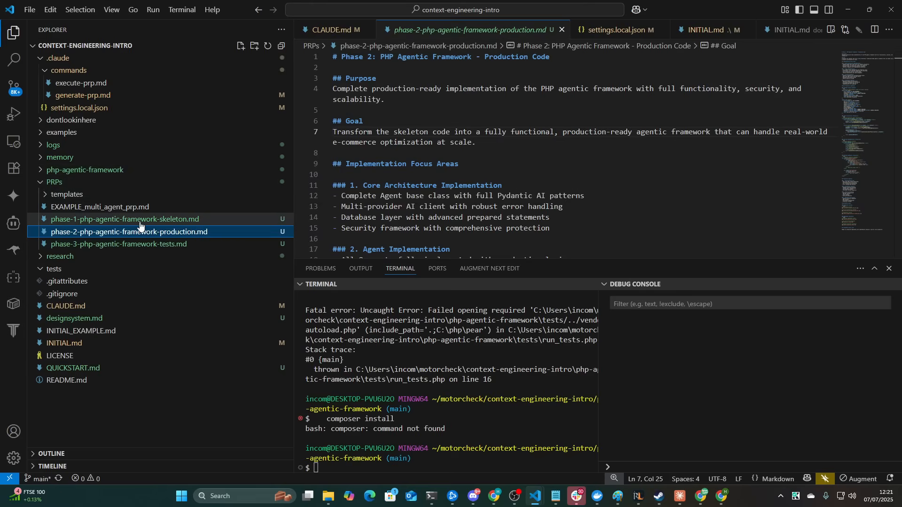
pyautogui.click(125, 219)
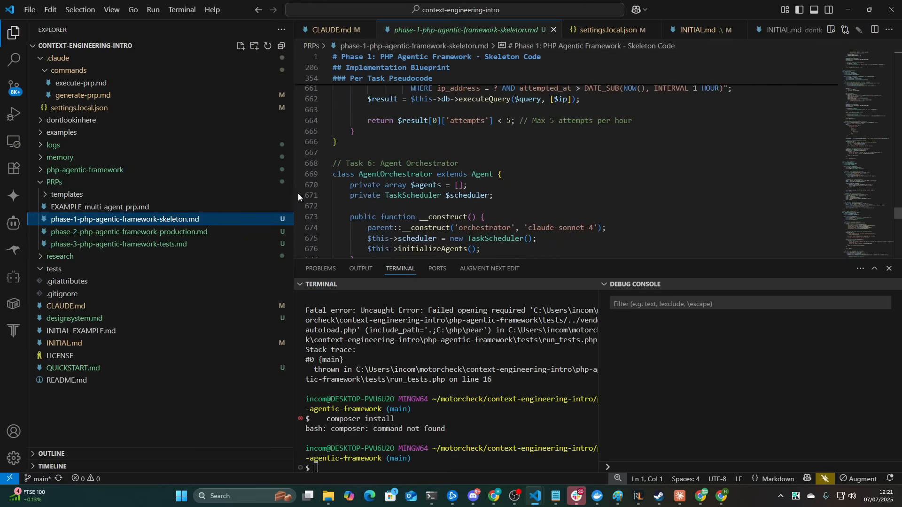
pyautogui.moveTo(145, 95)
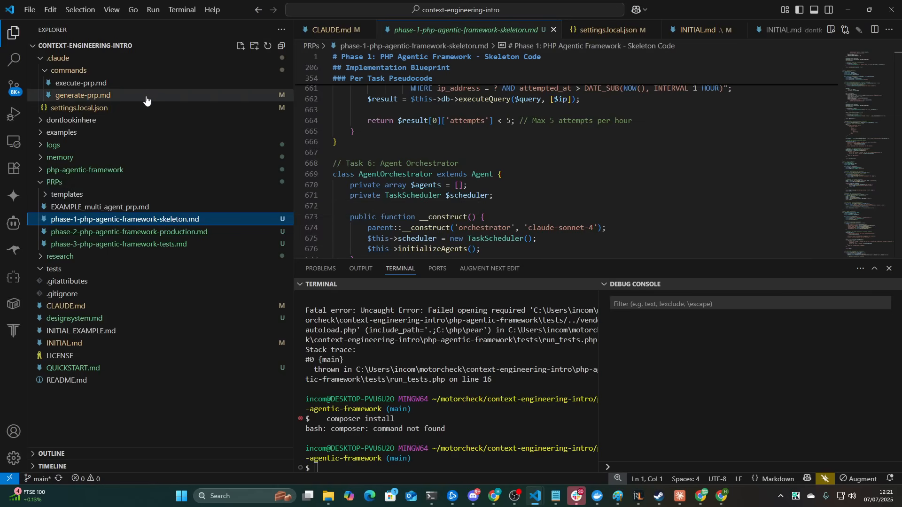
pyautogui.moveTo(371, 46)
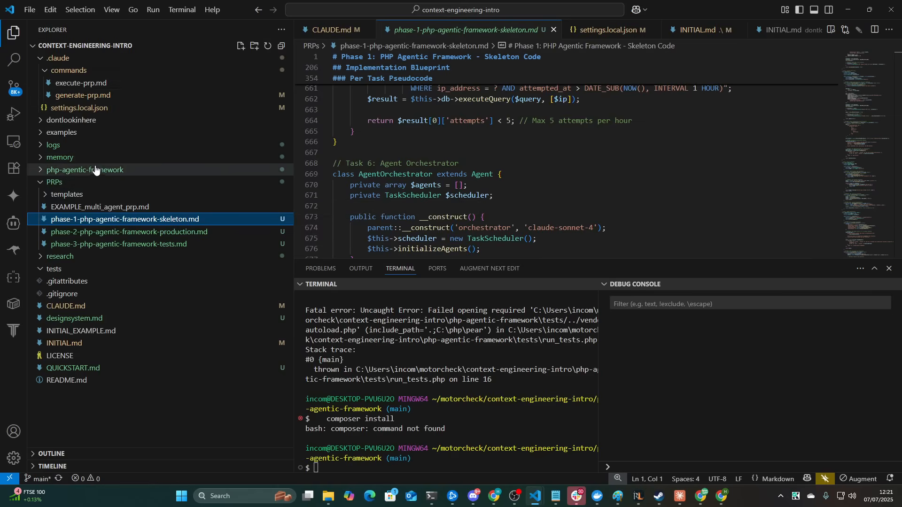
pyautogui.moveTo(77, 147)
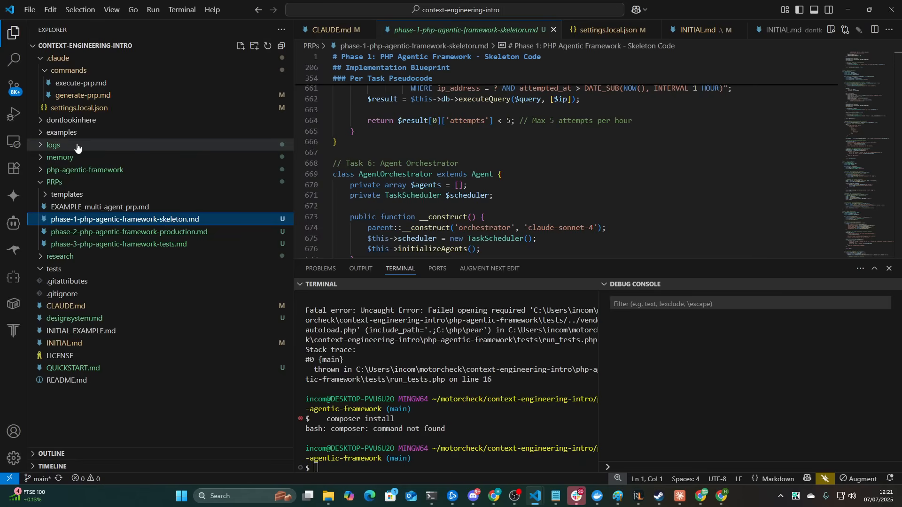
# Step: Expand backend agents and open CollectionAgent, OrchestratorAgent and ProductOptimizingAgent PHP files
pyautogui.click(85, 170)
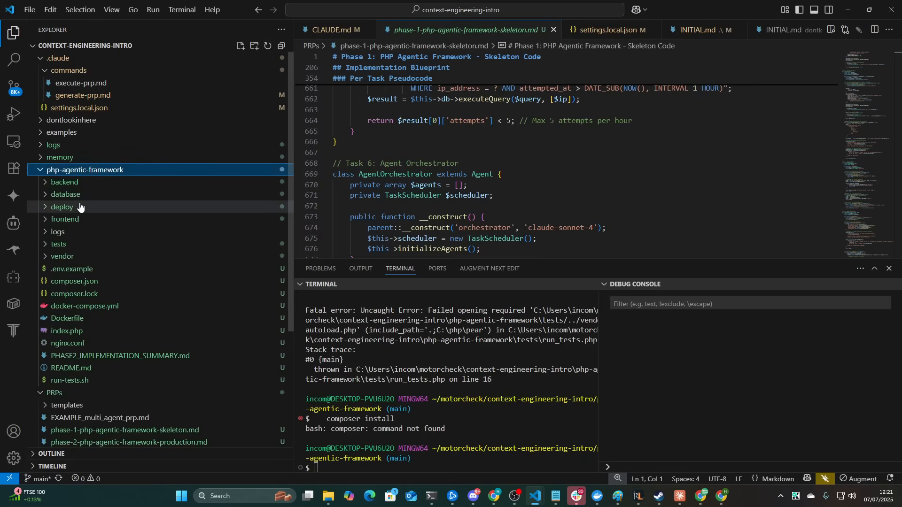
pyautogui.click(63, 182)
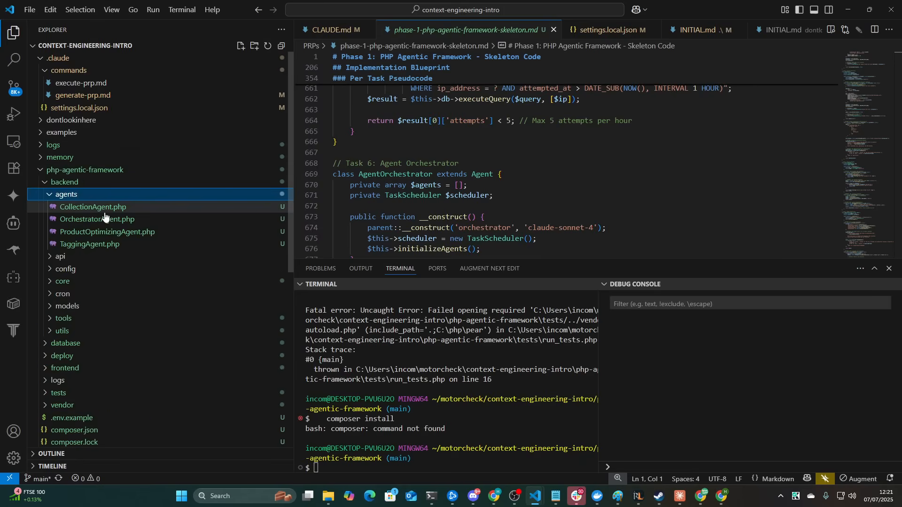
pyautogui.click(92, 207)
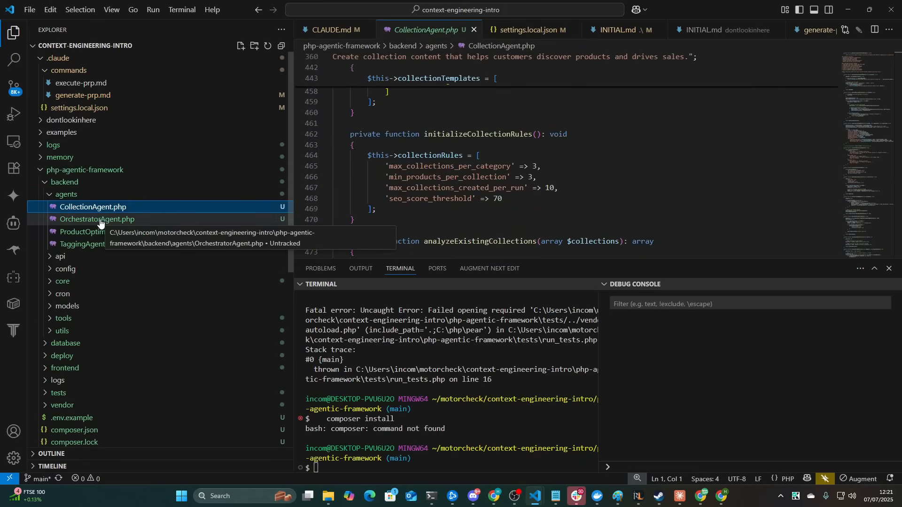
pyautogui.click(97, 218)
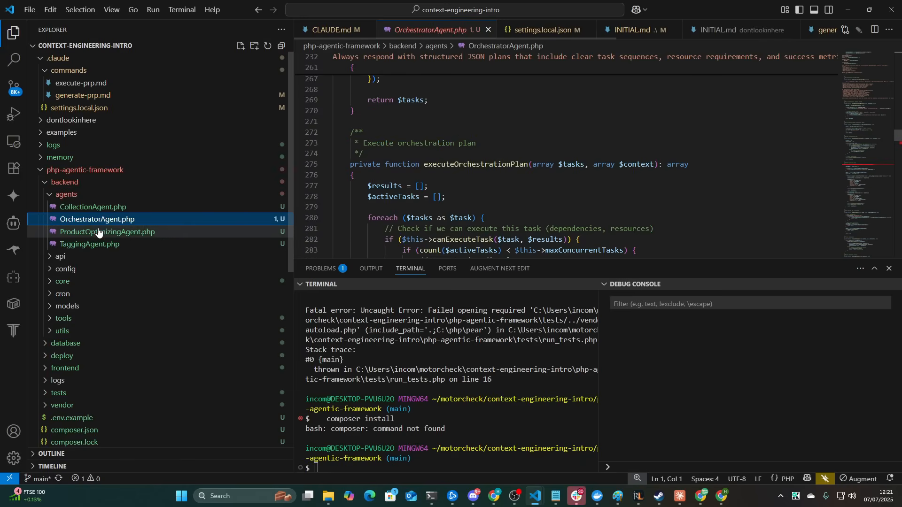
pyautogui.click(106, 231)
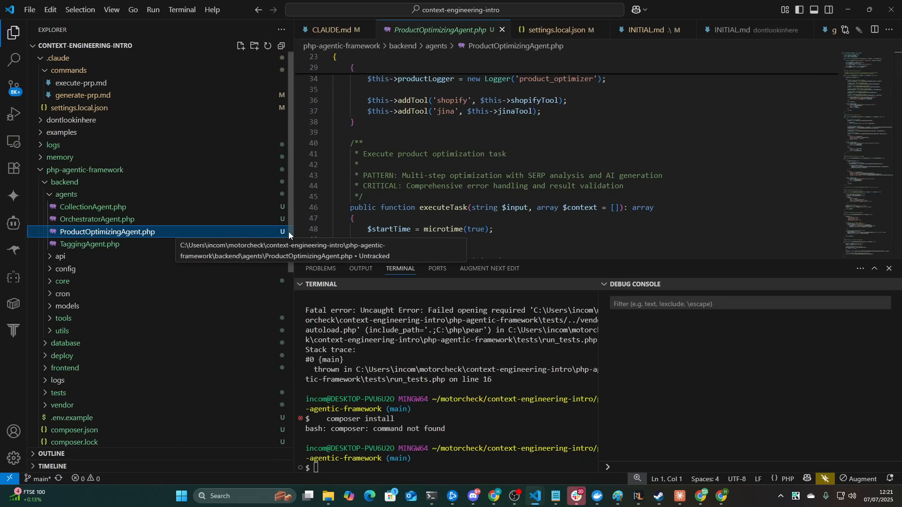
# Step: Read through ProductOptimizingAgent.php, return to OrchestratorAgent.php, and collapse the agents and backend folders
pyautogui.scroll(-3)
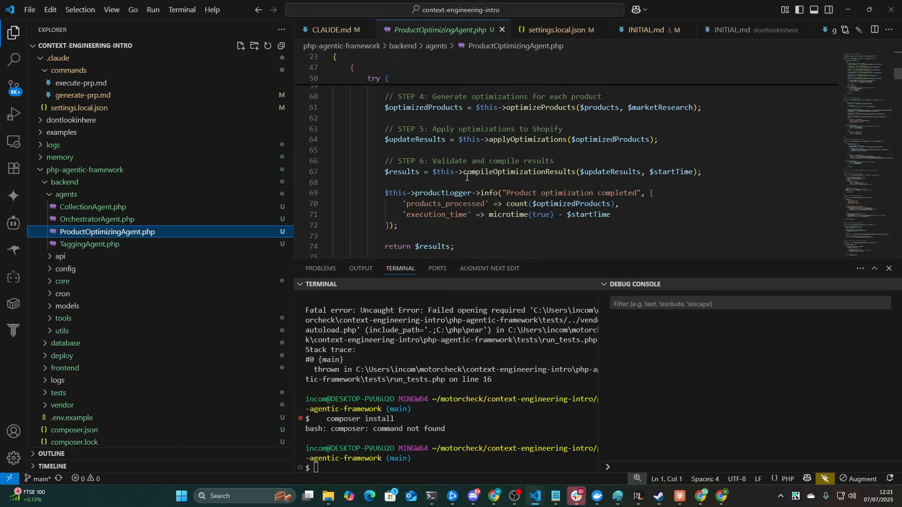
pyautogui.scroll(-3)
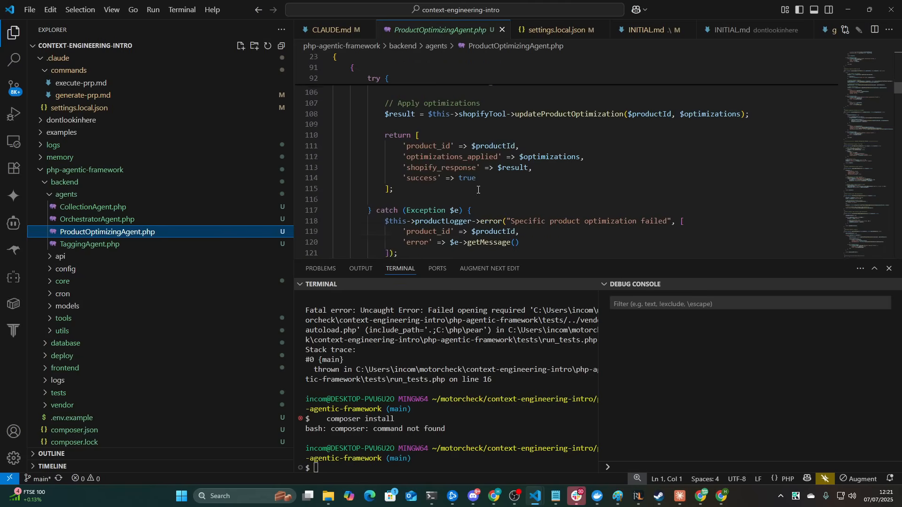
pyautogui.scroll(-3)
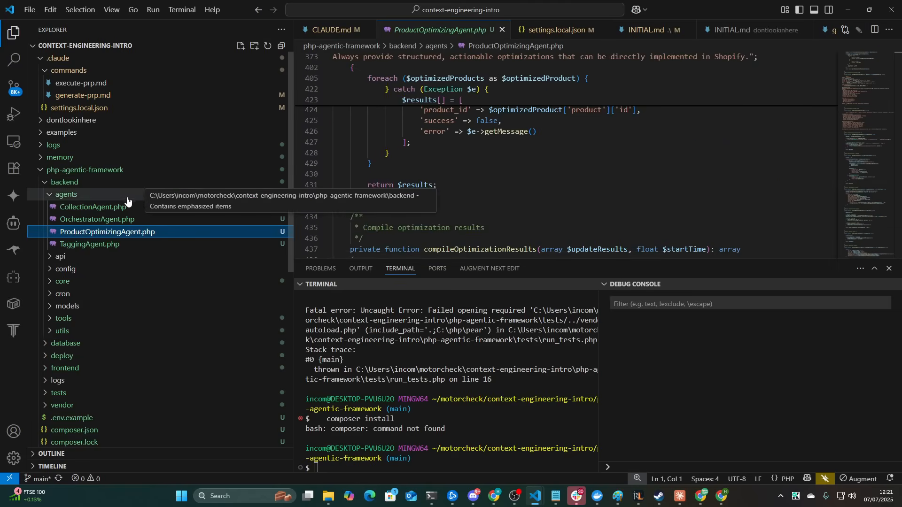
pyautogui.click(98, 219)
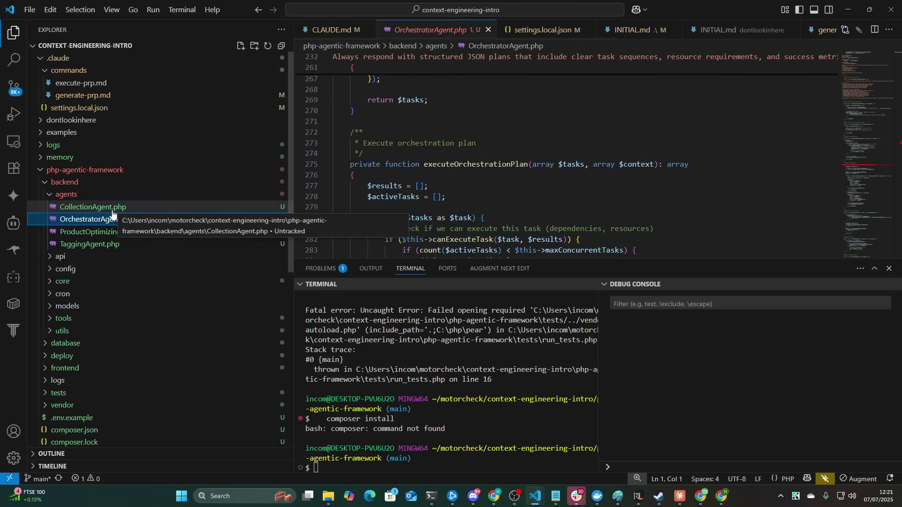
pyautogui.click(67, 194)
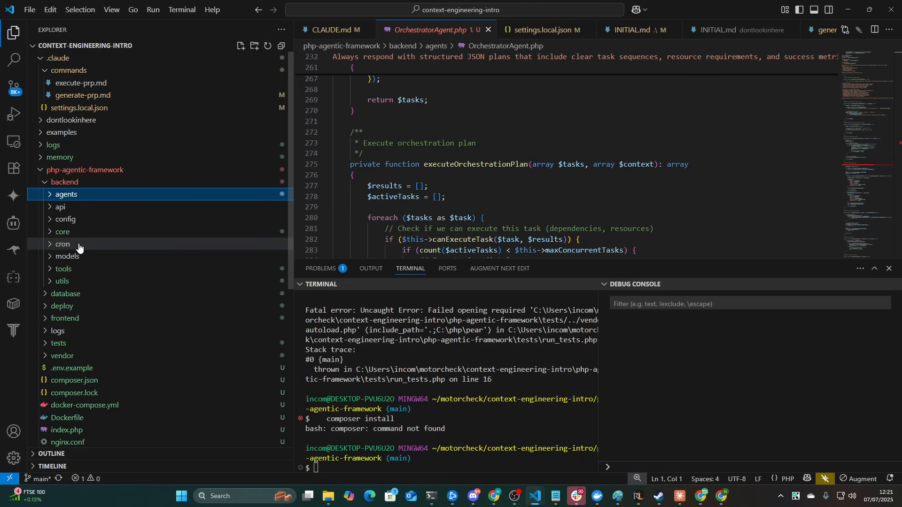
pyautogui.click(64, 182)
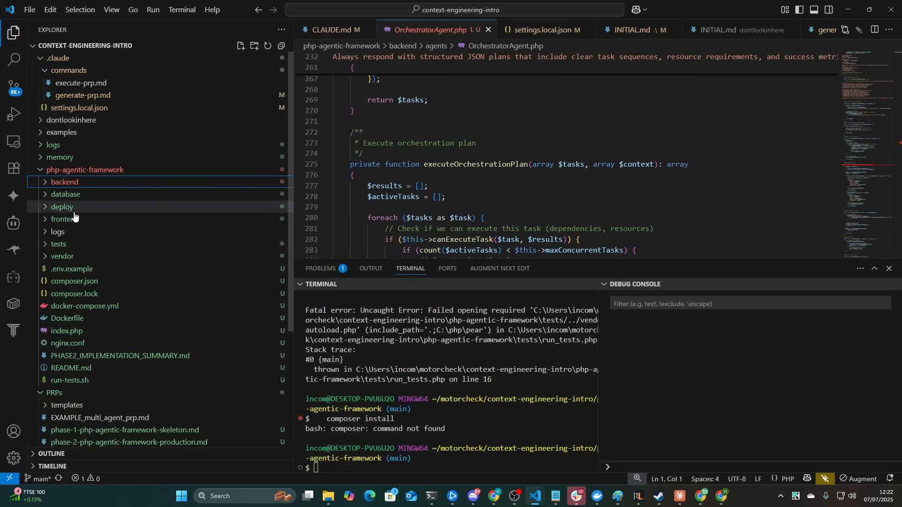
pyautogui.moveTo(103, 306)
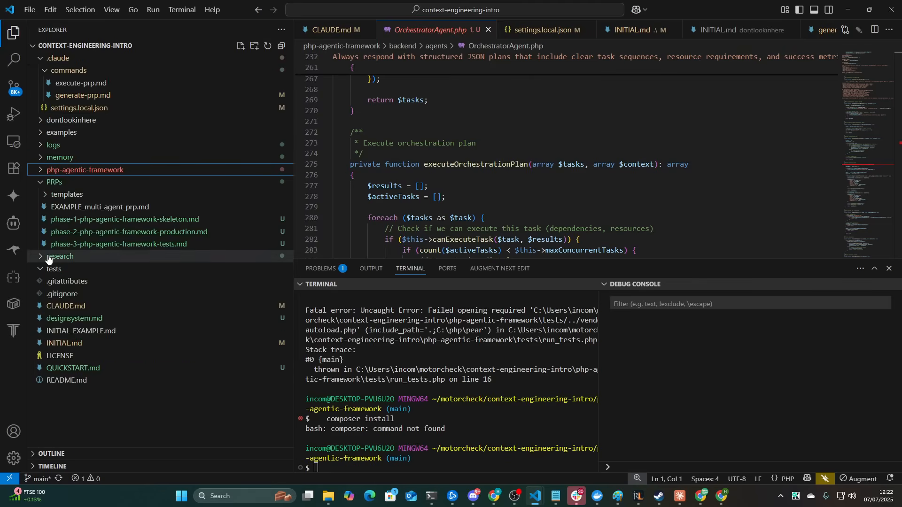
# Step: Expand research and view the Anthropic API, Messages, rate limits, and Pydantic AI docs
pyautogui.click(59, 255)
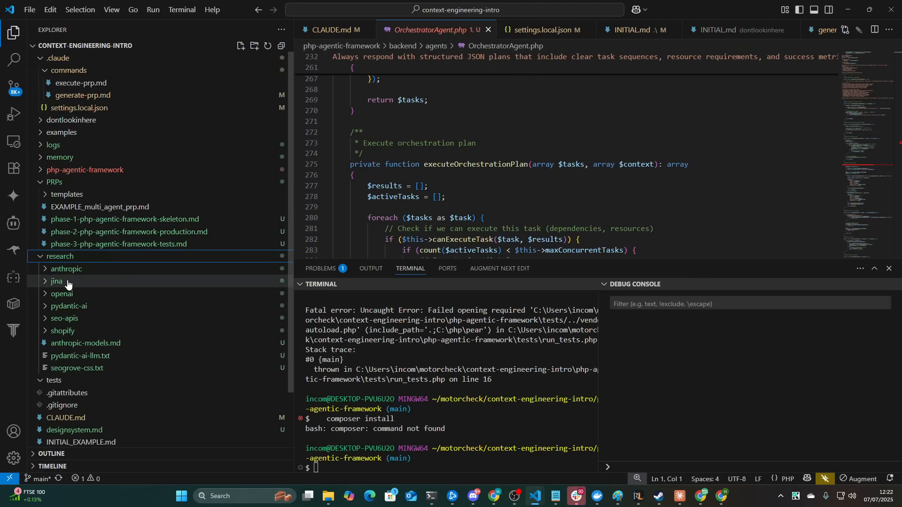
pyautogui.moveTo(69, 318)
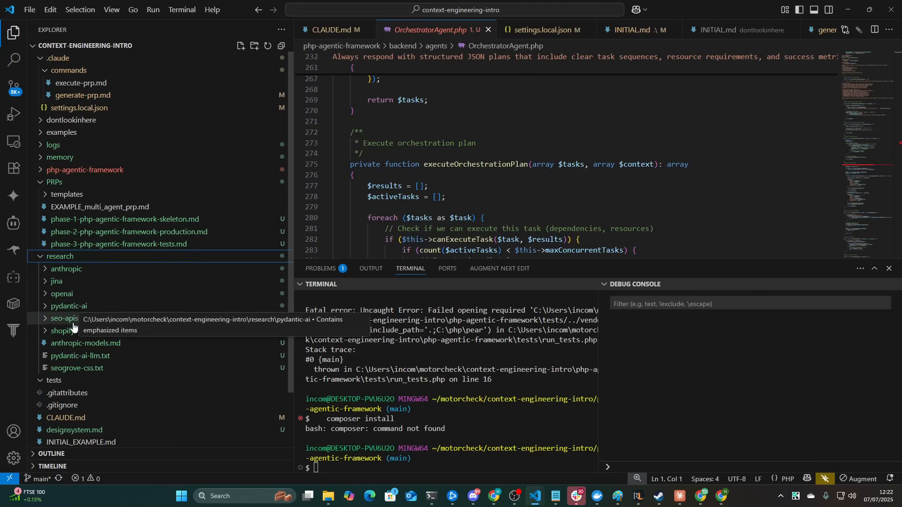
pyautogui.moveTo(69, 302)
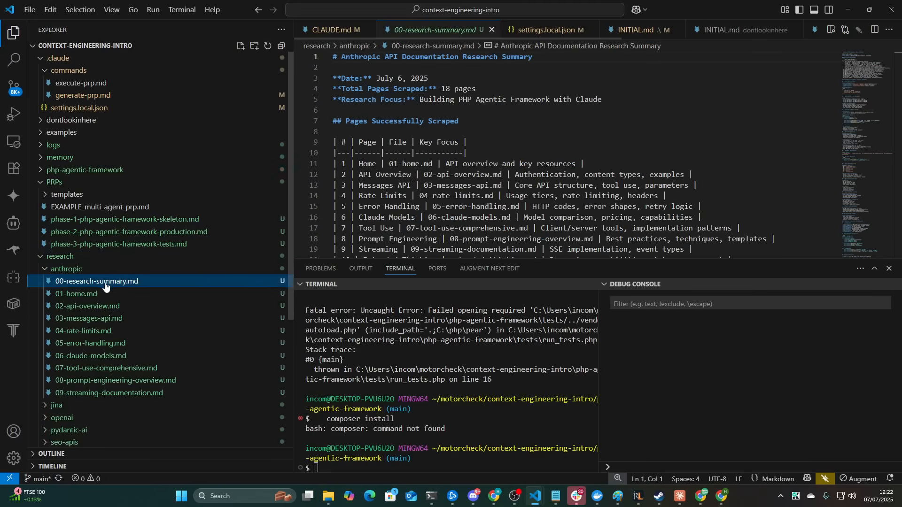
pyautogui.click(85, 305)
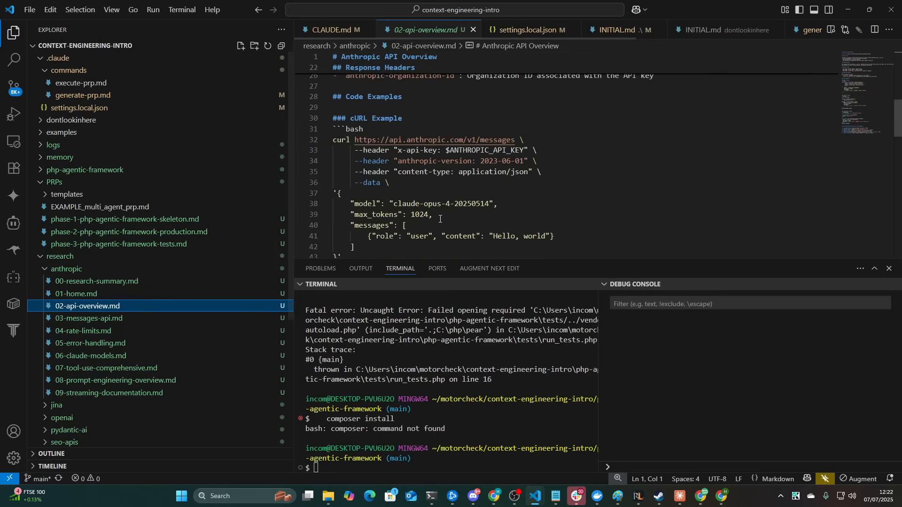
pyautogui.click(90, 318)
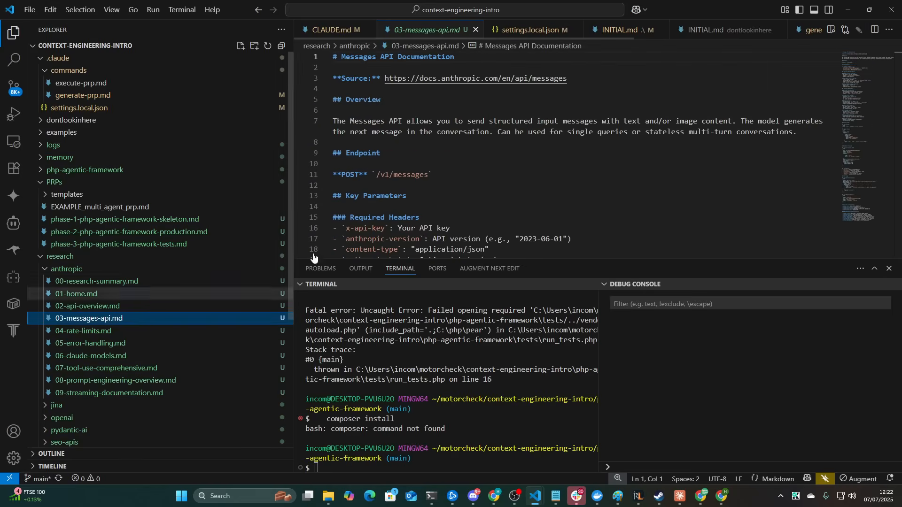
pyautogui.scroll(-3)
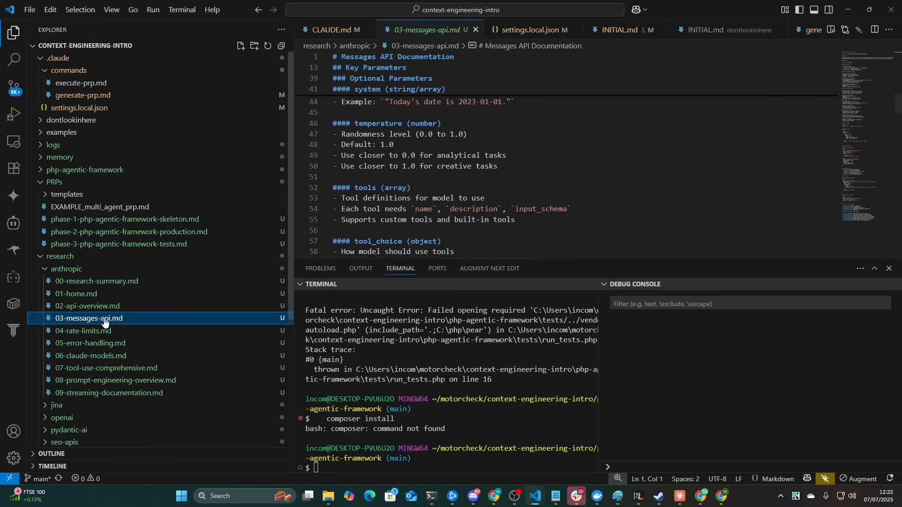
pyautogui.click(83, 330)
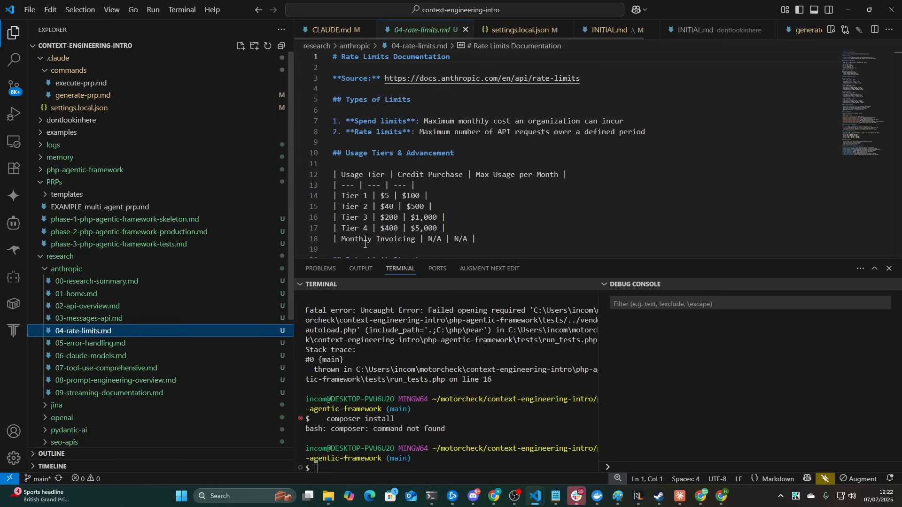
pyautogui.scroll(-3)
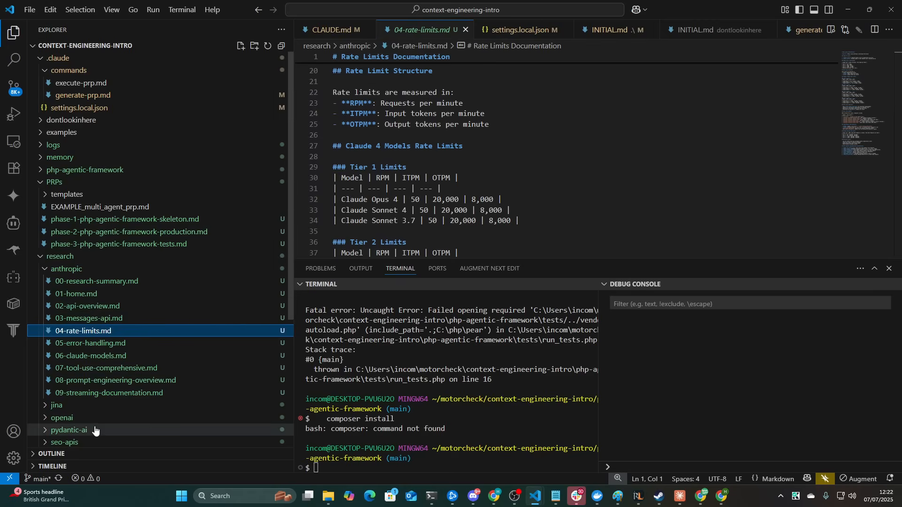
pyautogui.click(69, 430)
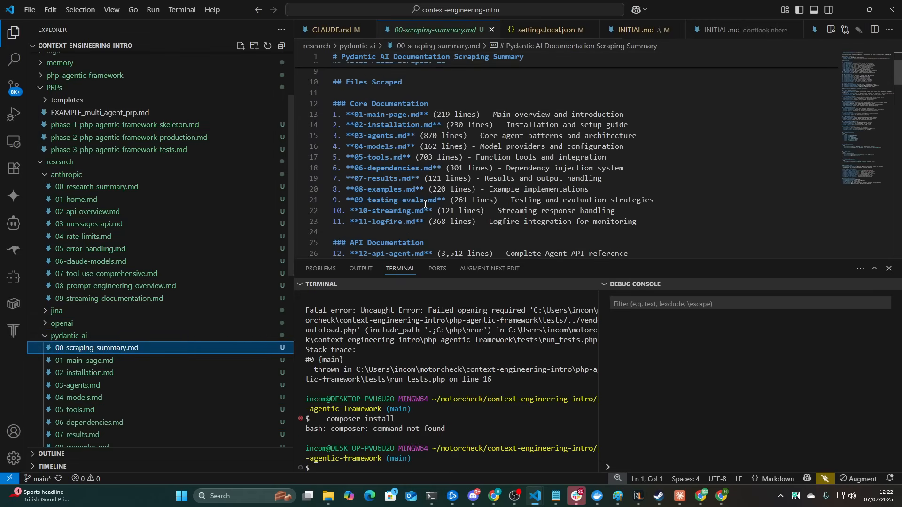
pyautogui.scroll(-3)
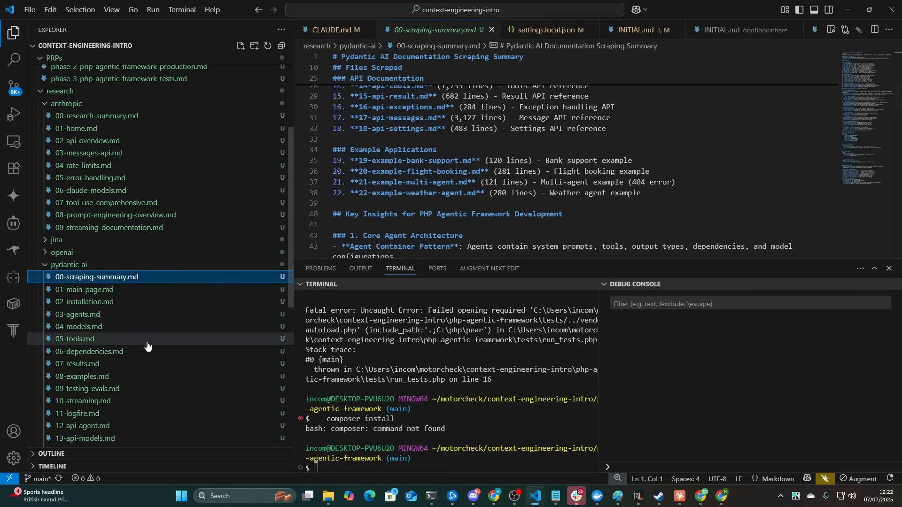
pyautogui.click(75, 339)
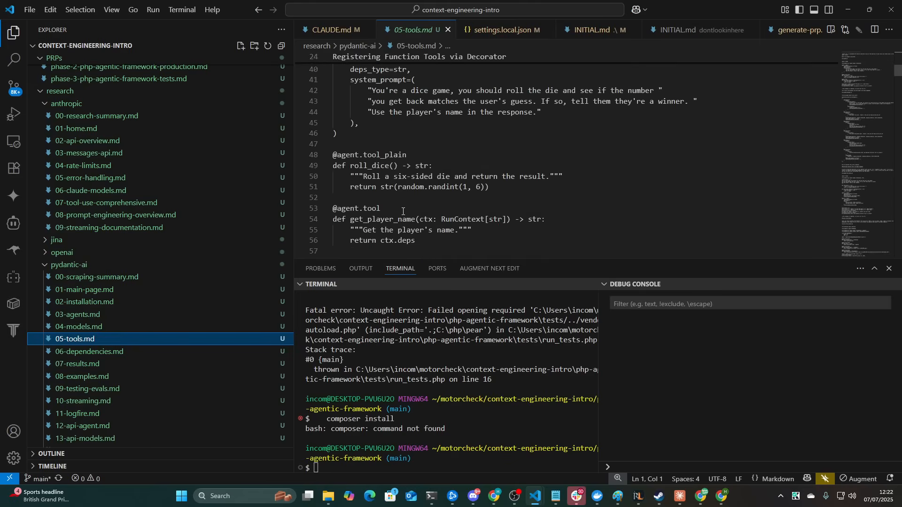
pyautogui.scroll(-3)
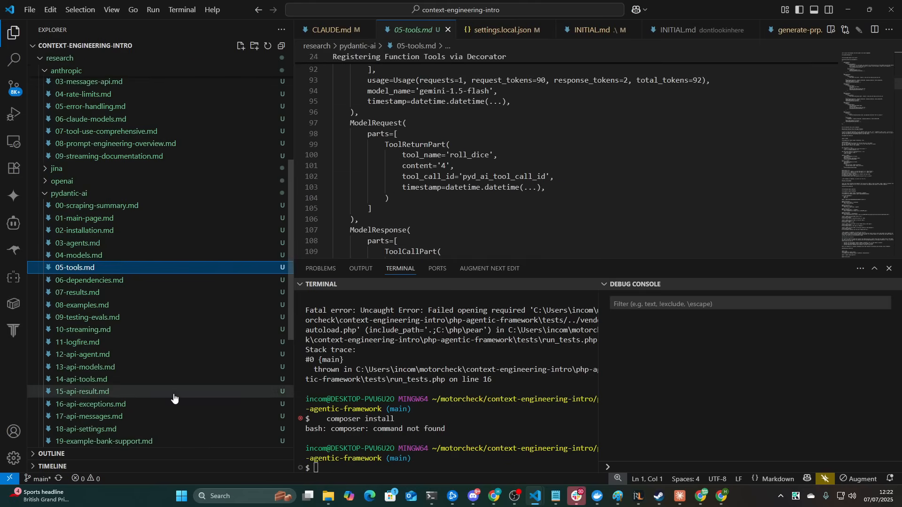
# Step: View the Shopify admin REST, authentication, bulk operations, metafield REST API, and customer object docs
pyautogui.click(82, 391)
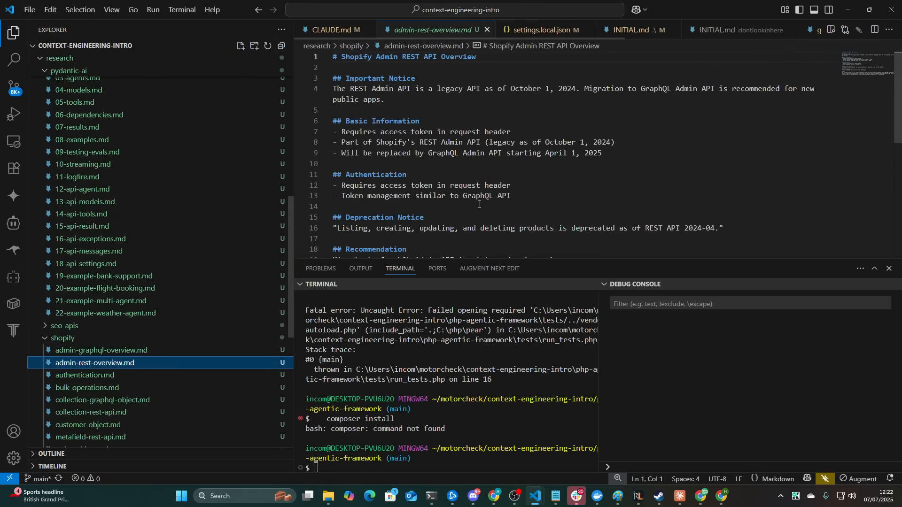
pyautogui.click(85, 374)
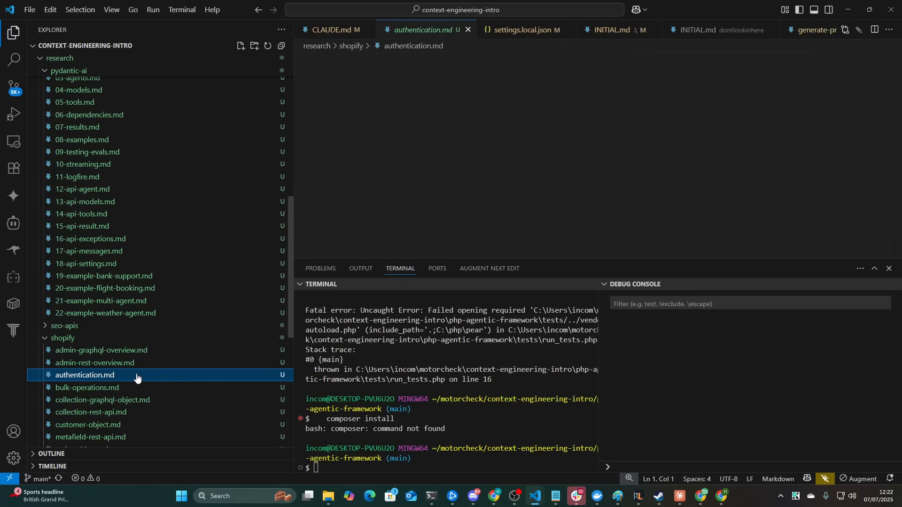
pyautogui.click(85, 374)
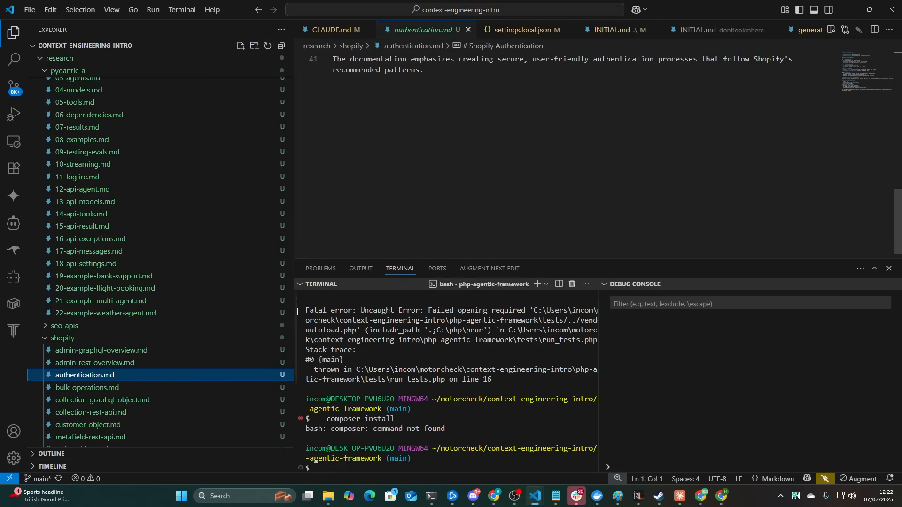
pyautogui.click(86, 387)
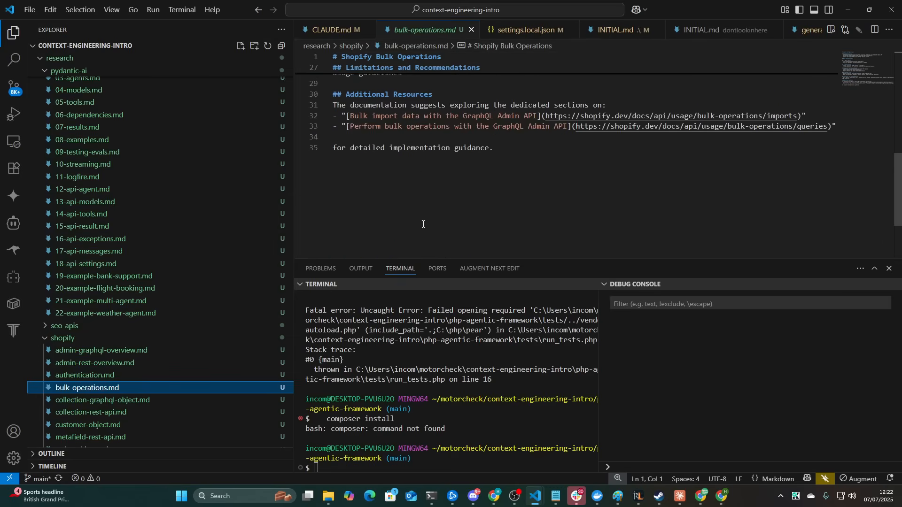
pyautogui.click(89, 437)
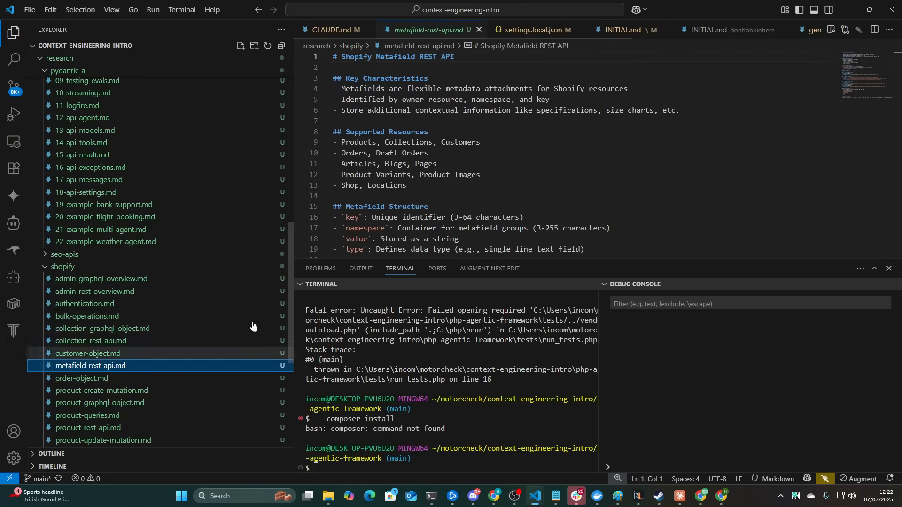
pyautogui.click(88, 353)
pyautogui.write('`')
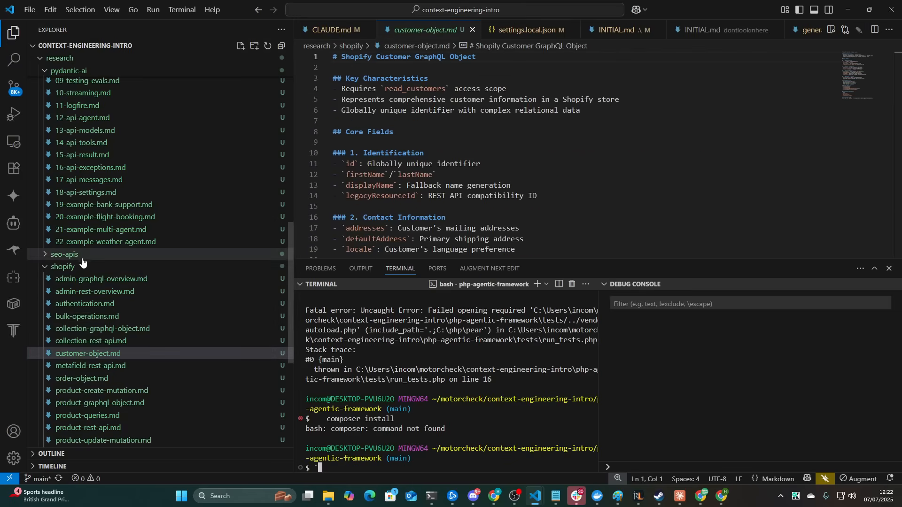
# Step: Collapse the research folder and open the phase-1 skeleton PRP
pyautogui.scroll(3)
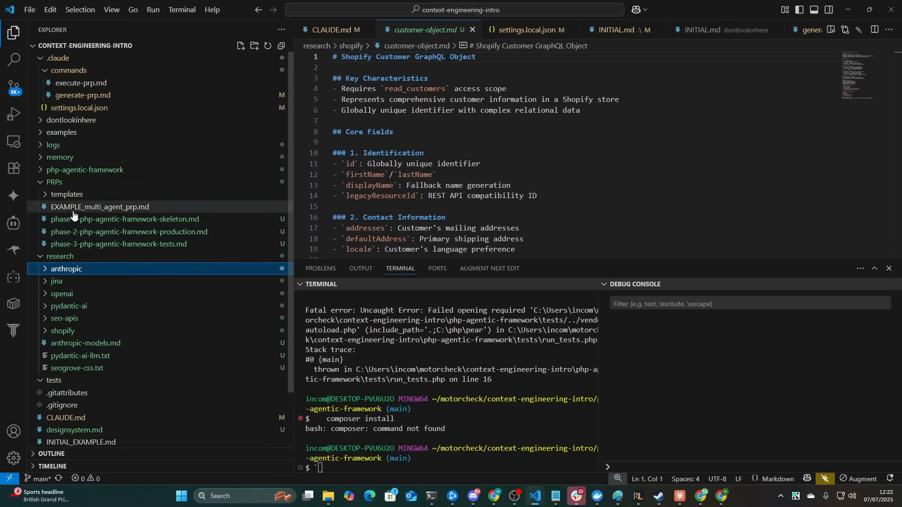
pyautogui.click(59, 256)
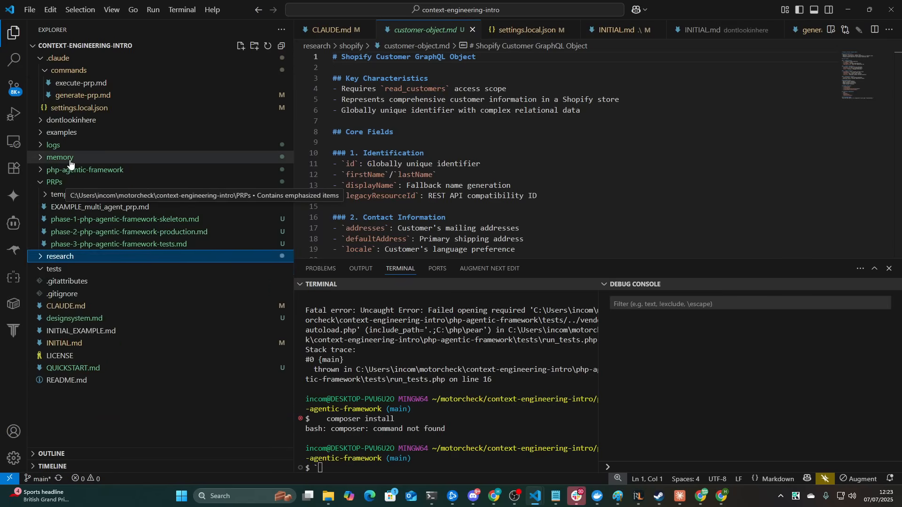
pyautogui.moveTo(66, 282)
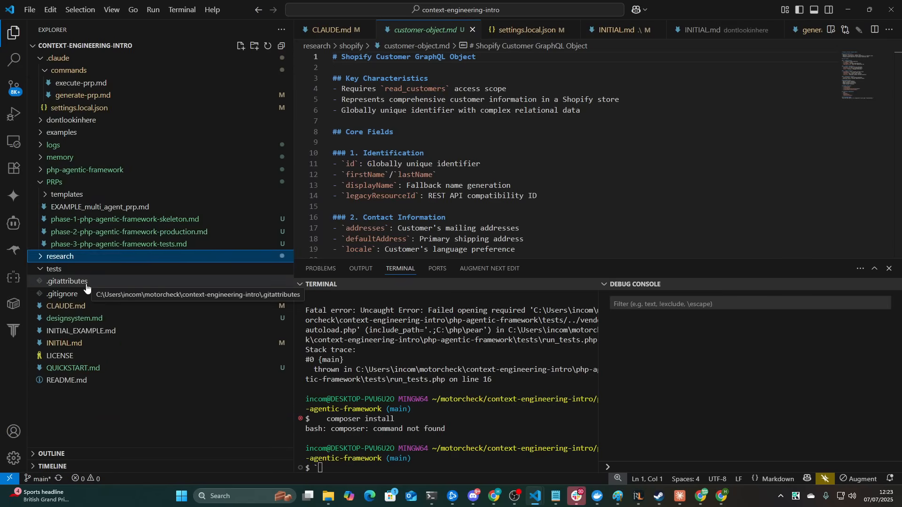
pyautogui.moveTo(86, 275)
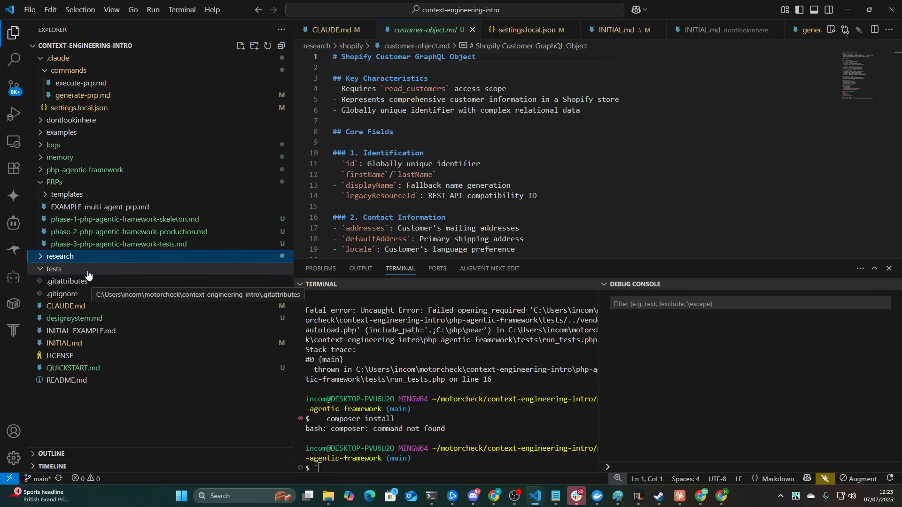
pyautogui.moveTo(141, 207)
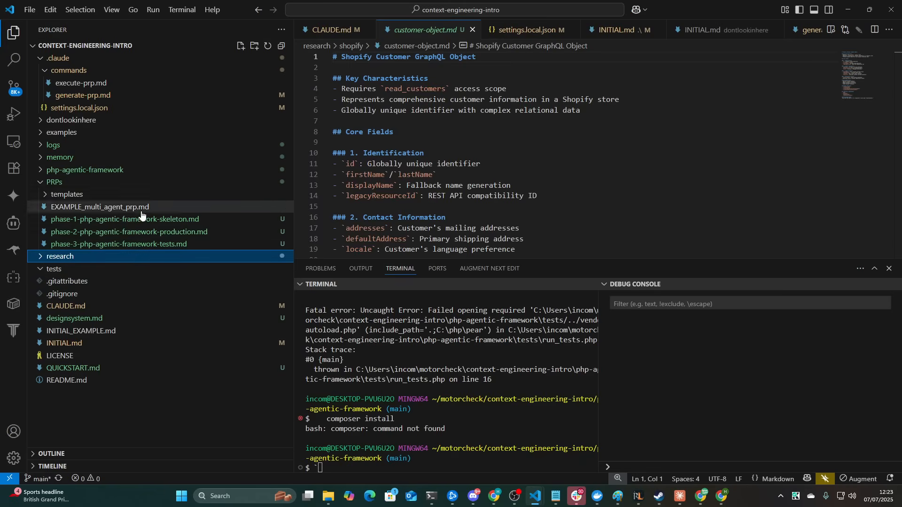
pyautogui.click(124, 218)
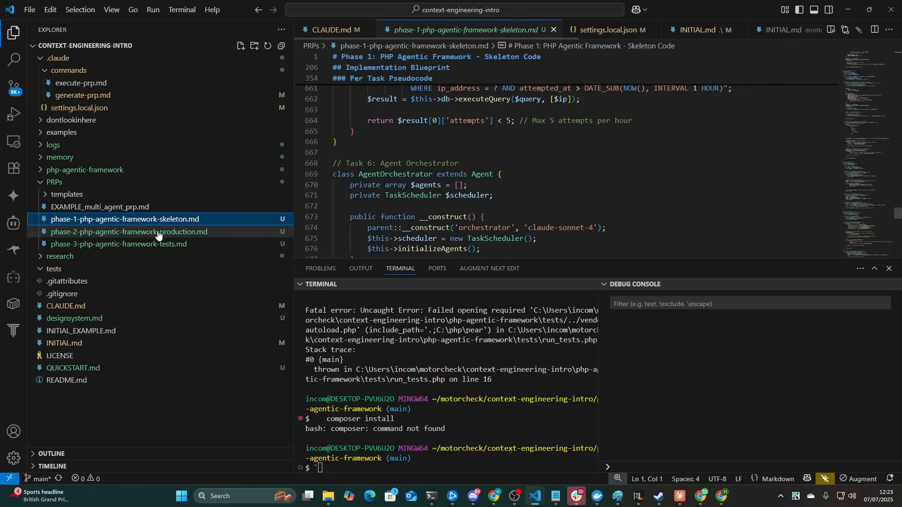
pyautogui.moveTo(147, 231)
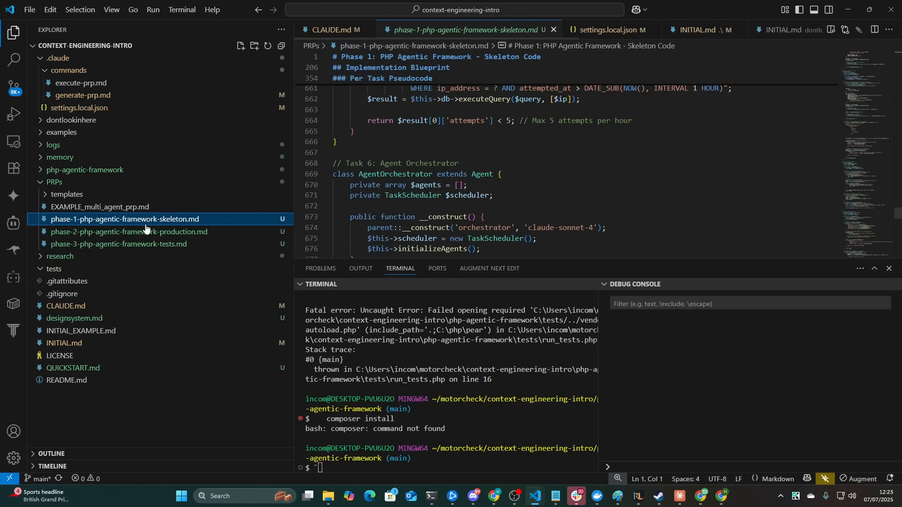
pyautogui.moveTo(65, 306)
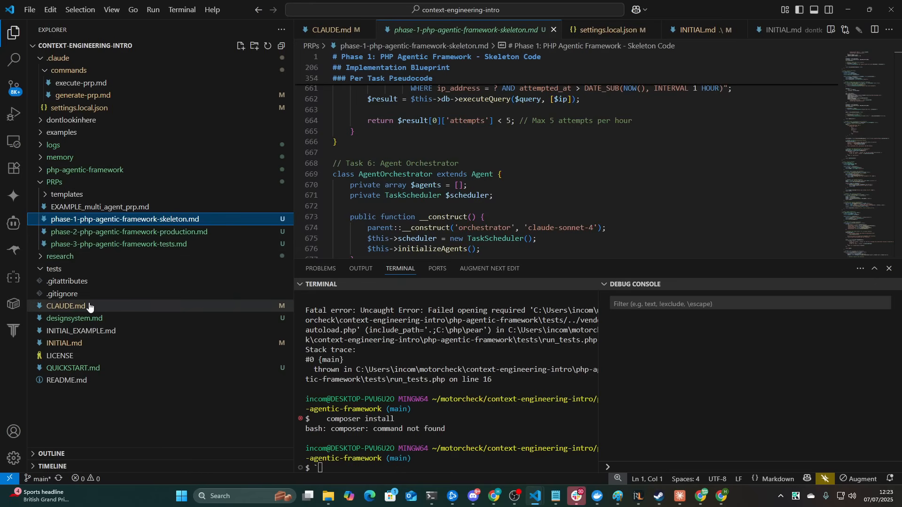
# Step: In CLAUDE.md, rewrite the documents rule: phase 1 skeleton code, phase 2 complete frontend and backend implementations
pyautogui.click(64, 306)
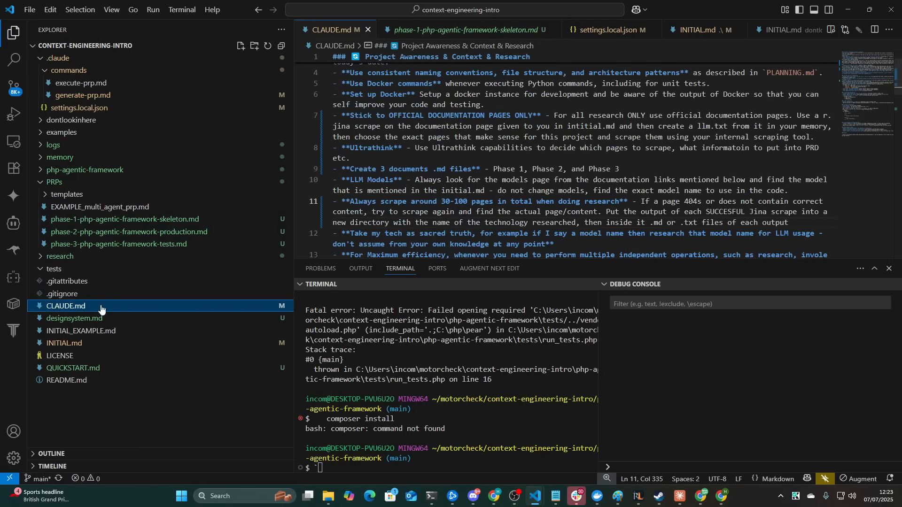
pyautogui.scroll(3)
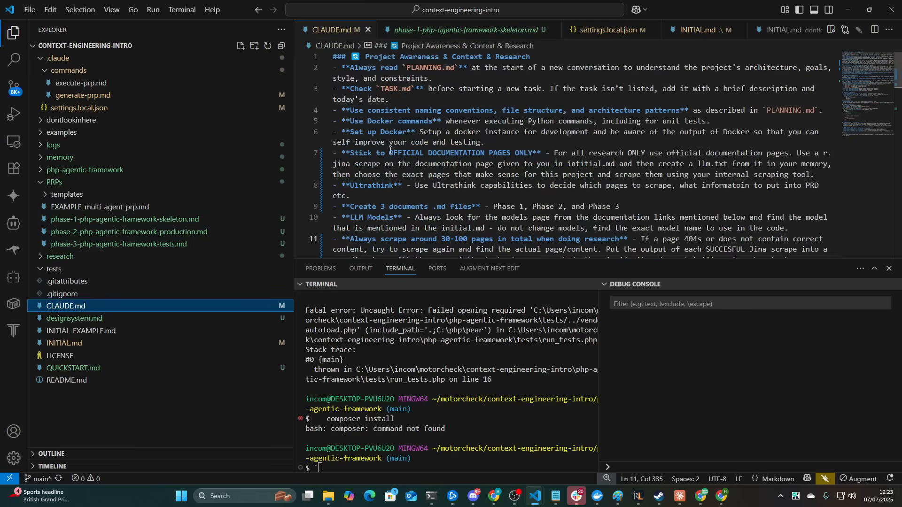
pyautogui.doubleClick(357, 207)
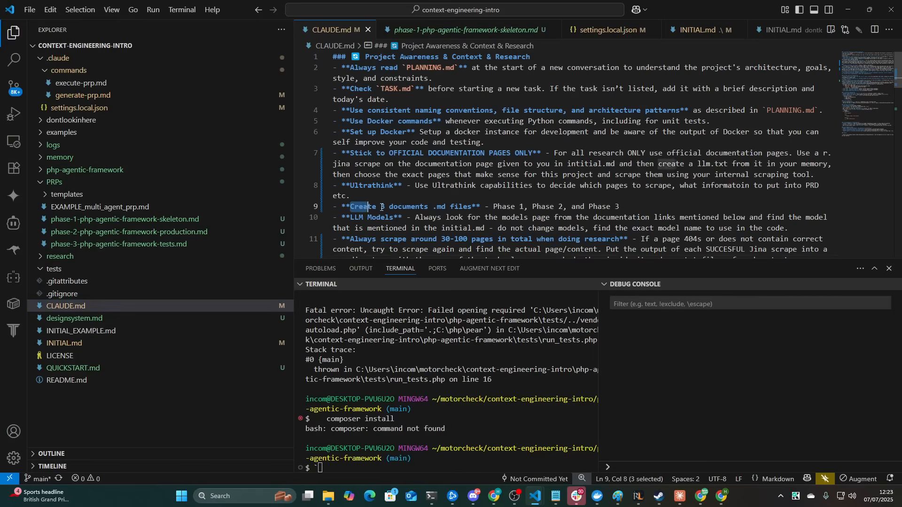
pyautogui.doubleClick(461, 207)
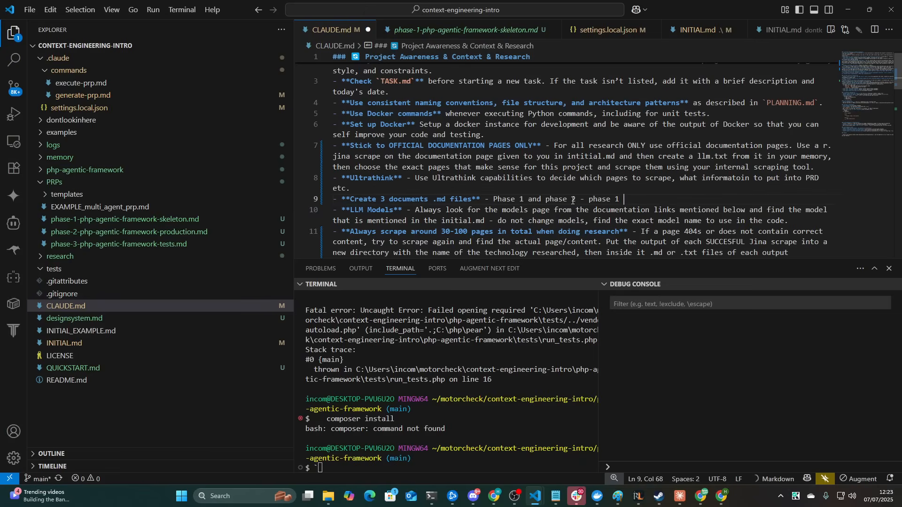
pyautogui.write('is skeleton code')
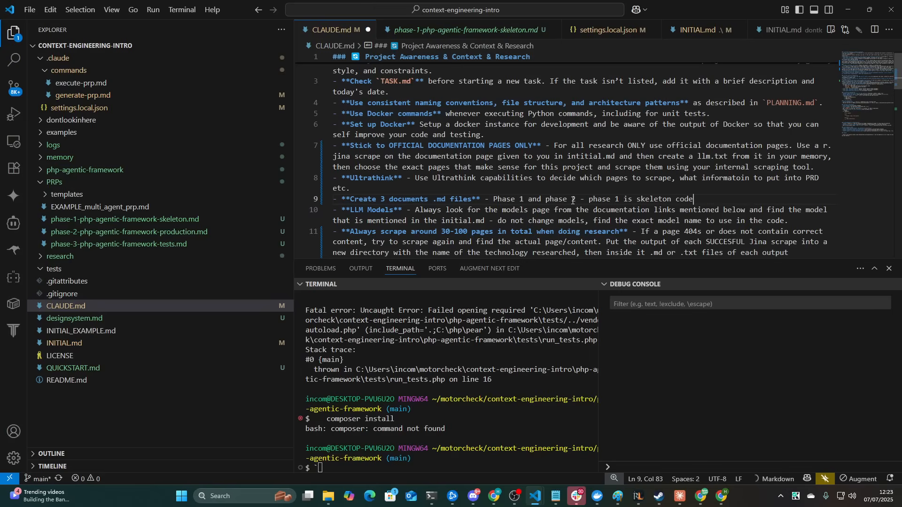
pyautogui.write(', phase 2 is complete production ready code with all features and')
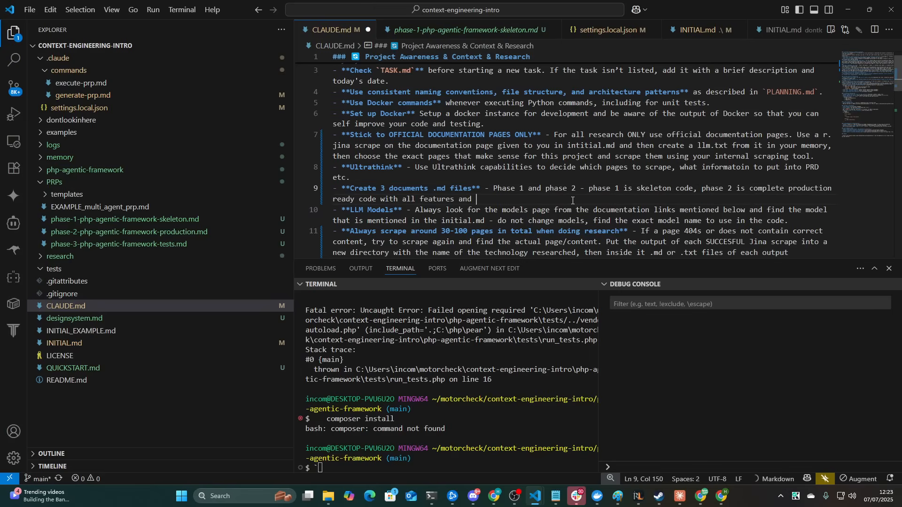
pyautogui.write('all necessary tests.')
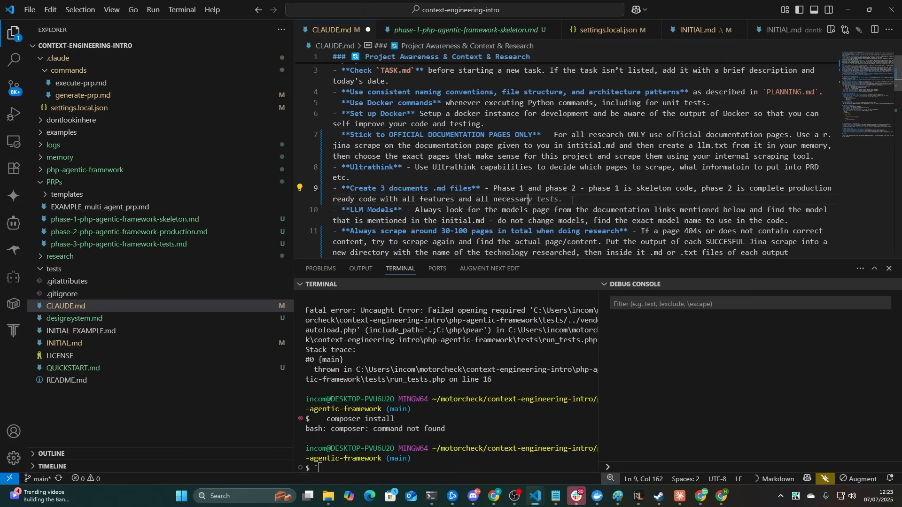
pyautogui.write('frontend a')
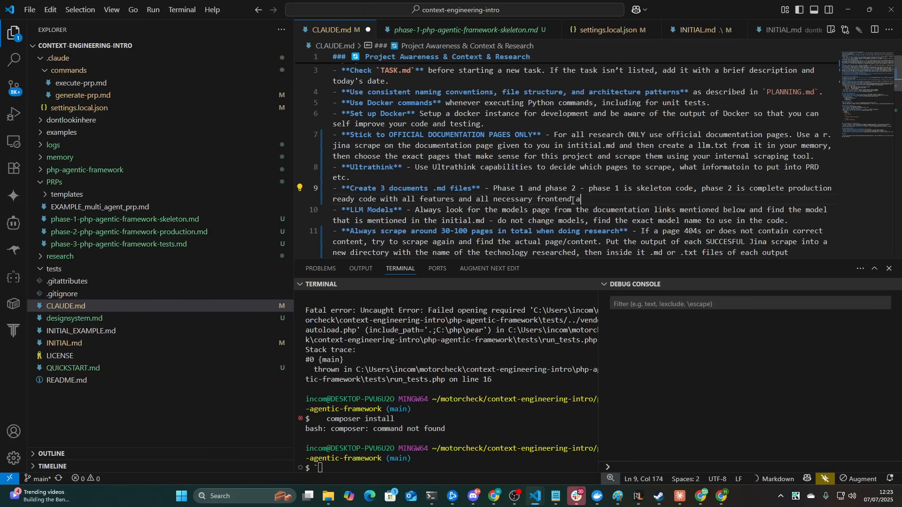
pyautogui.write('and b')
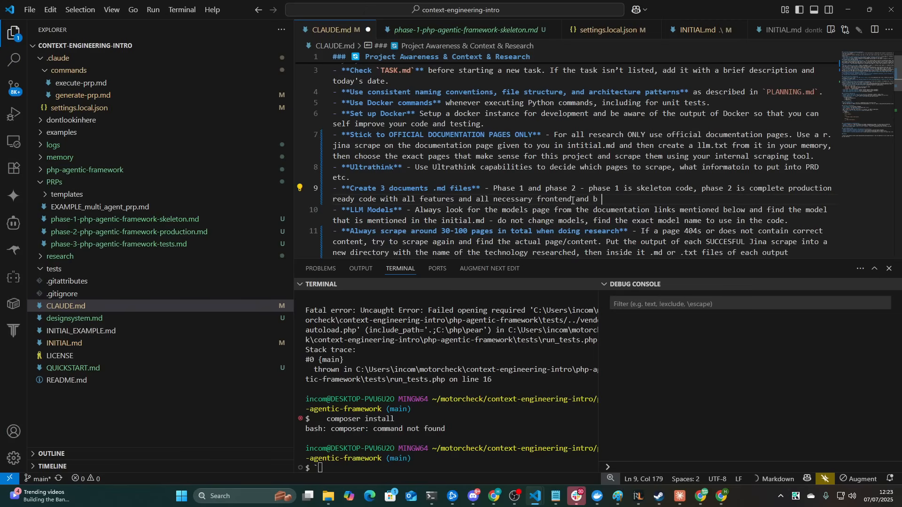
pyautogui.write('ackend implementations')
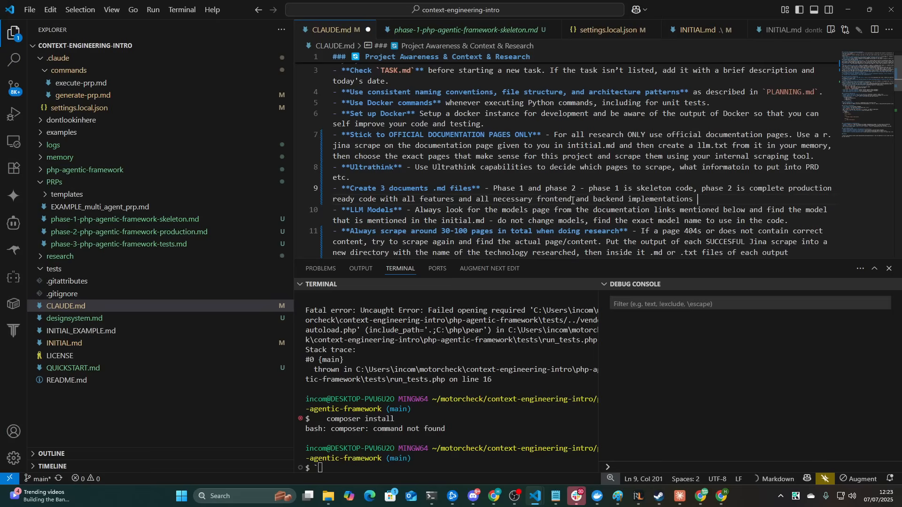
pyautogui.write('to use as a production ready tool.')
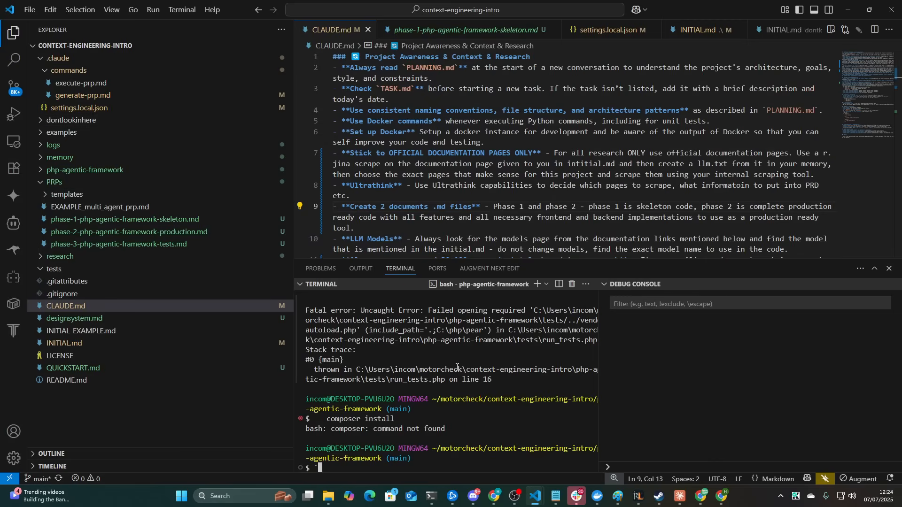
# Step: Glance at the Notepad Prompt 1 notes and terminal Phase 4 proposal, then return to CLAUDE.md
pyautogui.press('alt+tab')
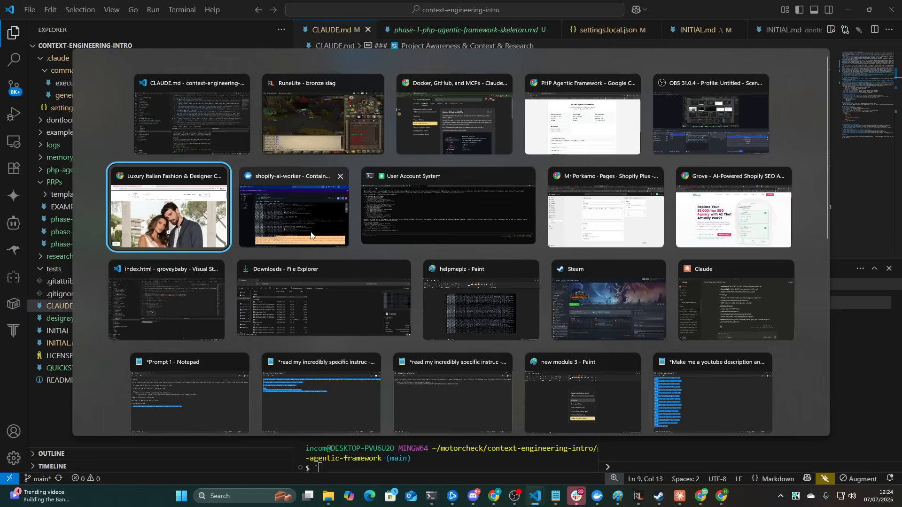
pyautogui.scroll(-3)
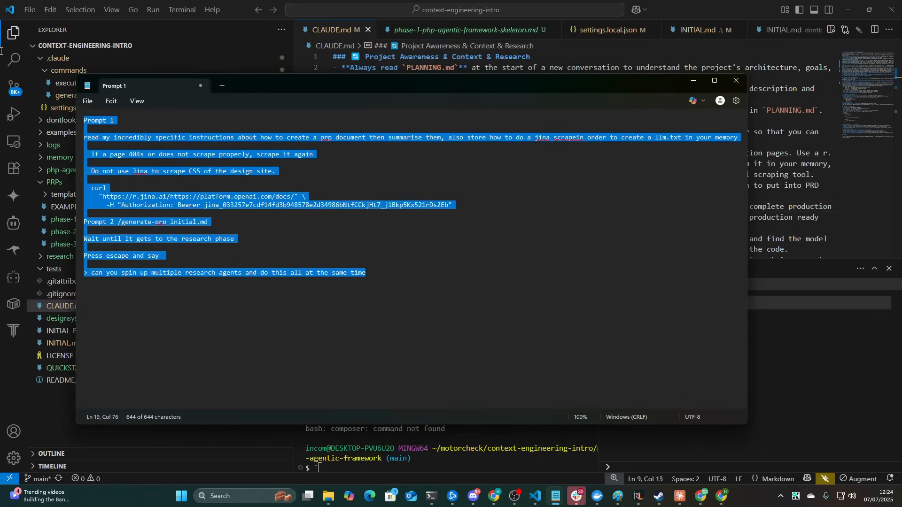
pyautogui.press('alt+tab')
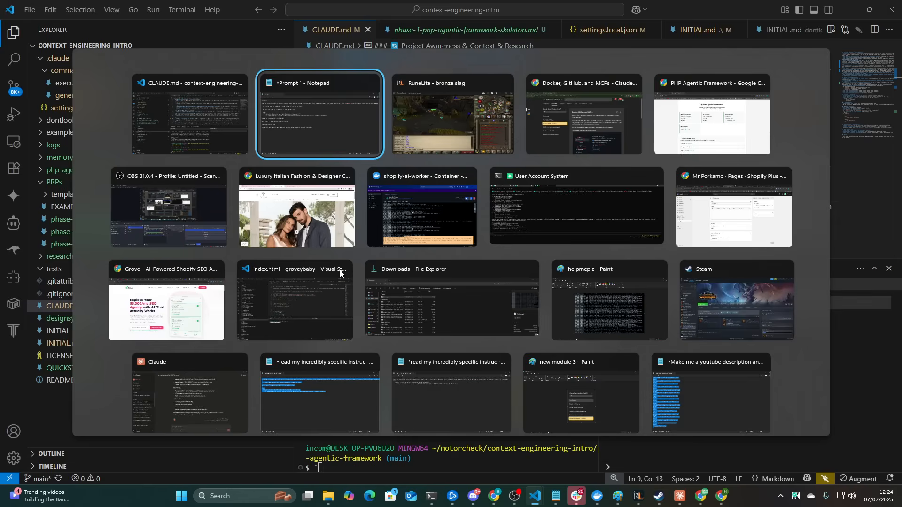
pyautogui.click(575, 205)
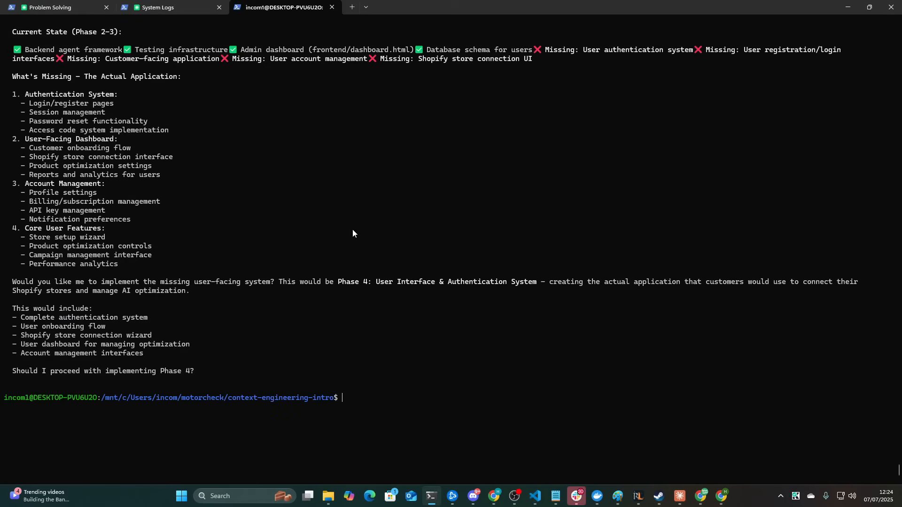
pyautogui.press('alt+tab')
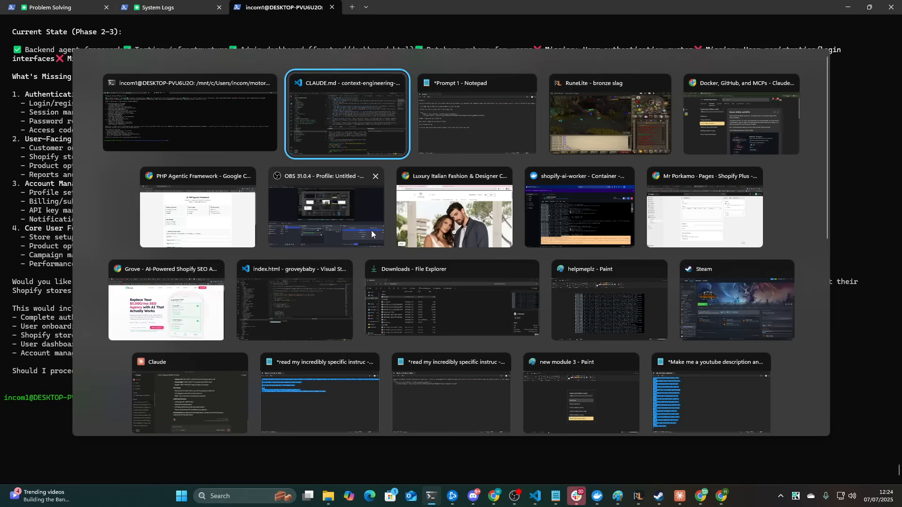
pyautogui.moveTo(297, 198)
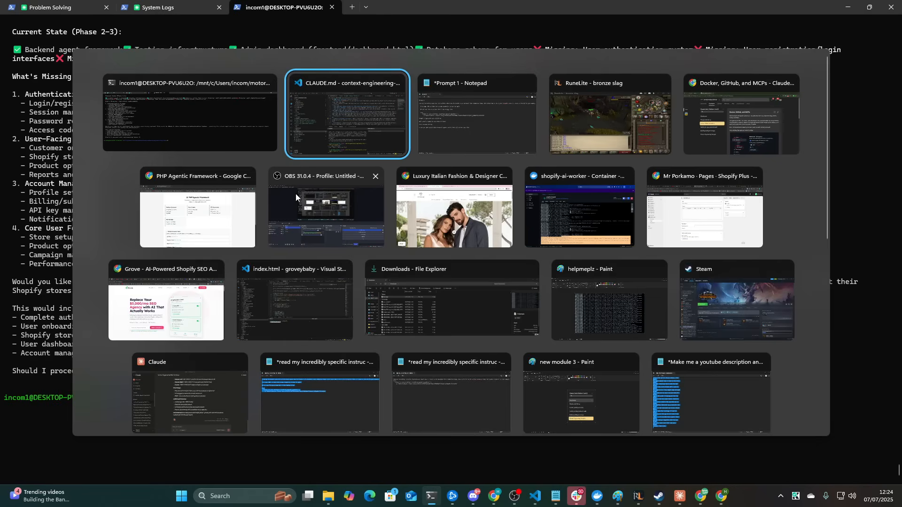
pyautogui.click(346, 113)
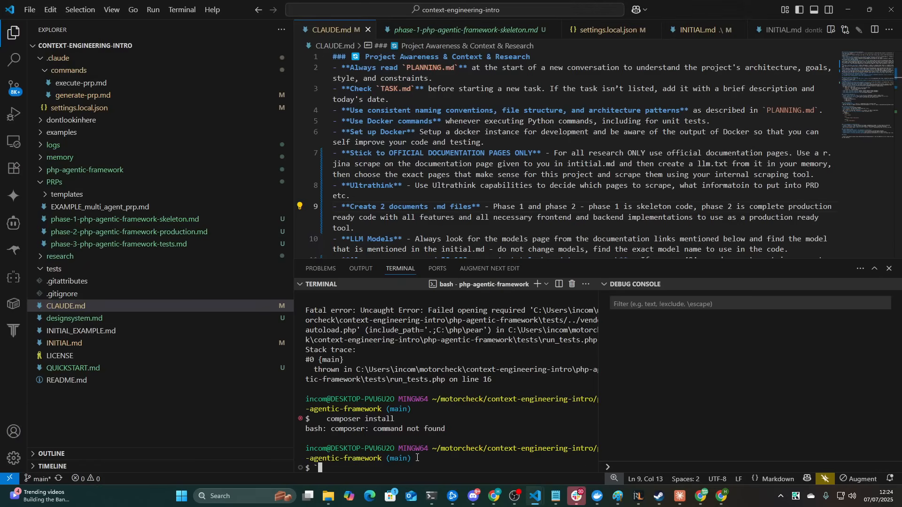
# Step: Move the three phase PRP files into the dontlookinhere folder
pyautogui.click(123, 218)
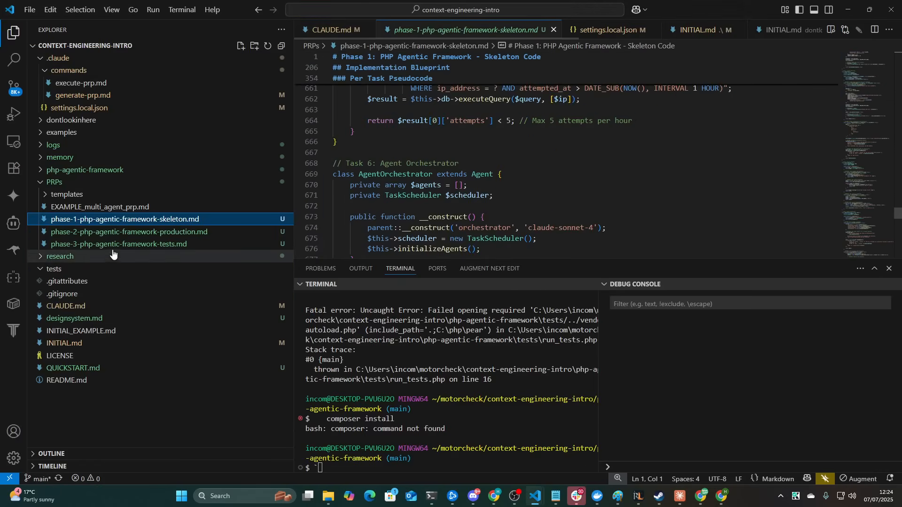
pyautogui.moveTo(115, 219); pyautogui.dragTo(71, 120)
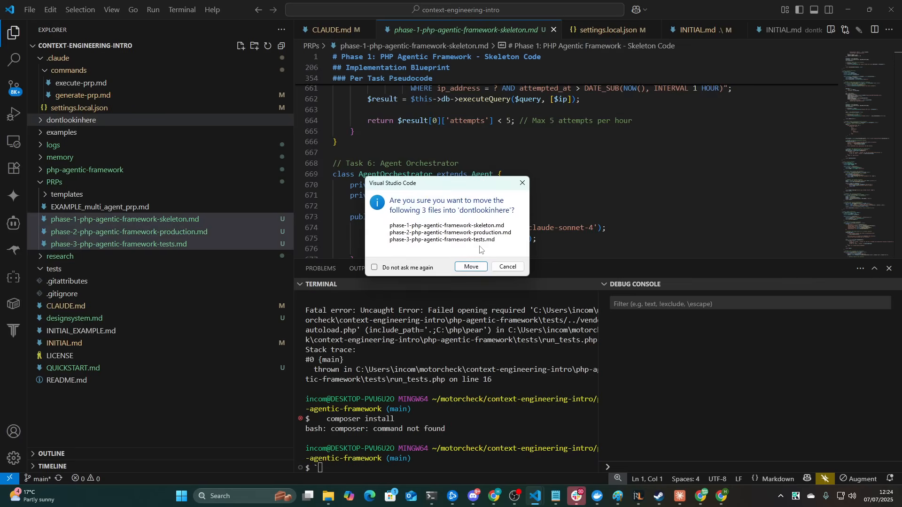
pyautogui.click(469, 266)
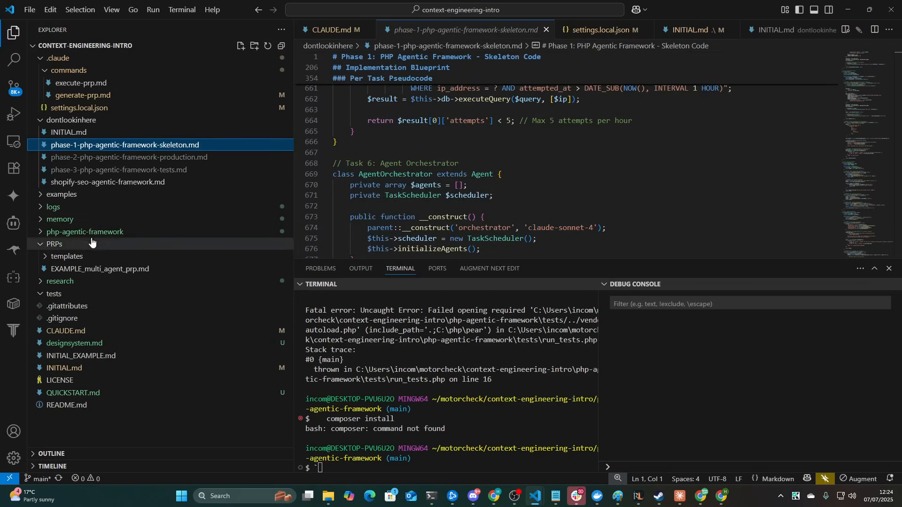
# Step: Delete the contents of the research folder and the three memory files
pyautogui.click(60, 219)
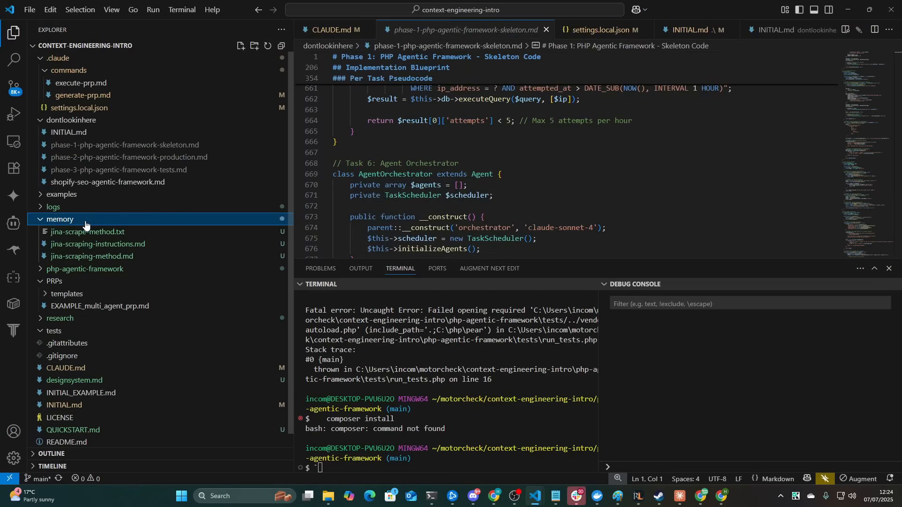
pyautogui.click(60, 219)
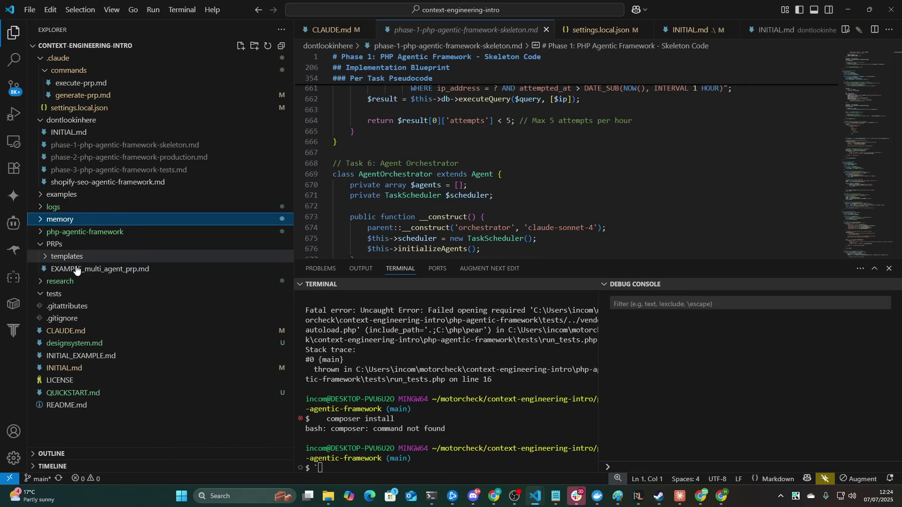
pyautogui.click(59, 282)
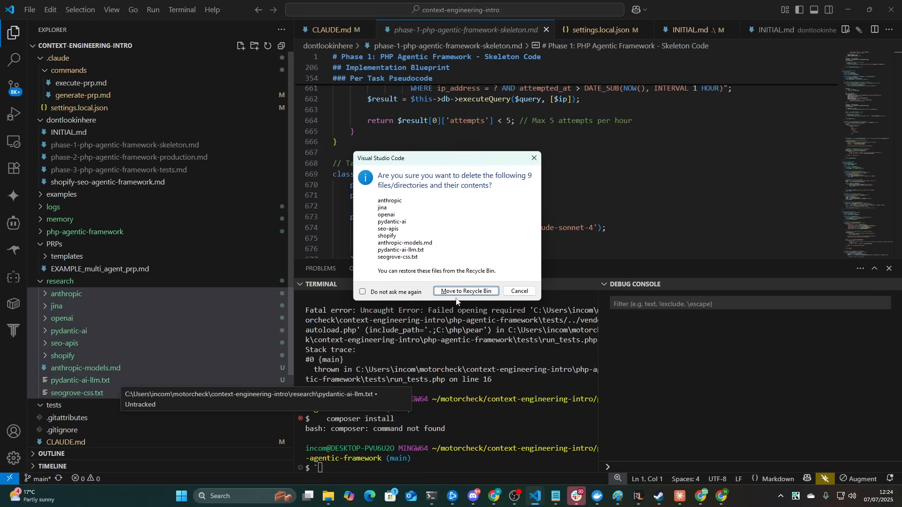
pyautogui.click(466, 291)
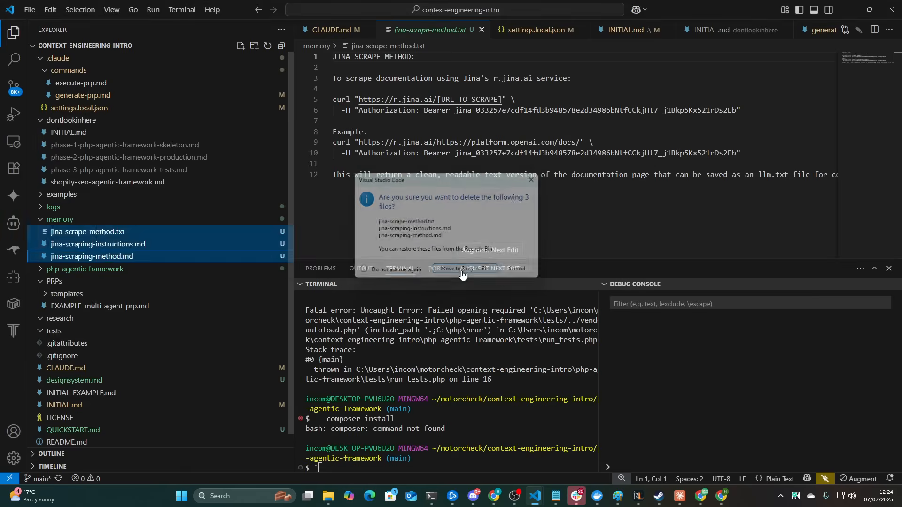
pyautogui.click(461, 269)
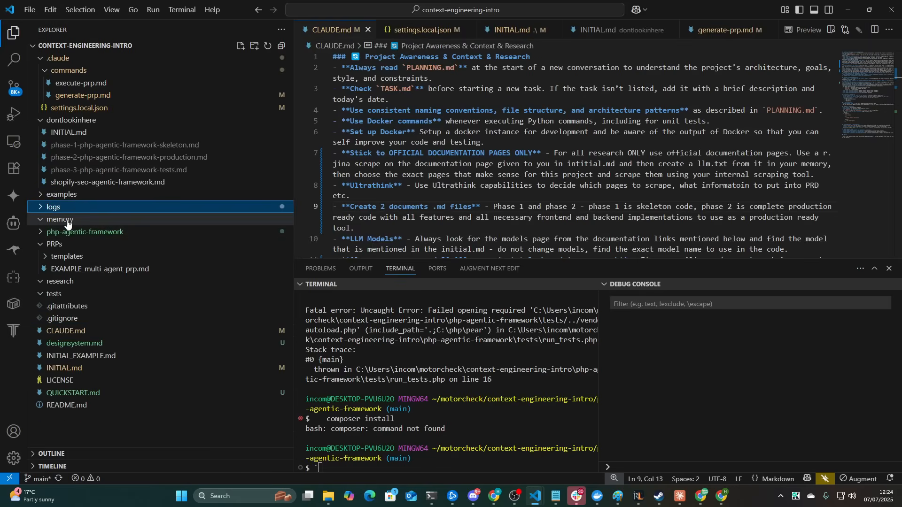
# Step: Launch claude in motorcheck/context-engineering-intro and send the PRP summary and Jina scraping prompt
pyautogui.press('alt+tab')
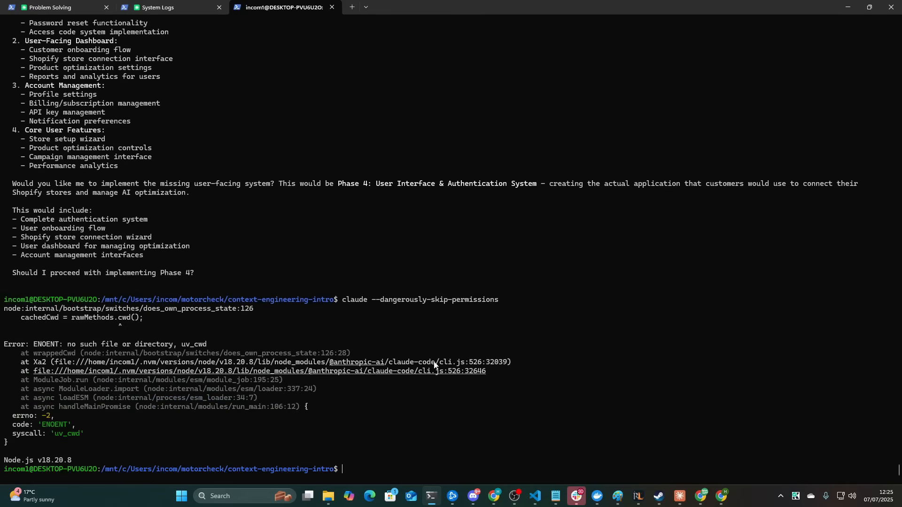
pyautogui.moveTo(392, 361)
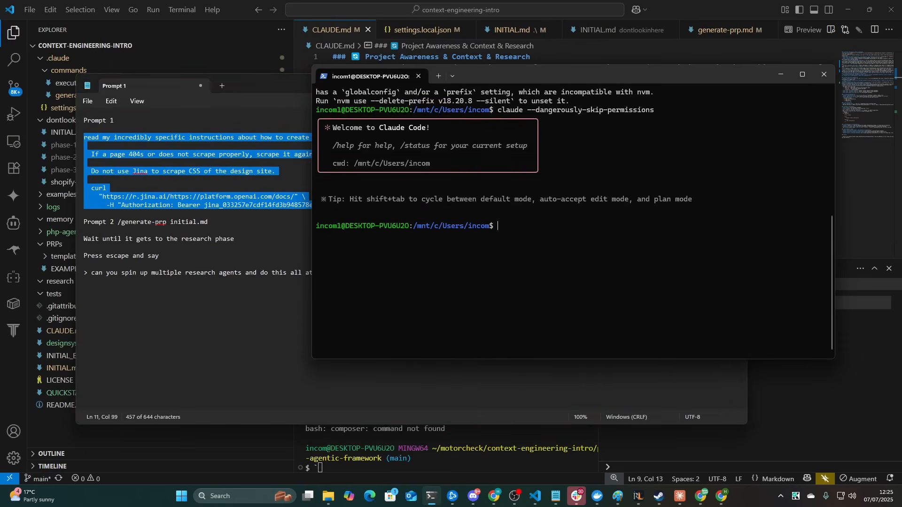
pyautogui.write('cd motorcheck')
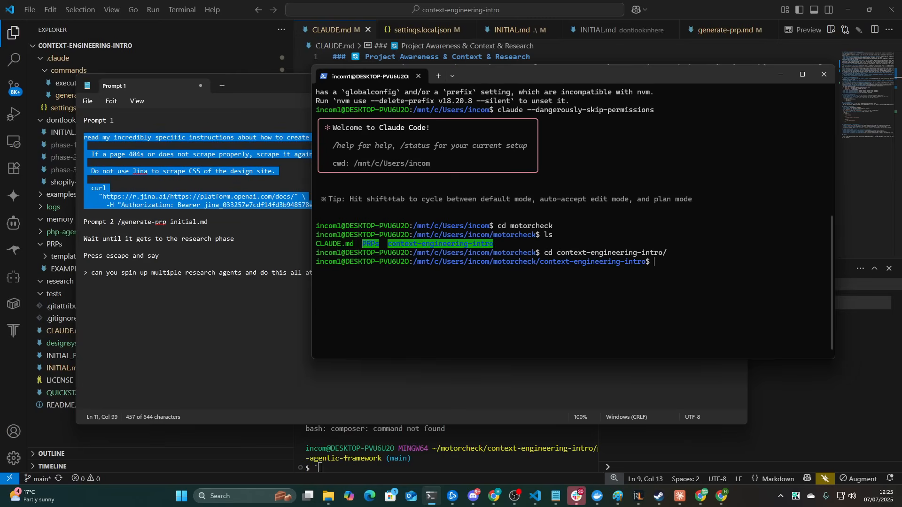
pyautogui.write('claude --dangerously-skip-permissions')
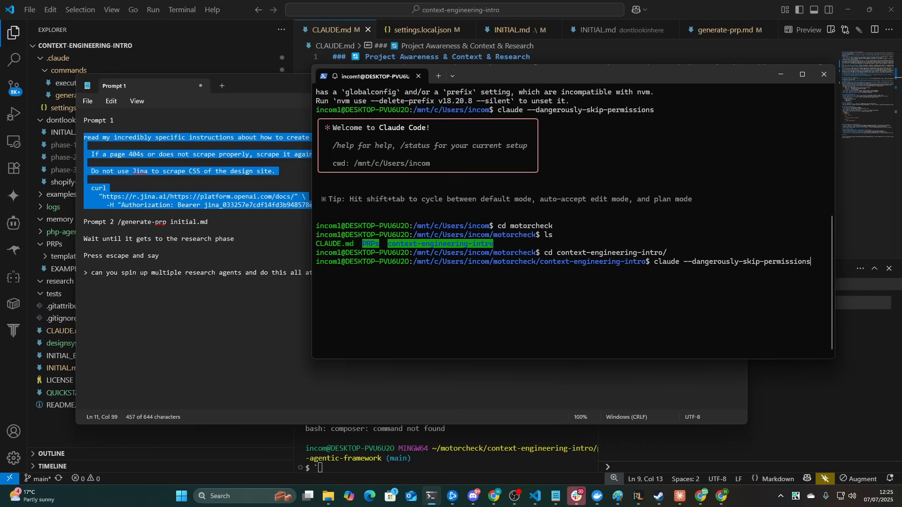
pyautogui.moveTo(375, 330)
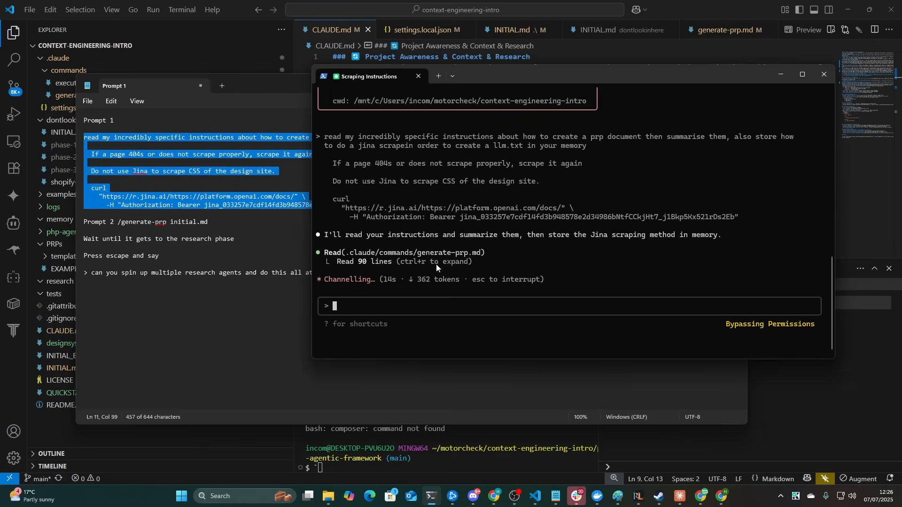
pyautogui.press('alt+tab')
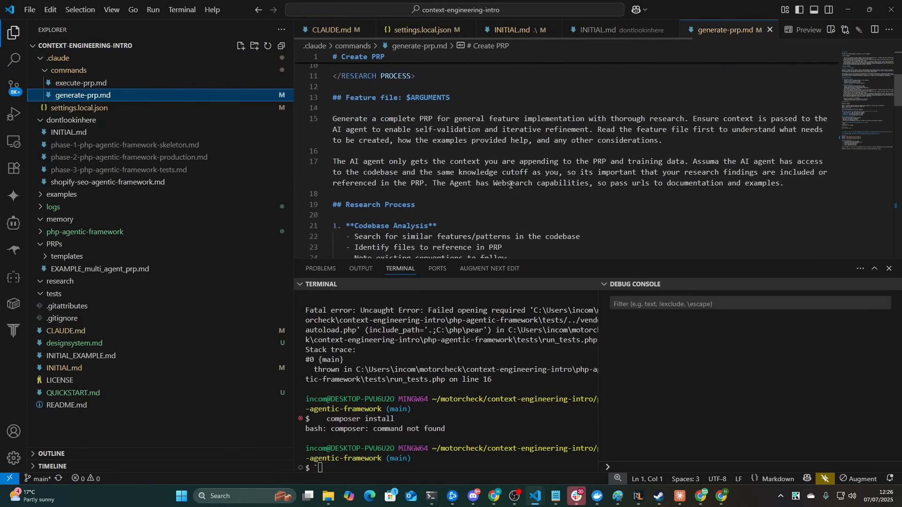
# Step: Change generate-prp.md to '2 Phases', with every single feature fully implemented in phase 2
pyautogui.scroll(-3)
pyautogui.write('`')
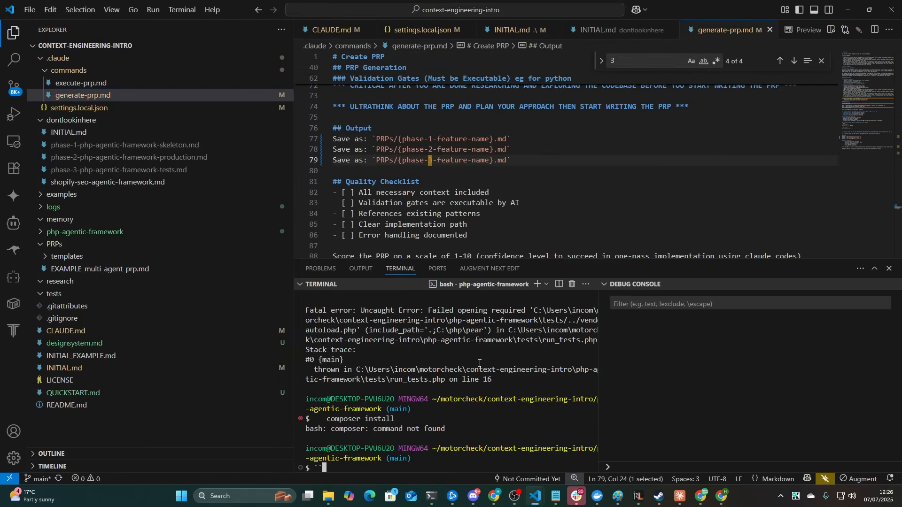
pyautogui.press('Backspace')
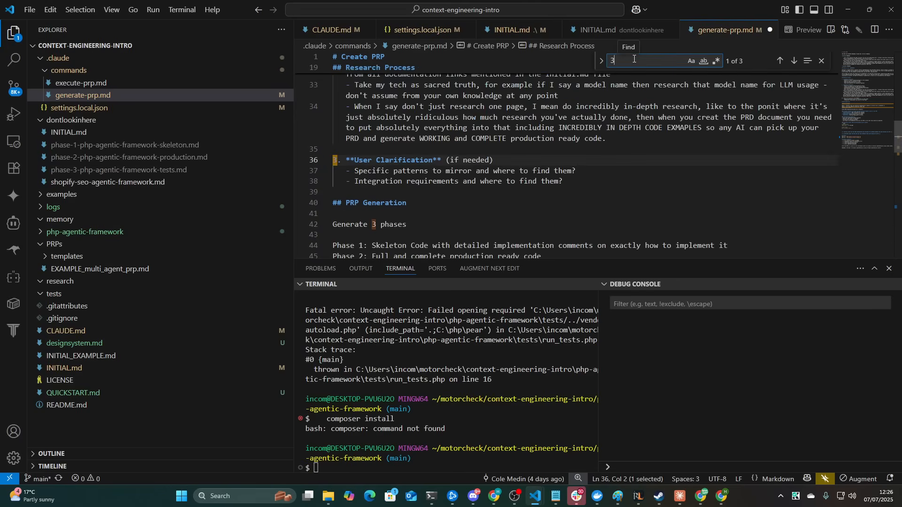
pyautogui.click(792, 60)
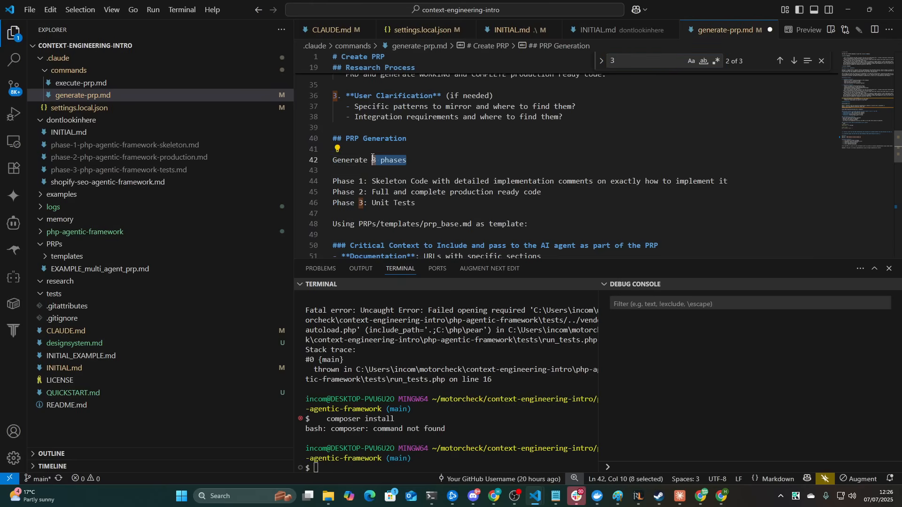
pyautogui.write('2 Phases')
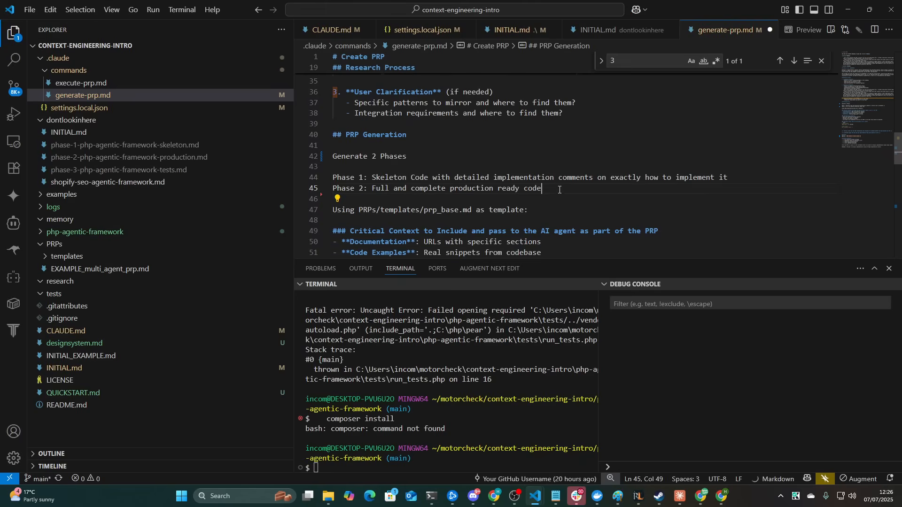
pyautogui.write('with every single')
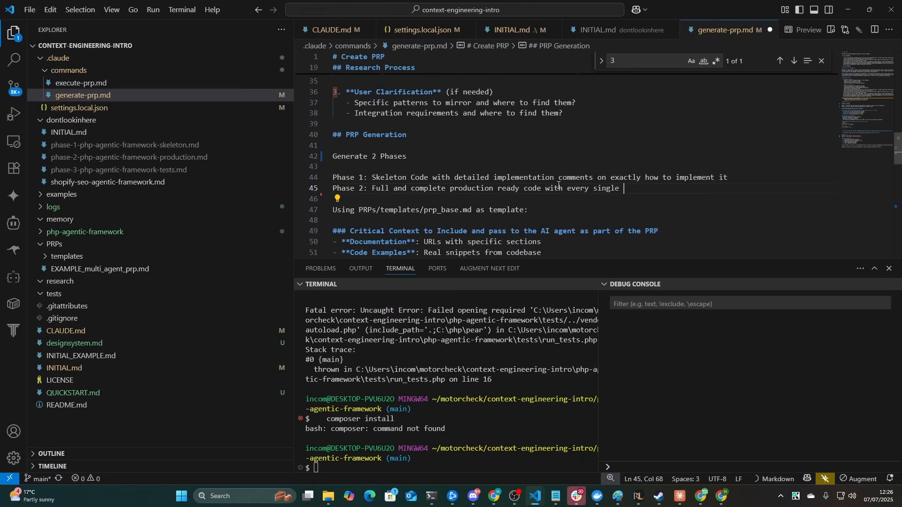
pyautogui.write('feature fully impl')
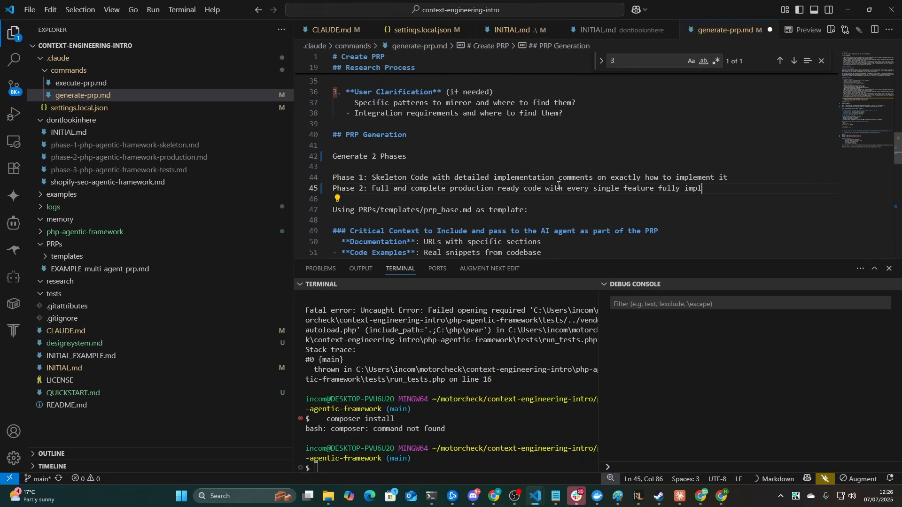
pyautogui.write('emented')
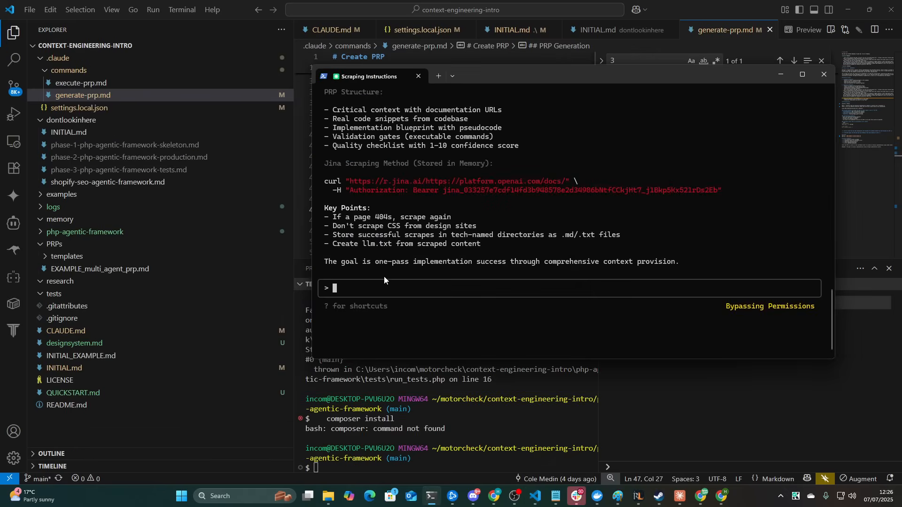
# Step: Restart claude --dangerously-skip-permissions, resubmit the prompt, and read the two-phase summary
pyautogui.scroll(3)
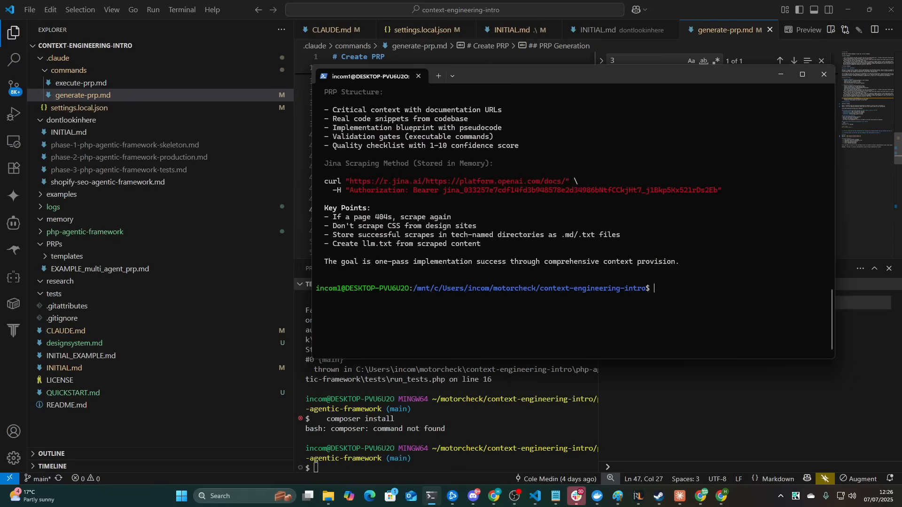
pyautogui.write('claude --dangerously-skip-permissions')
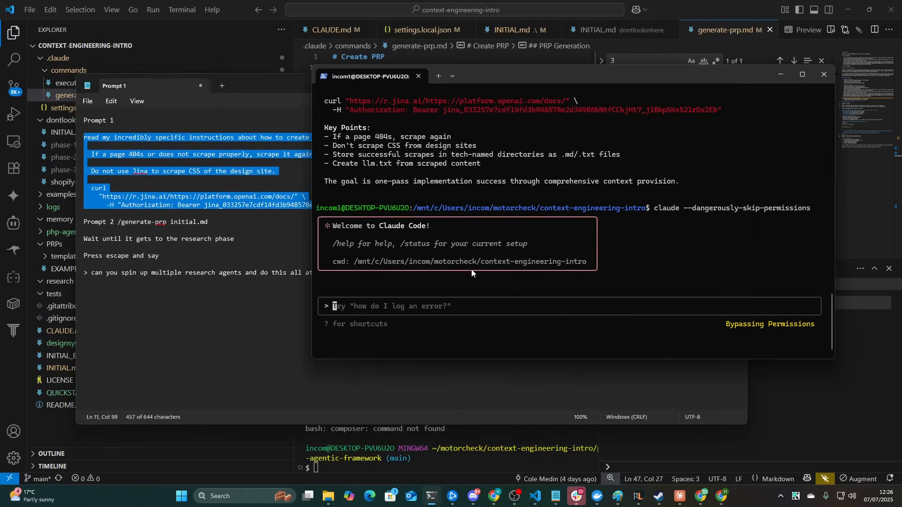
pyautogui.press('Return')
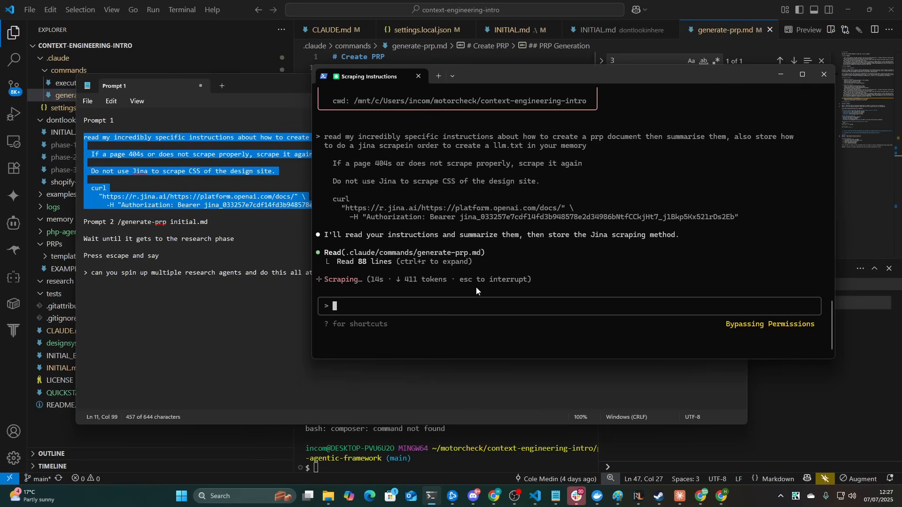
pyautogui.moveTo(413, 300)
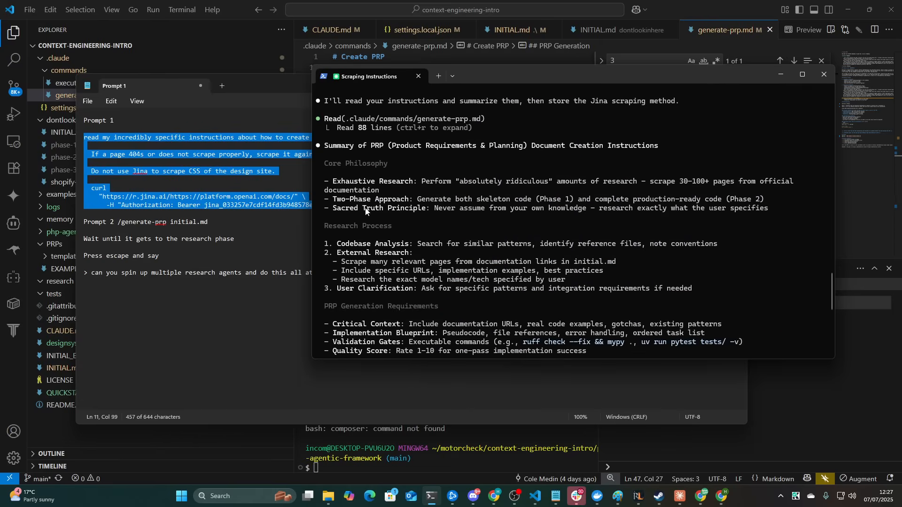
pyautogui.moveTo(549, 202)
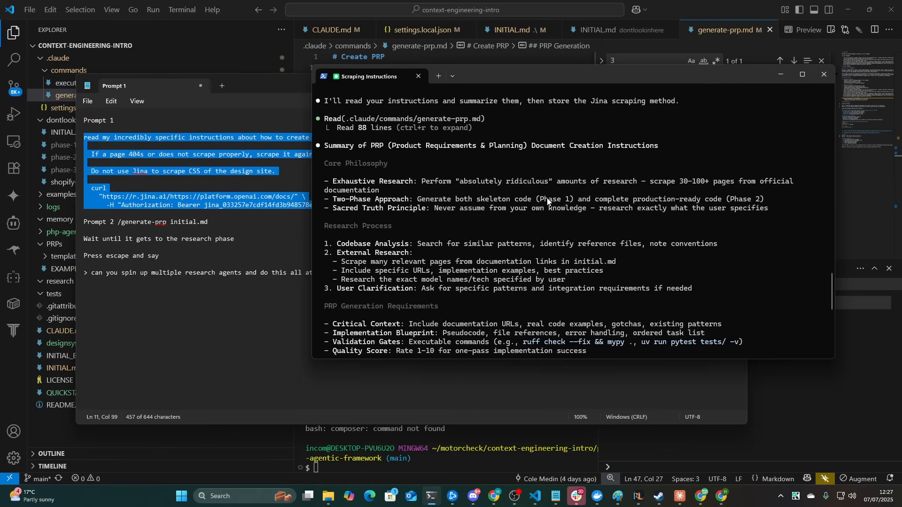
pyautogui.scroll(-3)
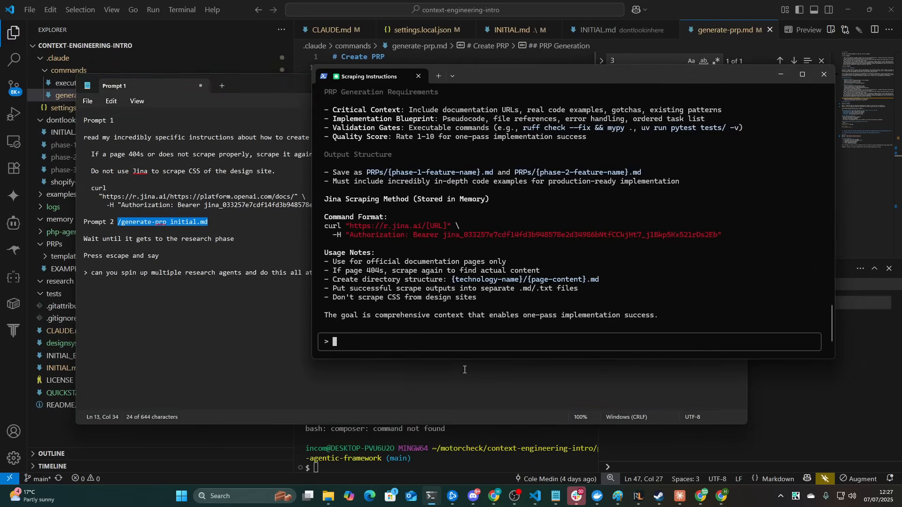
# Step: Run /generate-prp initial.md in Claude Code and open designsystem.md in the editor
pyautogui.write('/generate-prp initial.m')
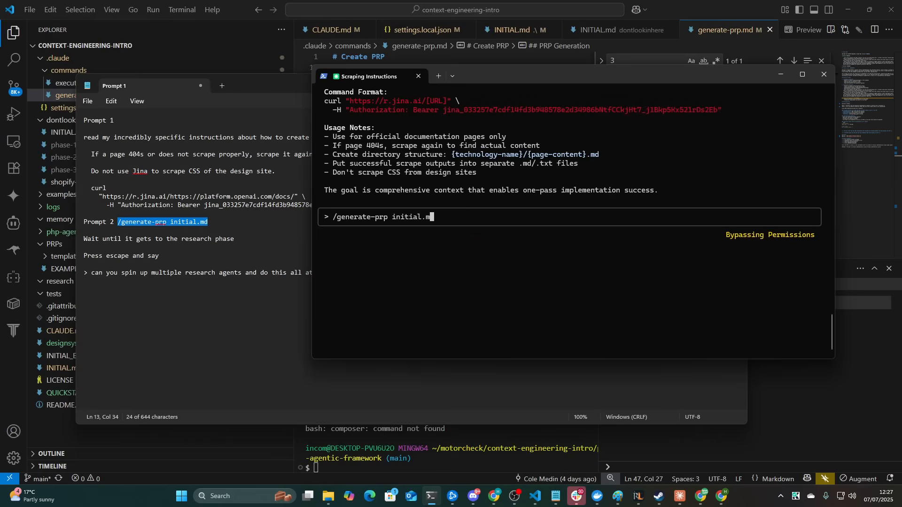
pyautogui.press('backspace')
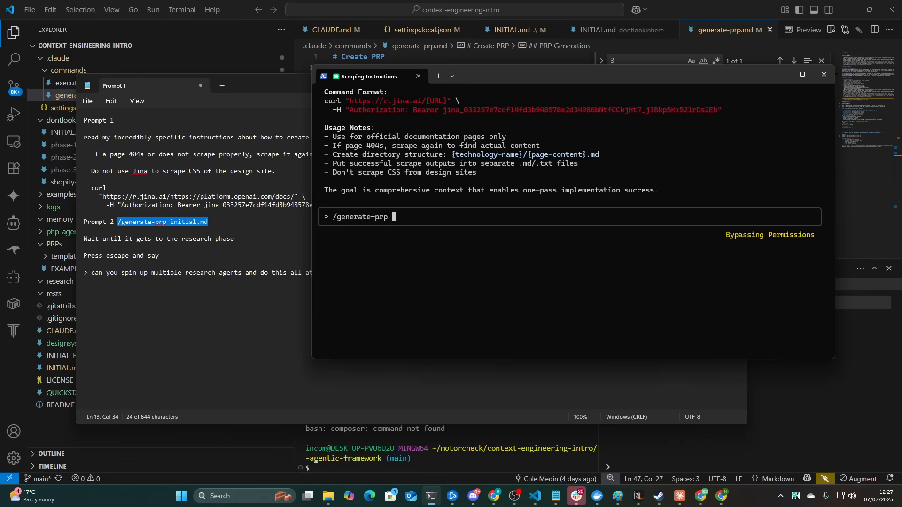
pyautogui.press('Return')
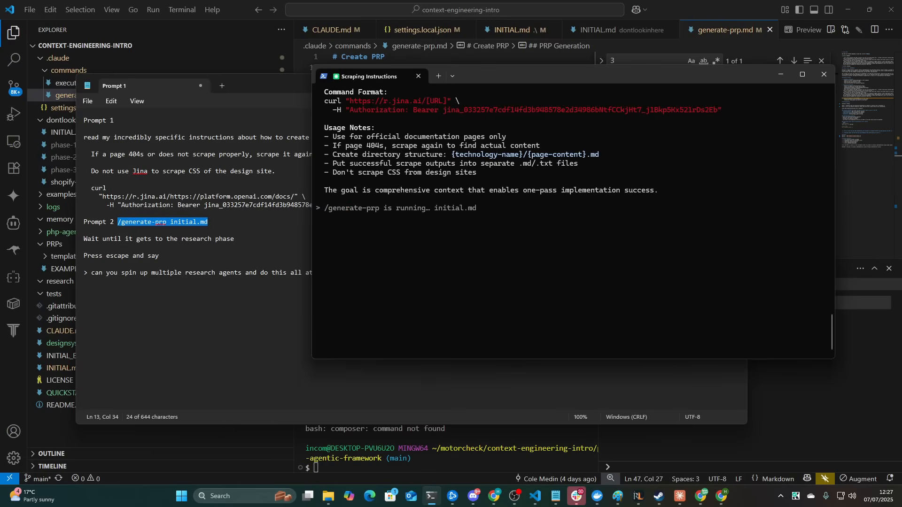
pyautogui.click(418, 76)
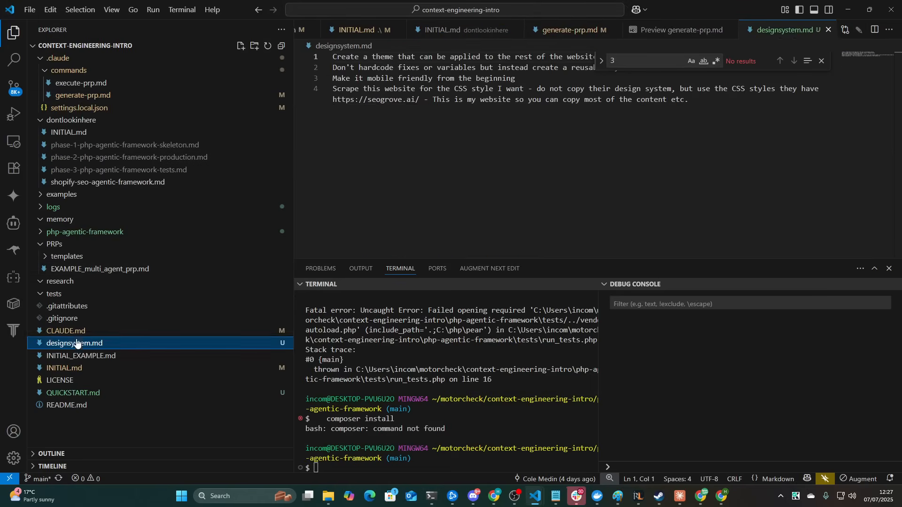
# Step: Open CLAUDE.md and highlight the line about invoking tools simultaneously
pyautogui.click(66, 330)
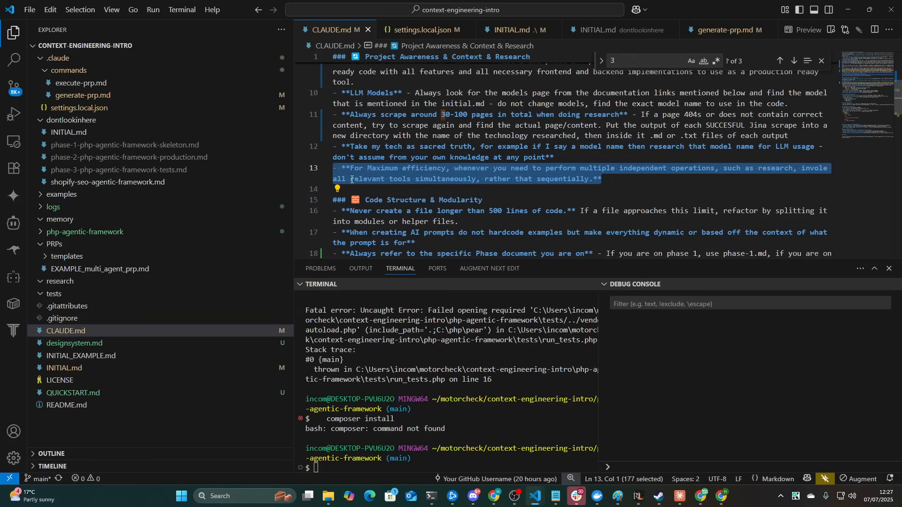
pyautogui.doubleClick(813, 169)
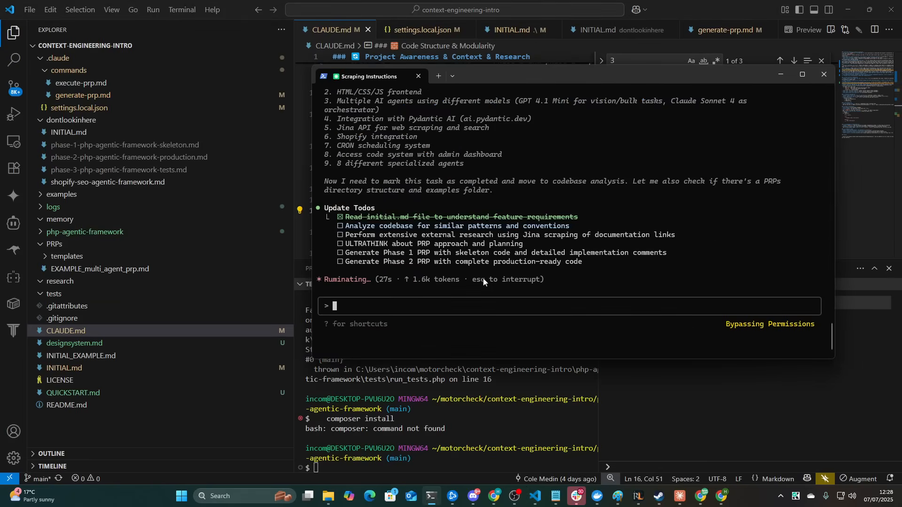
pyautogui.moveTo(477, 220)
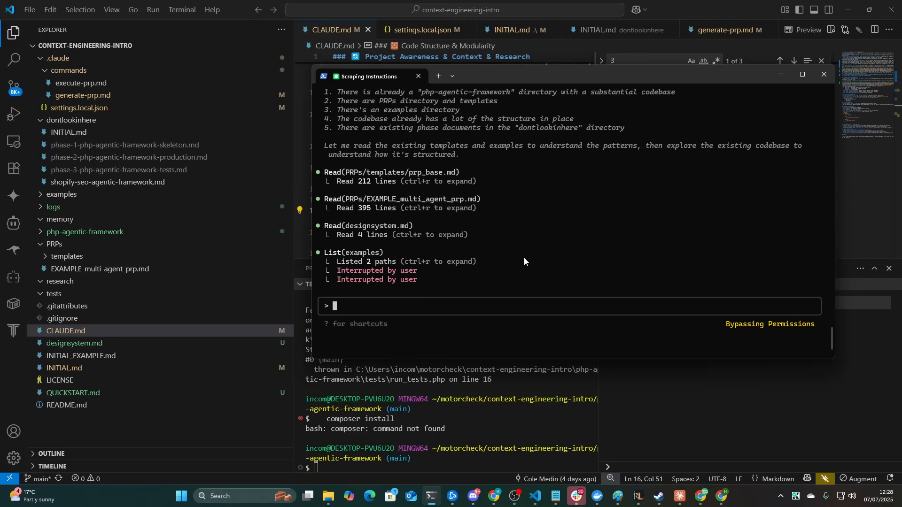
# Step: Tell Claude Code there is no existing code and to get on with the research part
pyautogui.write("don't")
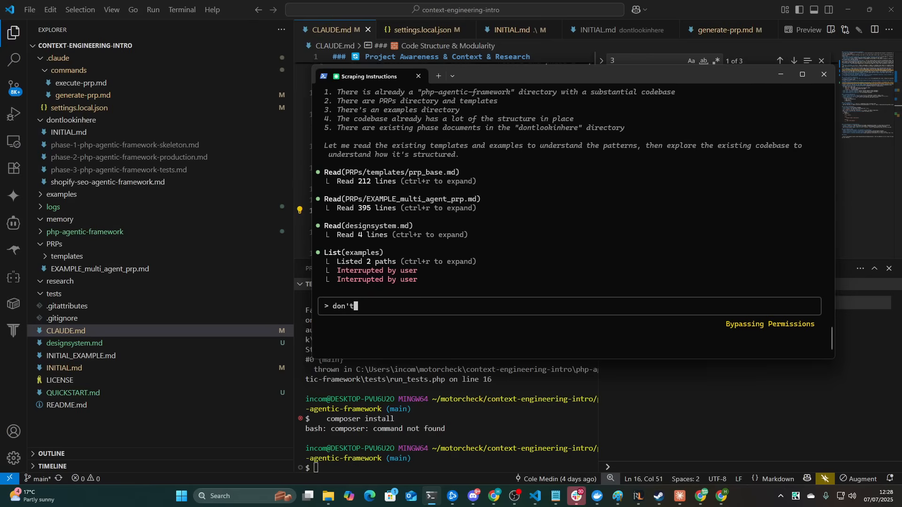
pyautogui.write('do that ther eis no existing code just get')
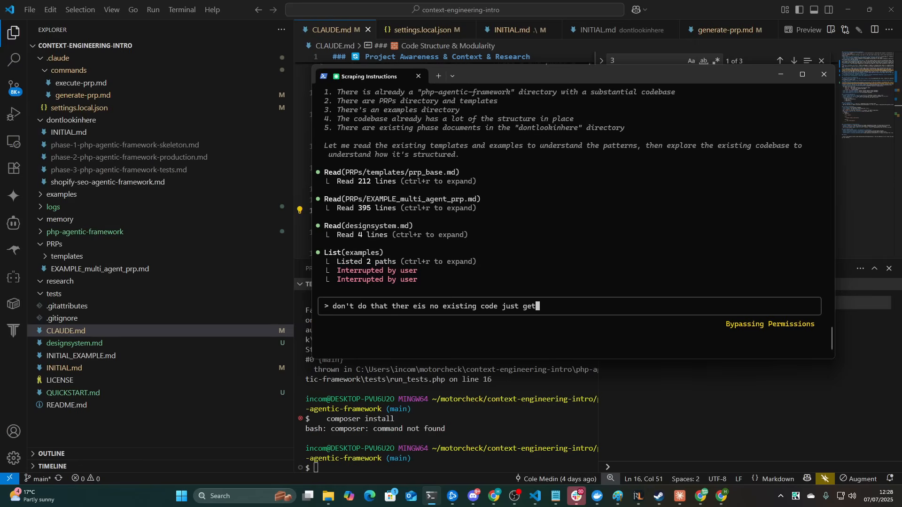
pyautogui.write('on with the reserach part')
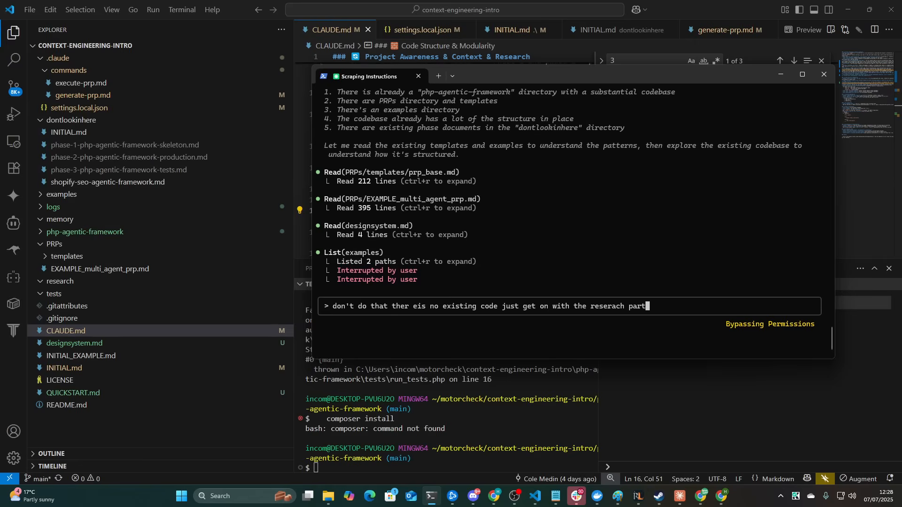
pyautogui.click(85, 232)
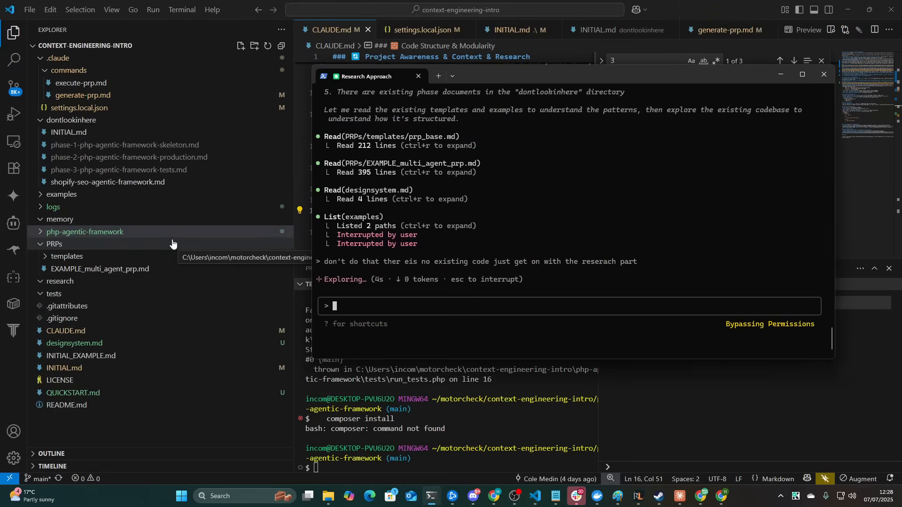
pyautogui.click(418, 75)
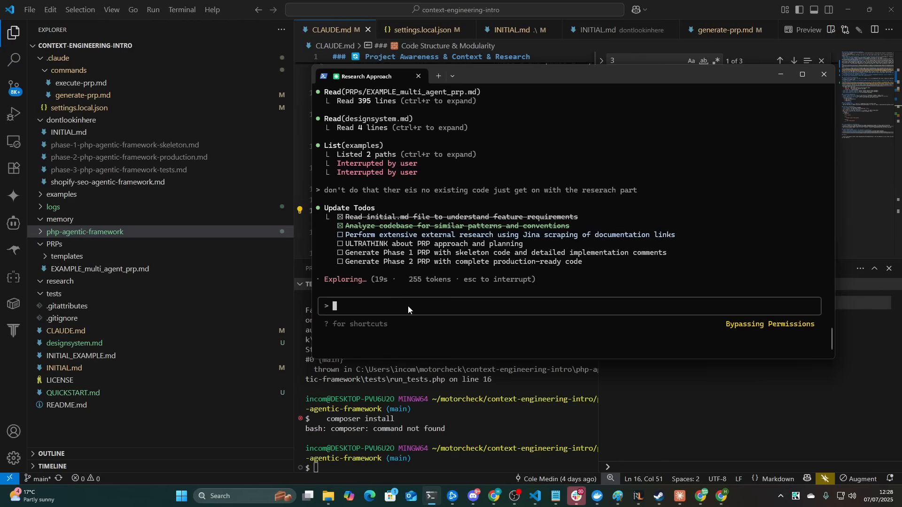
pyautogui.press('alt+tab')
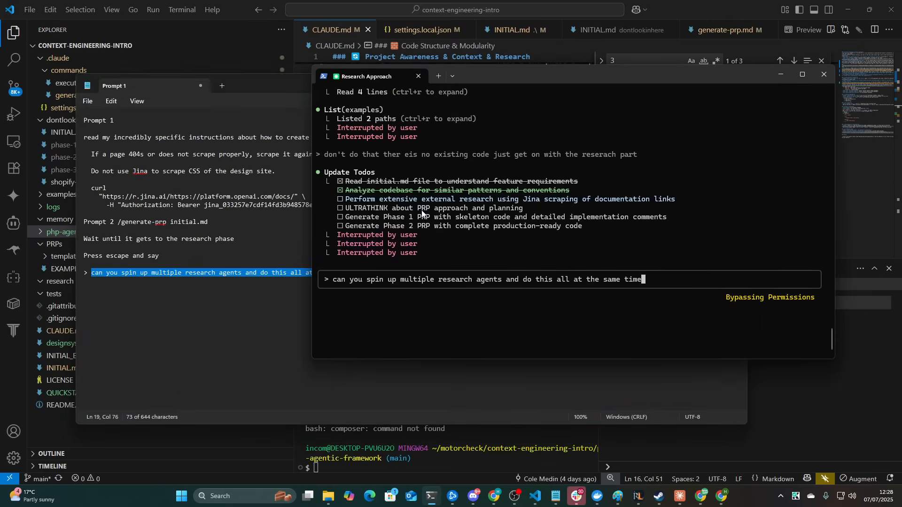
# Step: Submit the parallel research agents request and watch Jina scrapes create research subfolders
pyautogui.press('Return')
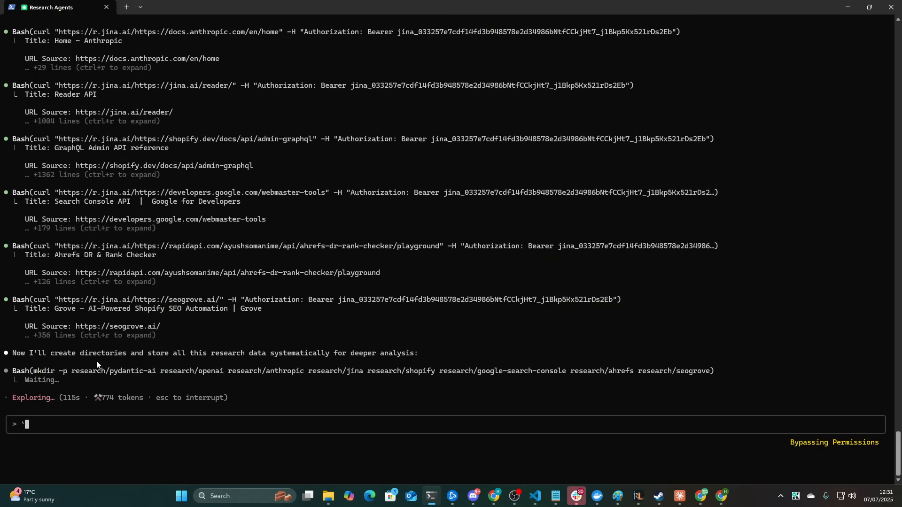
pyautogui.moveTo(197, 358)
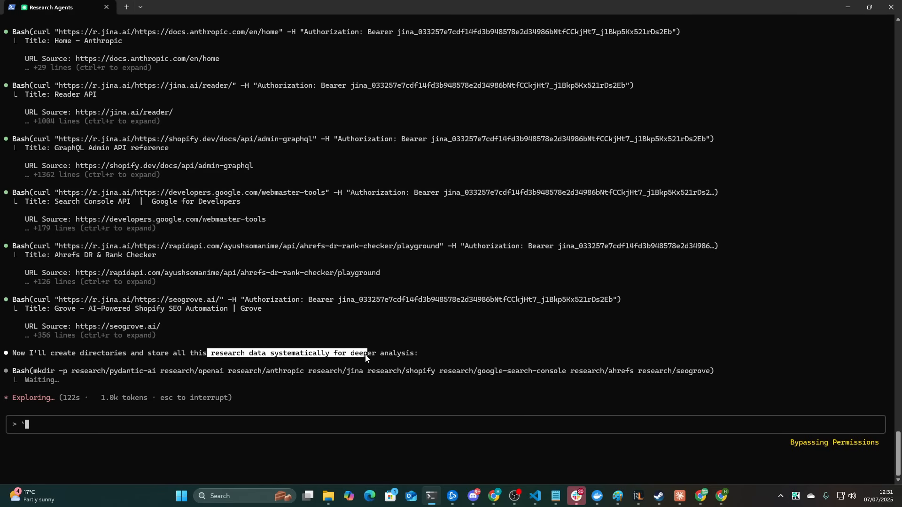
pyautogui.moveTo(199, 169)
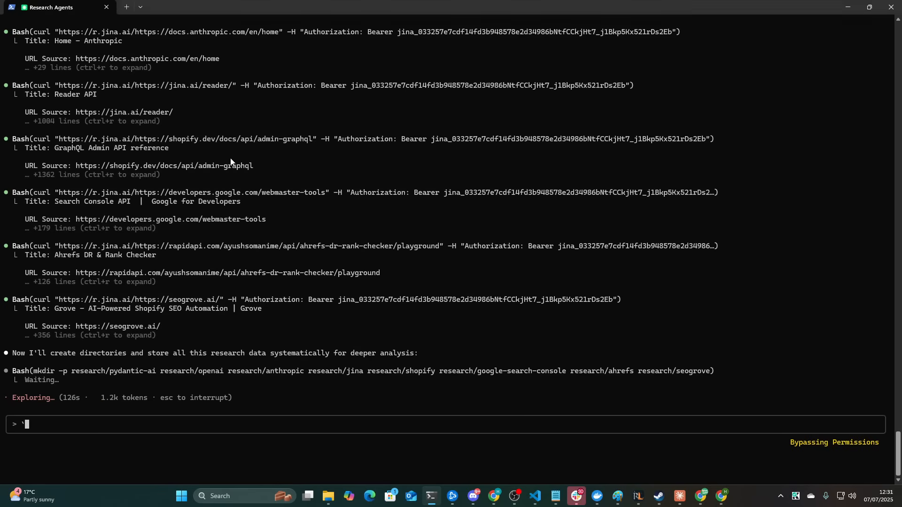
pyautogui.click(535, 499)
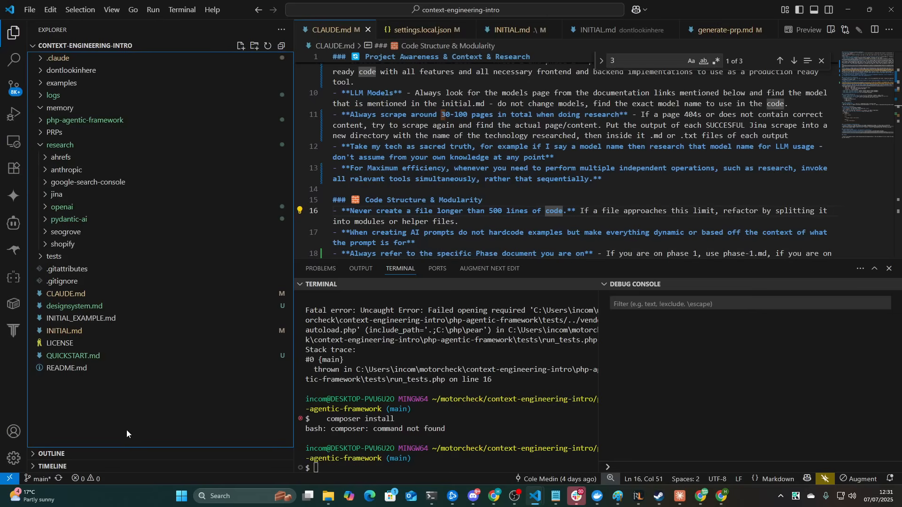
pyautogui.moveTo(60, 158)
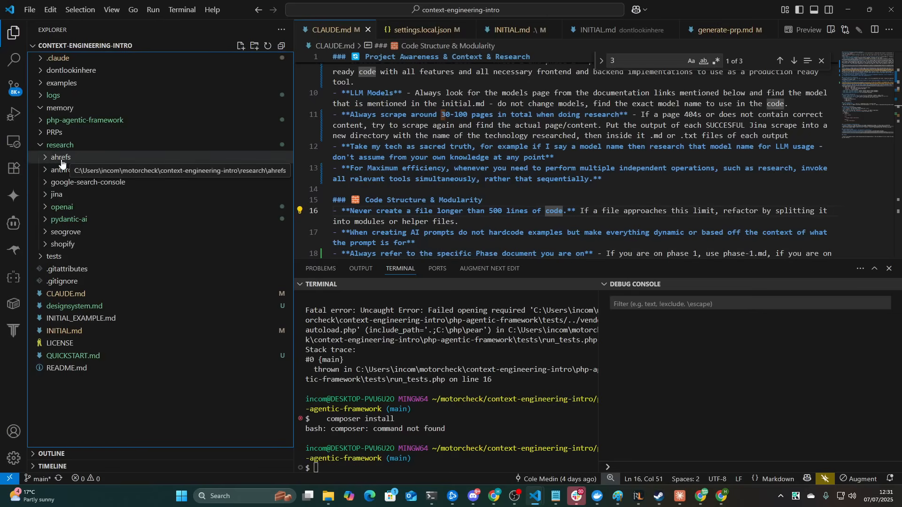
# Step: Expand the research folder and scroll through openai/overview.md
pyautogui.click(57, 194)
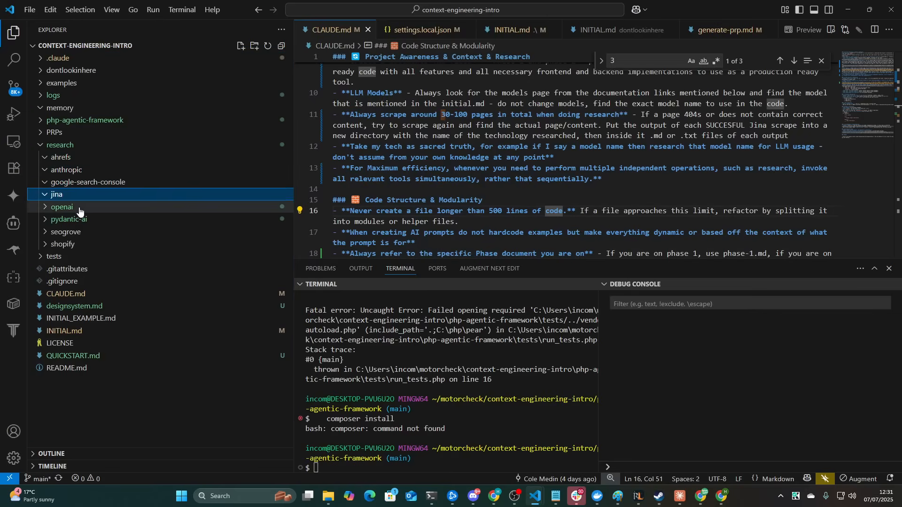
pyautogui.click(61, 207)
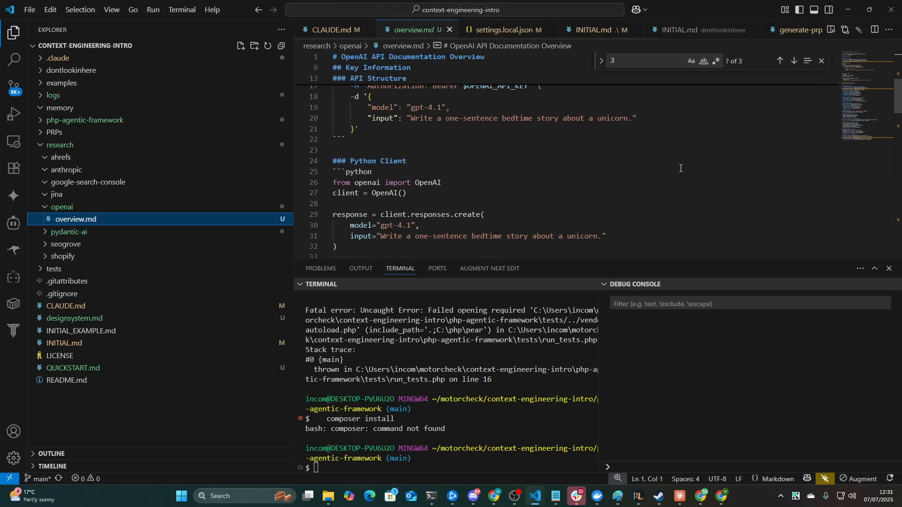
pyautogui.scroll(-3)
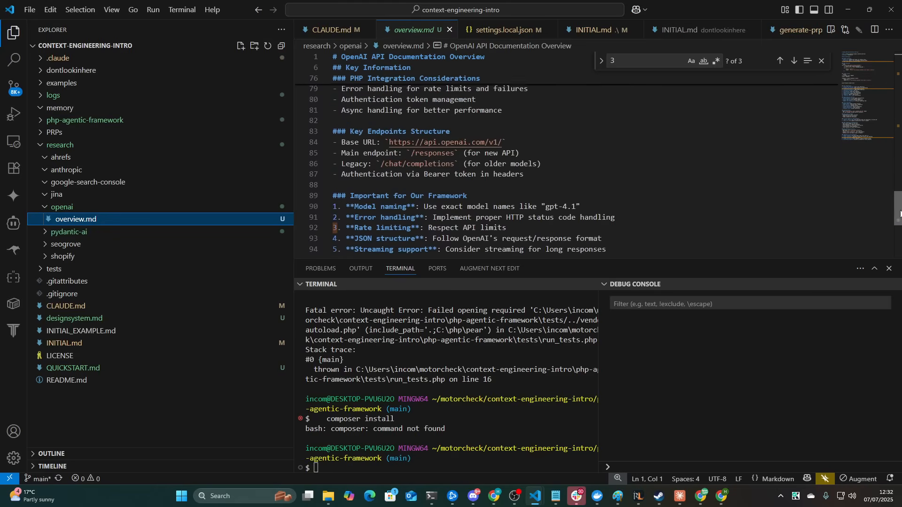
pyautogui.scroll(3)
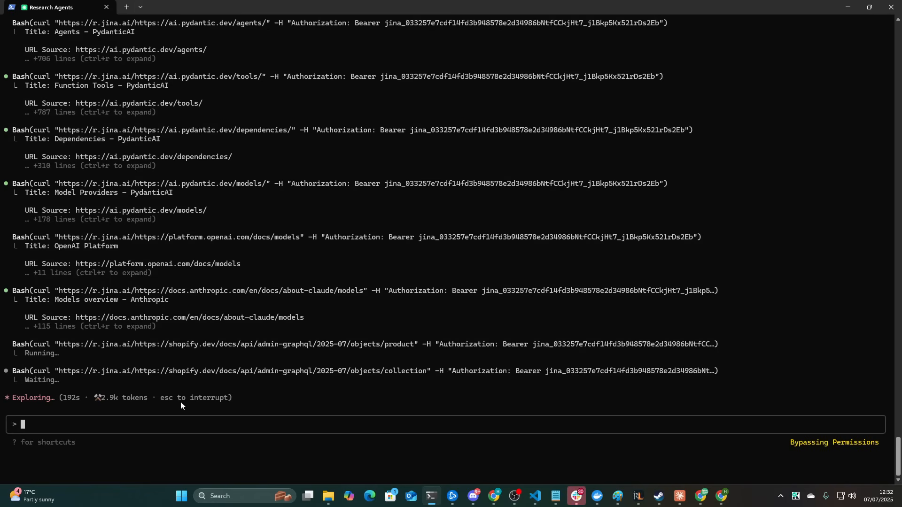
# Step: Open the PydanticAI homepage notes, check the google-search-console and ahrefs folders, and expand PRPs
pyautogui.click(535, 495)
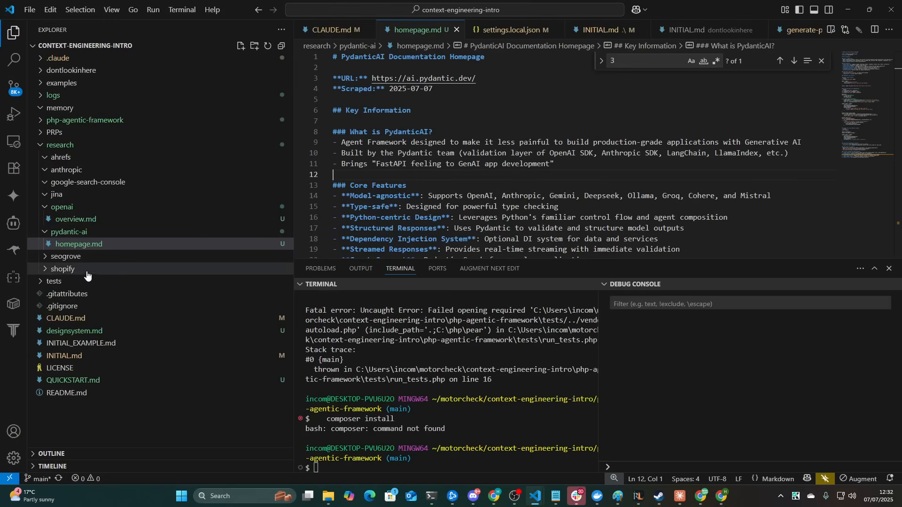
pyautogui.click(86, 182)
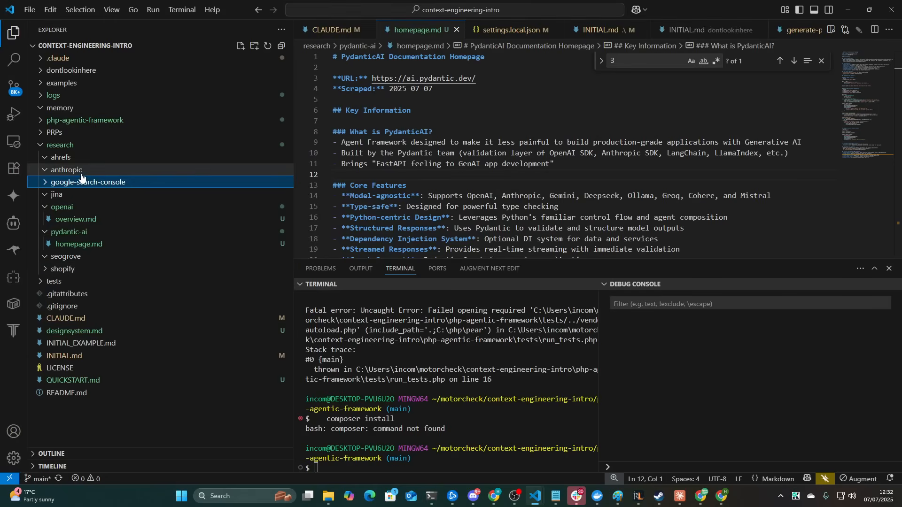
pyautogui.click(61, 157)
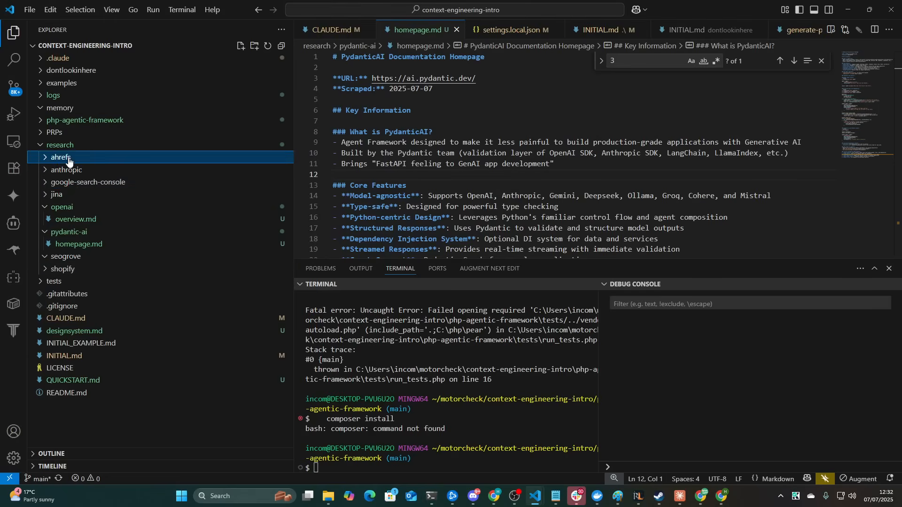
pyautogui.moveTo(61, 157)
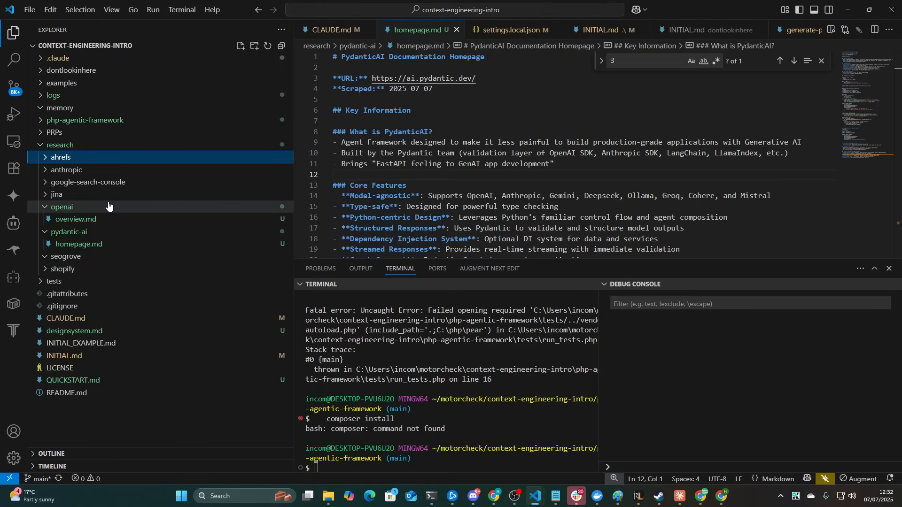
pyautogui.click(85, 120)
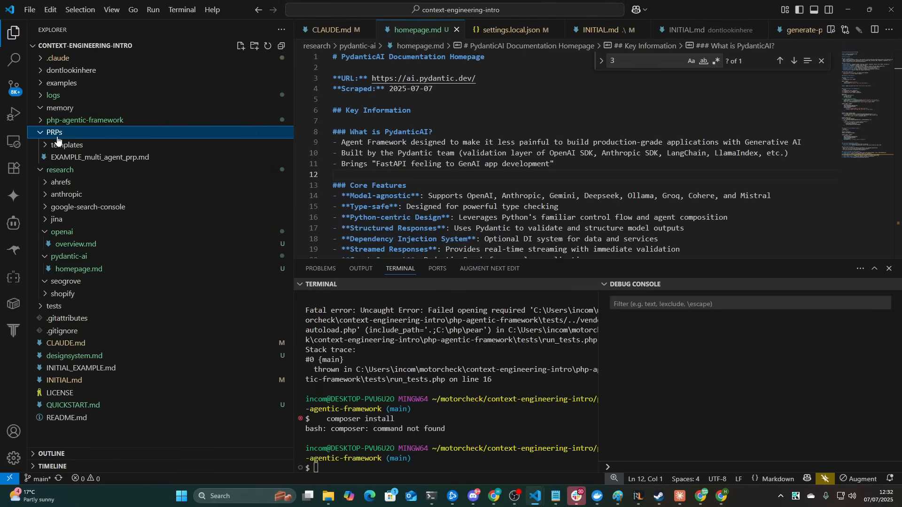
pyautogui.click(67, 144)
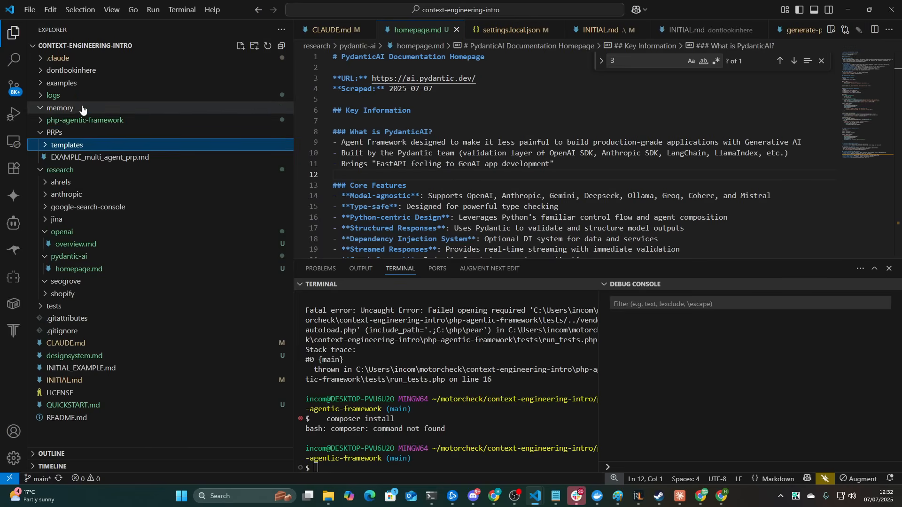
pyautogui.moveTo(79, 70)
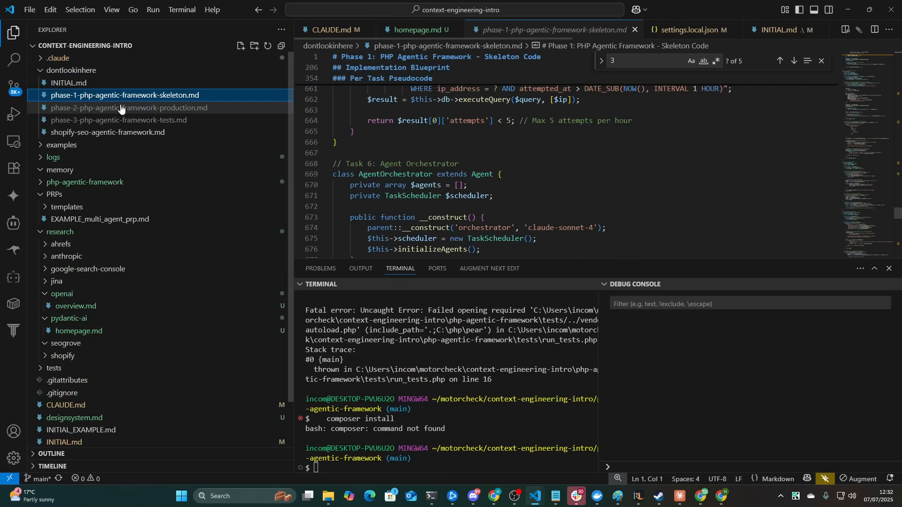
# Step: View the Phase 2 production PRP and copy the Phase 1 skeleton PRP's relative path
pyautogui.click(128, 107)
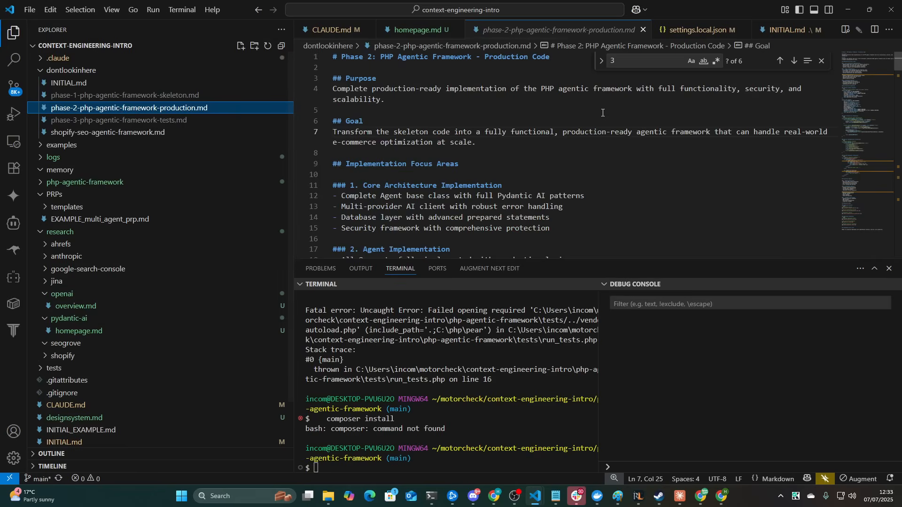
pyautogui.rightClick(132, 108)
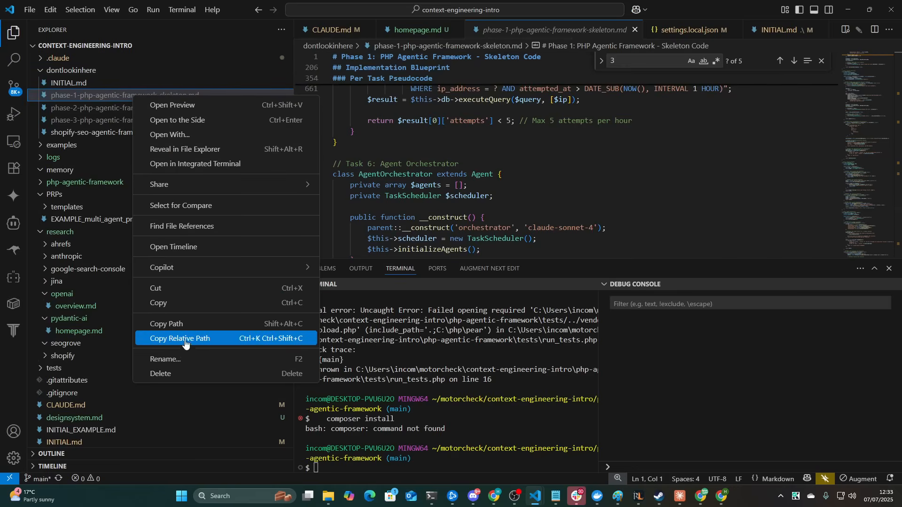
pyautogui.click(180, 337)
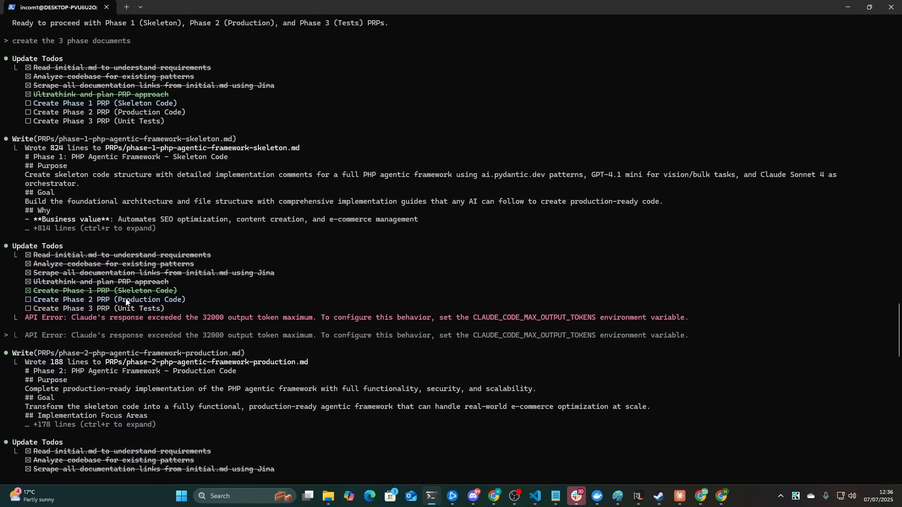
# Step: Scroll up through Claude Code's research summary and phase document output
pyautogui.scroll(3)
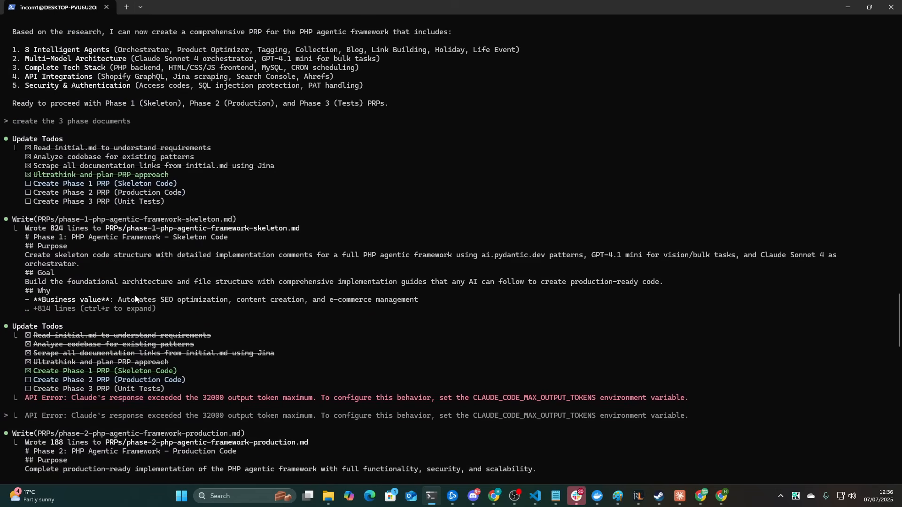
pyautogui.scroll(3)
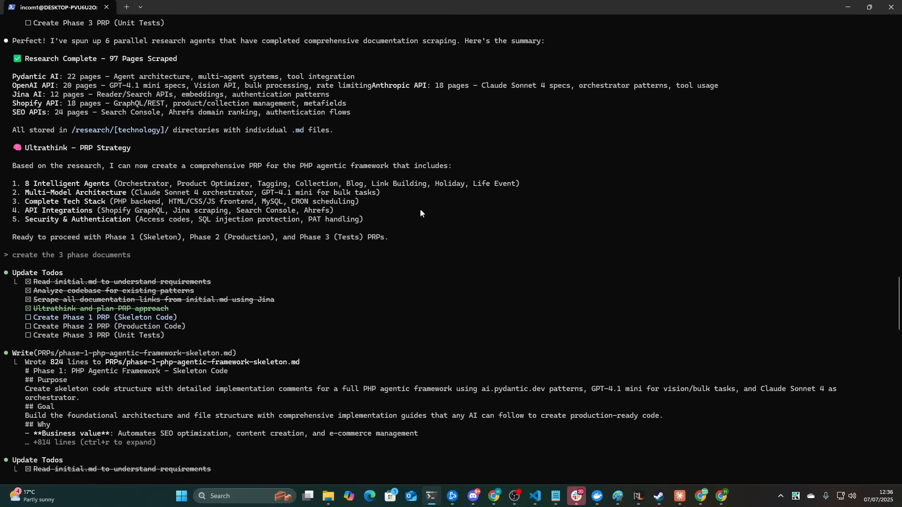
pyautogui.scroll(3)
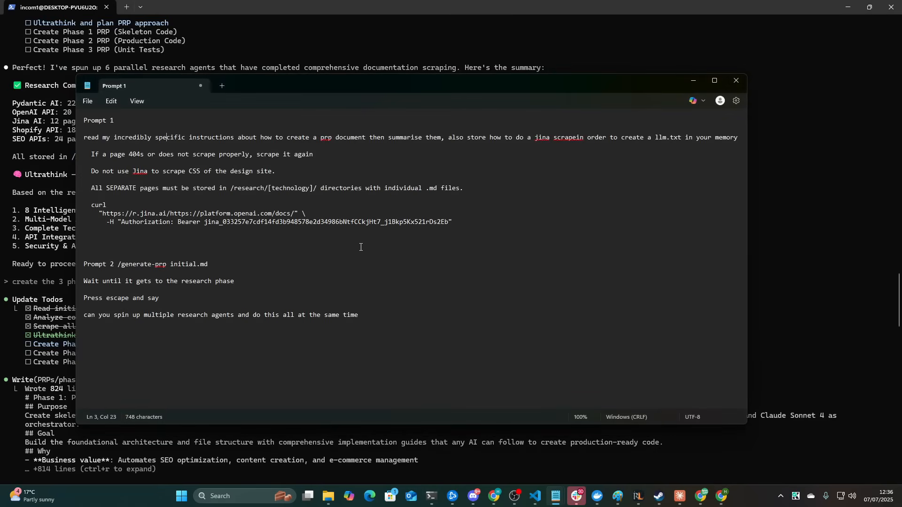
# Step: Select the 'All SEPARATE pages' rule about /research/ directories in the Notepad notes
pyautogui.tripleClick(276, 188)
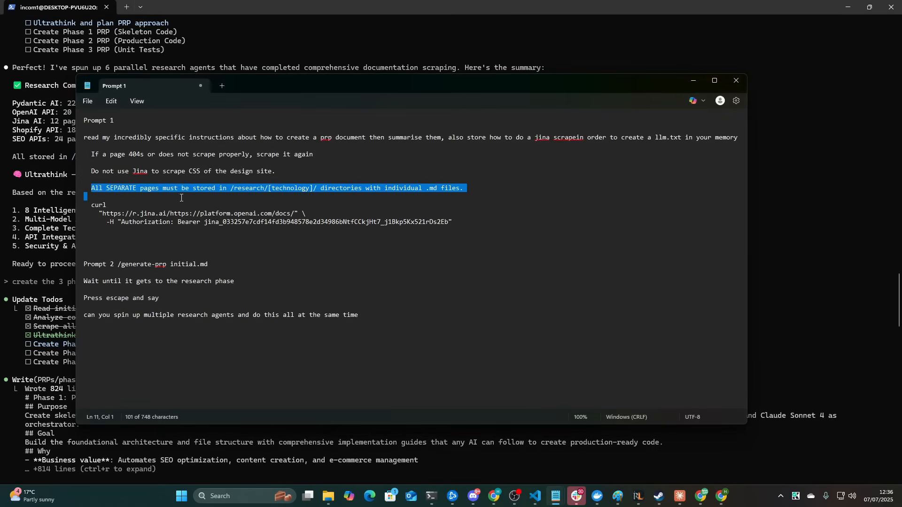
pyautogui.click(296, 188)
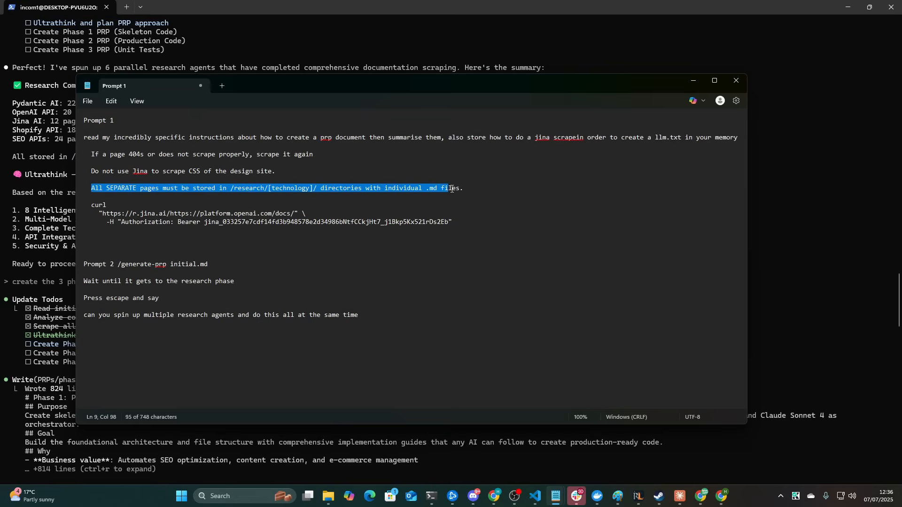
pyautogui.click(459, 200)
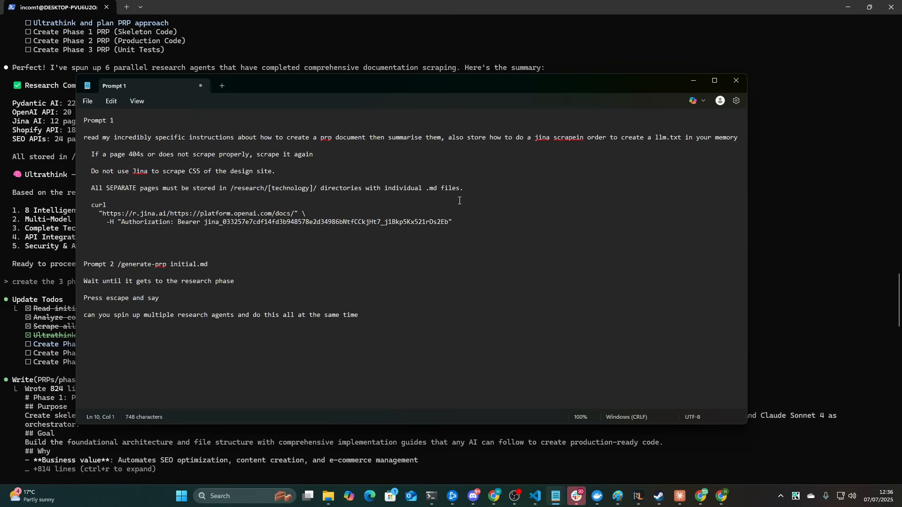
# Step: Return to Claude Code's phase-document summary, scroll down, and Alt+Tab to another window
pyautogui.click(735, 80)
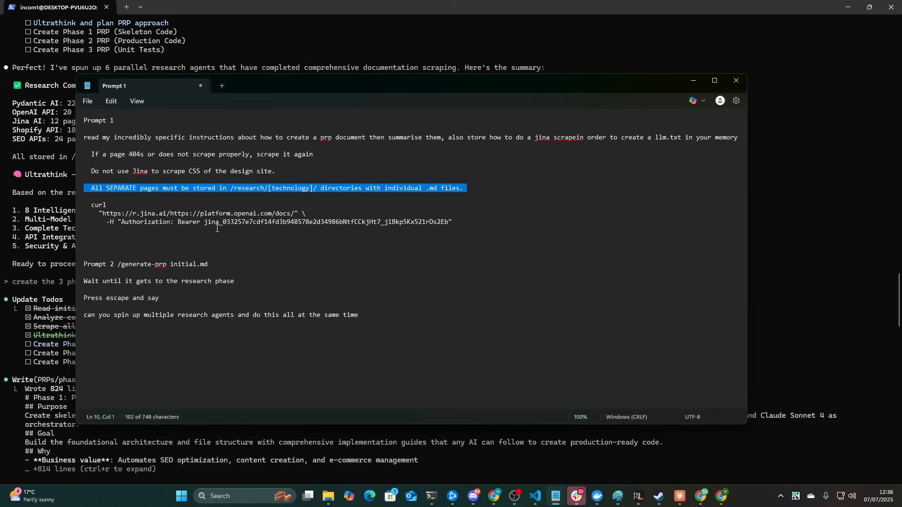
pyautogui.click(735, 80)
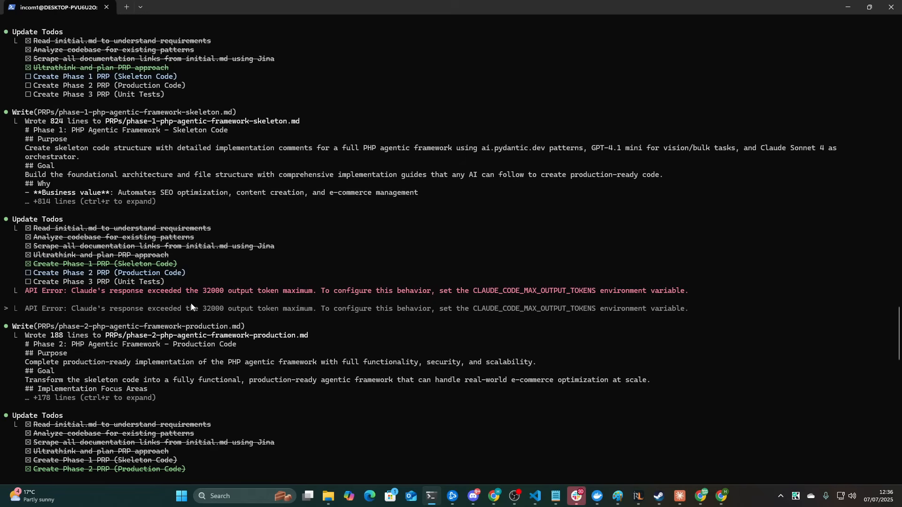
pyautogui.scroll(-3)
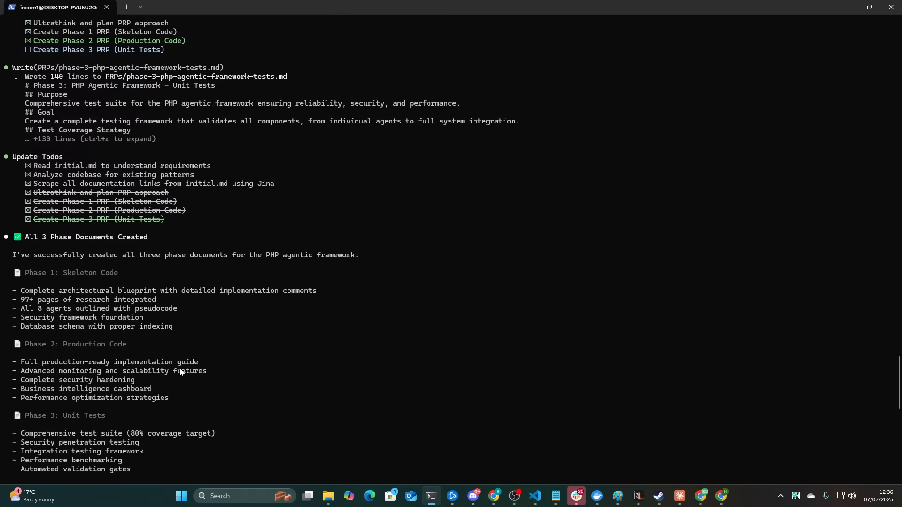
pyautogui.press('alt+tab')
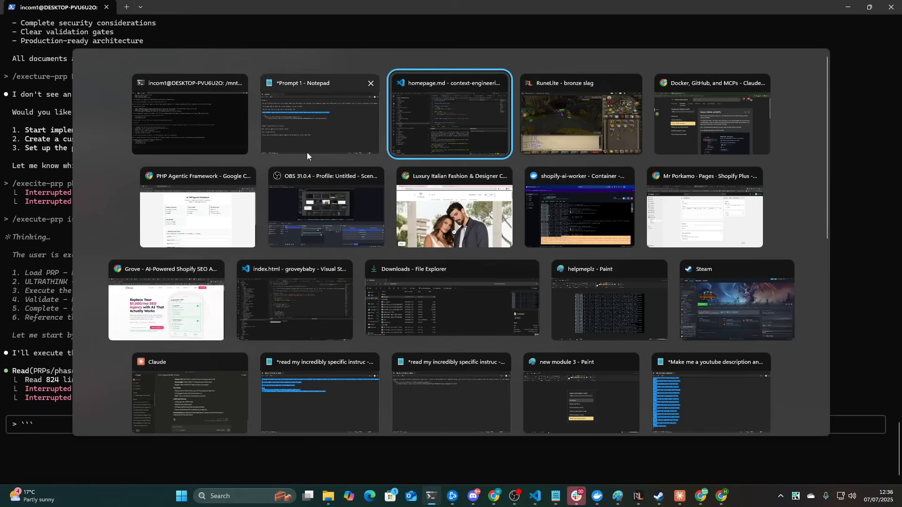
# Step: Bring VS Code forward and scroll CLAUDE.md to the Project Awareness & Context & Research rules
pyautogui.click(450, 113)
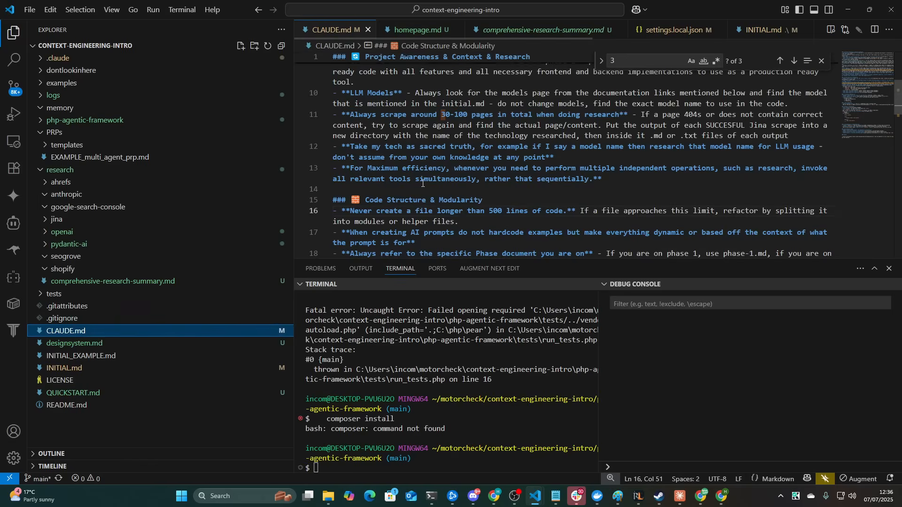
pyautogui.scroll(3)
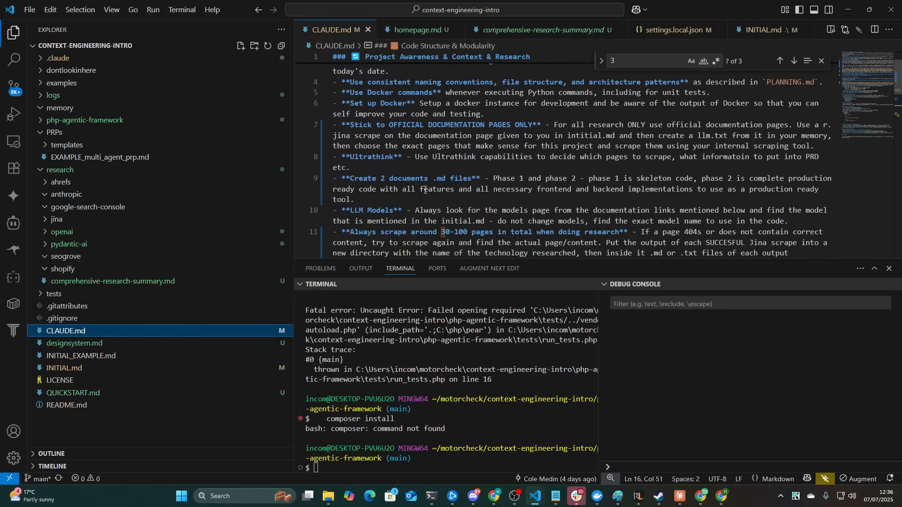
pyautogui.scroll(-3)
pyautogui.write('- **')
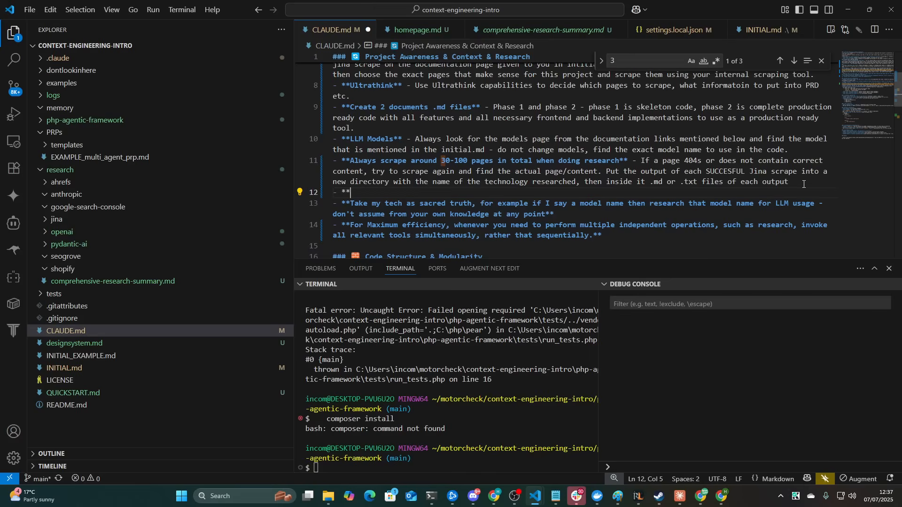
# Step: Write a 'Before implementing' bullet telling Claude to use /research/ docs for features needing documentation
pyautogui.write('Please re')
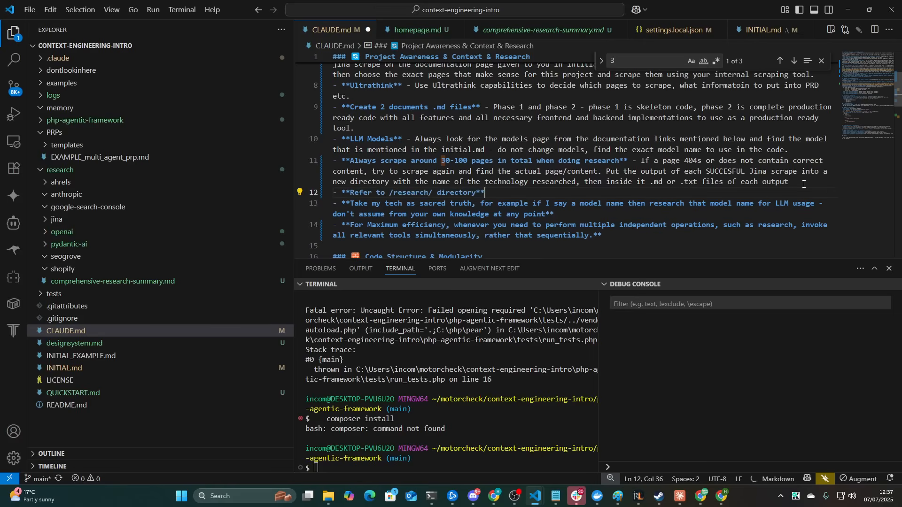
pyautogui.write('- Before implementing any feature')
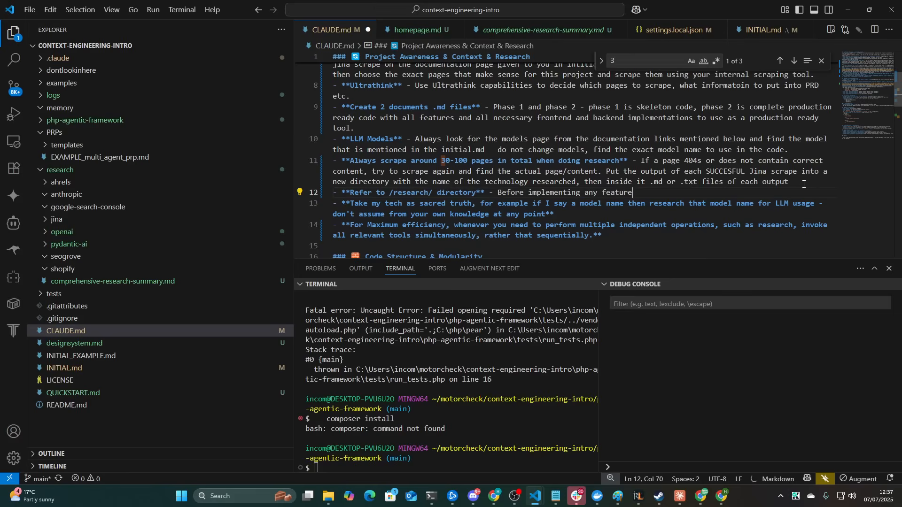
pyautogui.write('that')
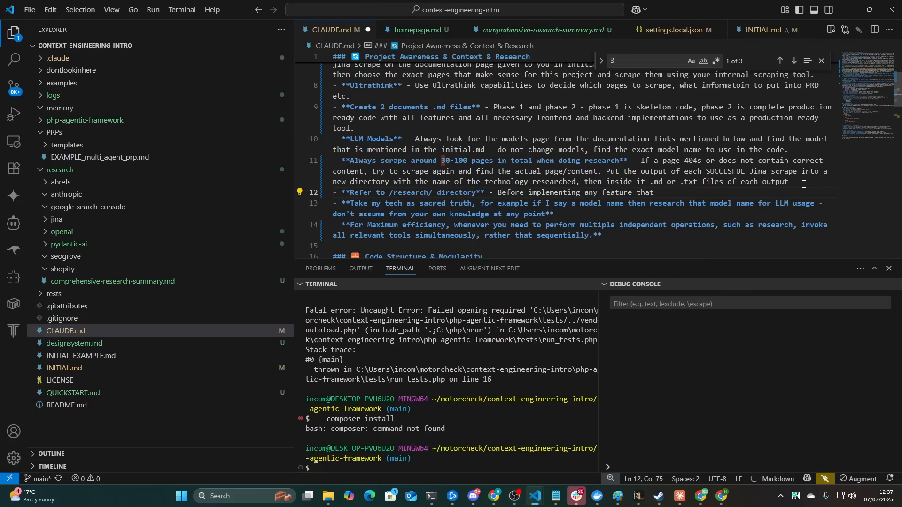
pyautogui.write('uses')
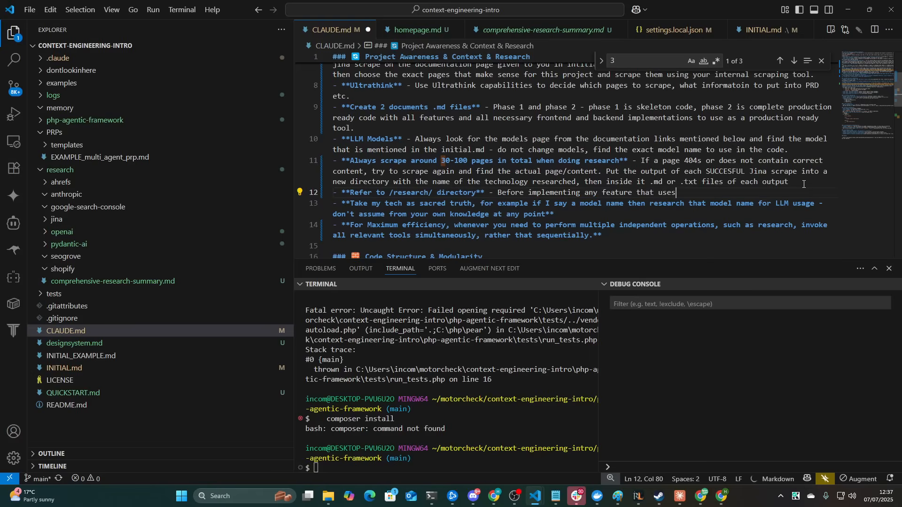
pyautogui.write('something')
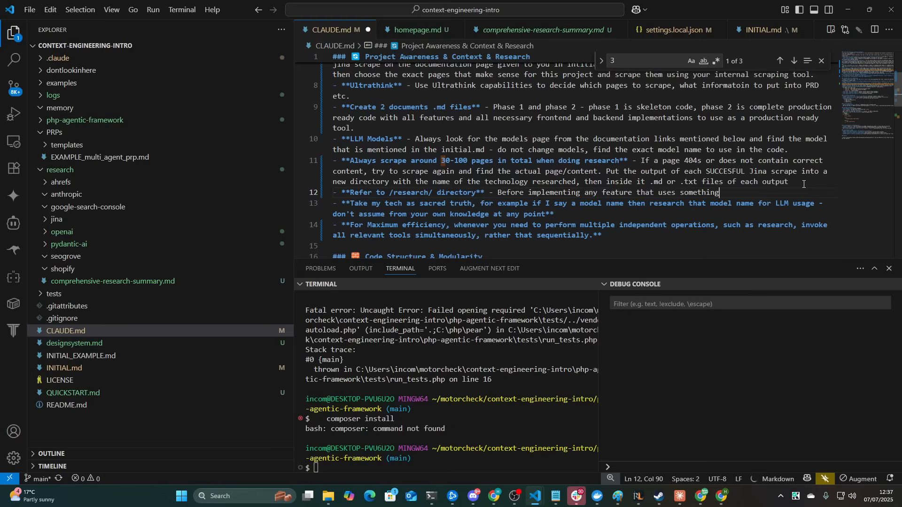
pyautogui.write('that requires documentation, ref')
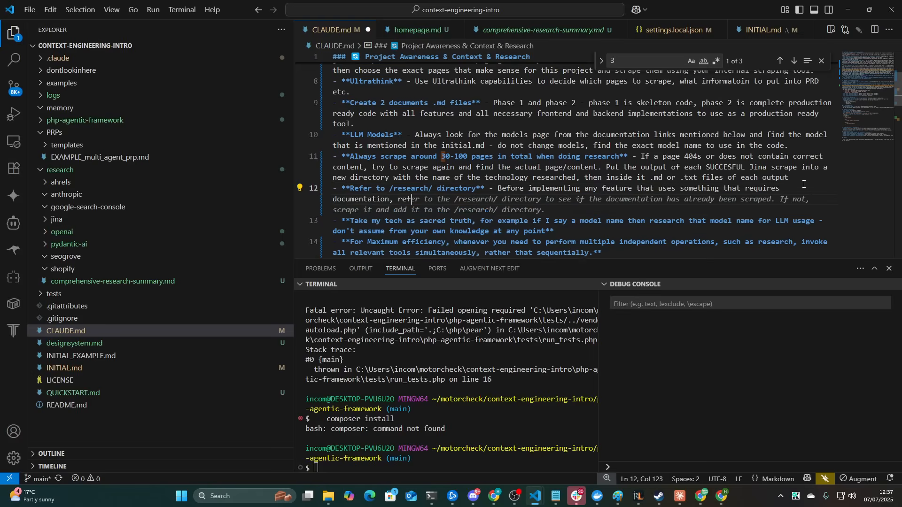
pyautogui.write('tpo')
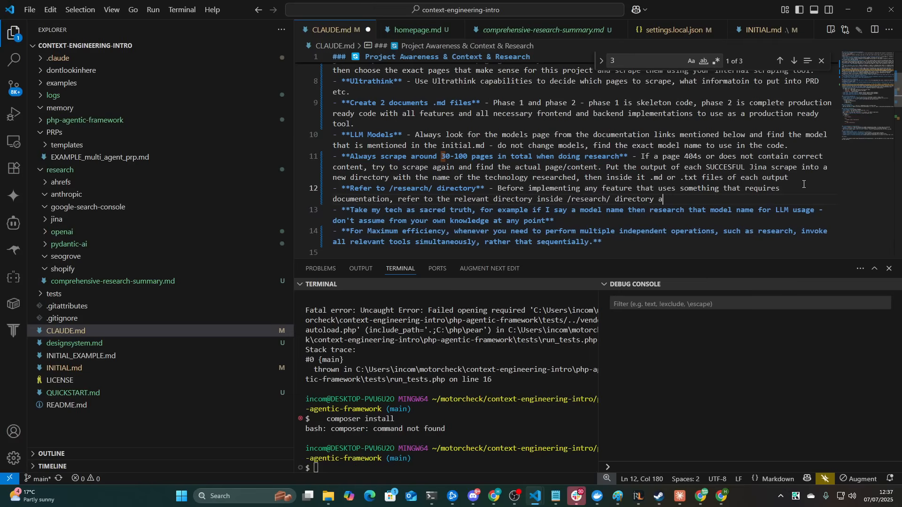
pyautogui.write('nd use the information there to implement the feature.')
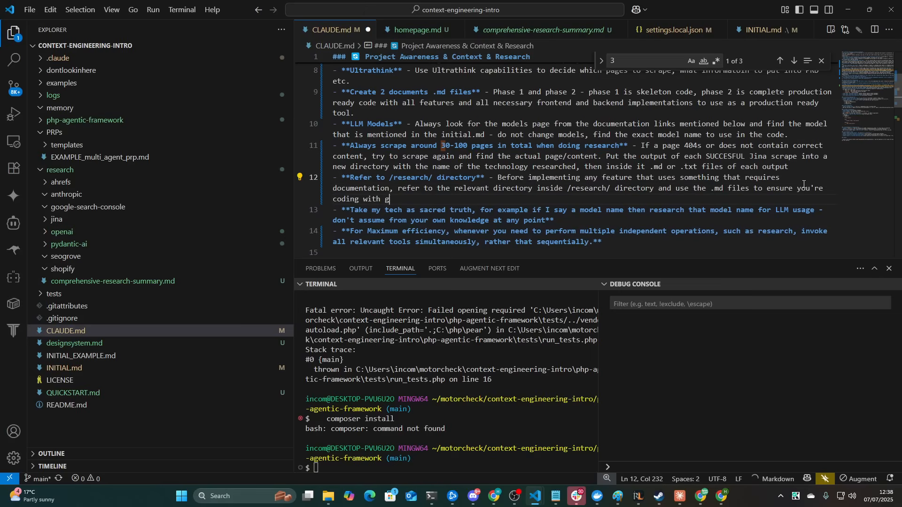
# Step: Add that third-party API knowledge is never assumed and up-to-date documentation examples are used
pyautogui.write('reat accuracy')
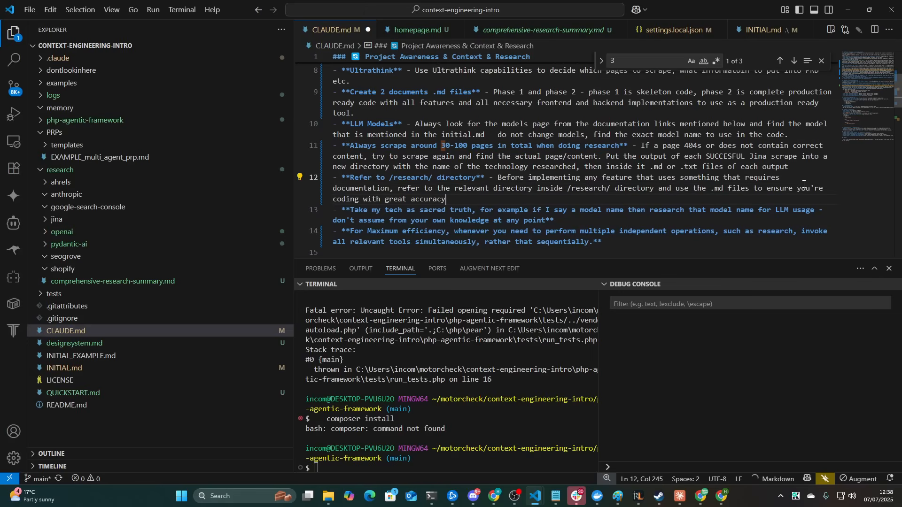
pyautogui.write(', never assume')
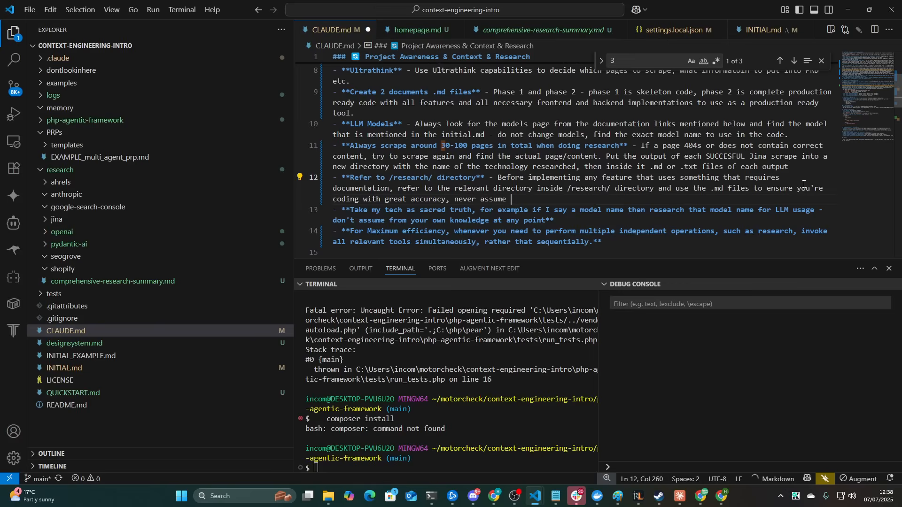
pyautogui.write('knowledge')
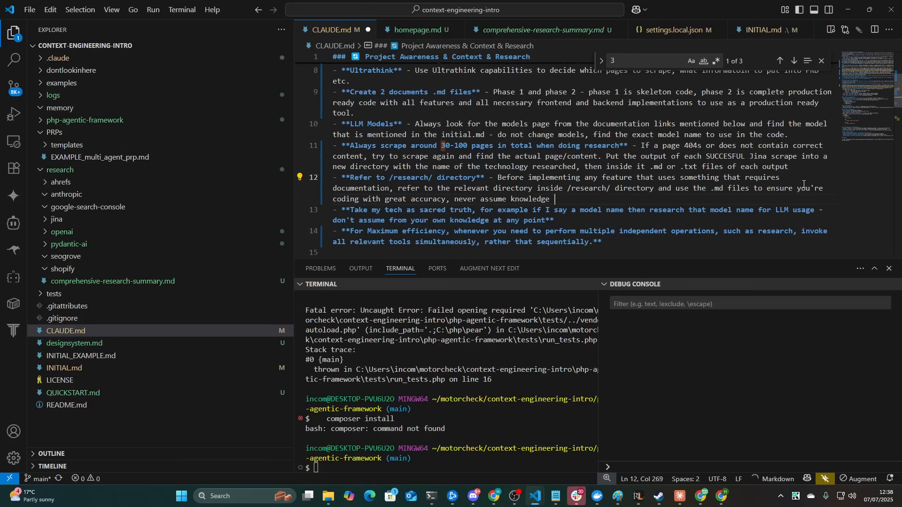
pyautogui.write('of a third party API')
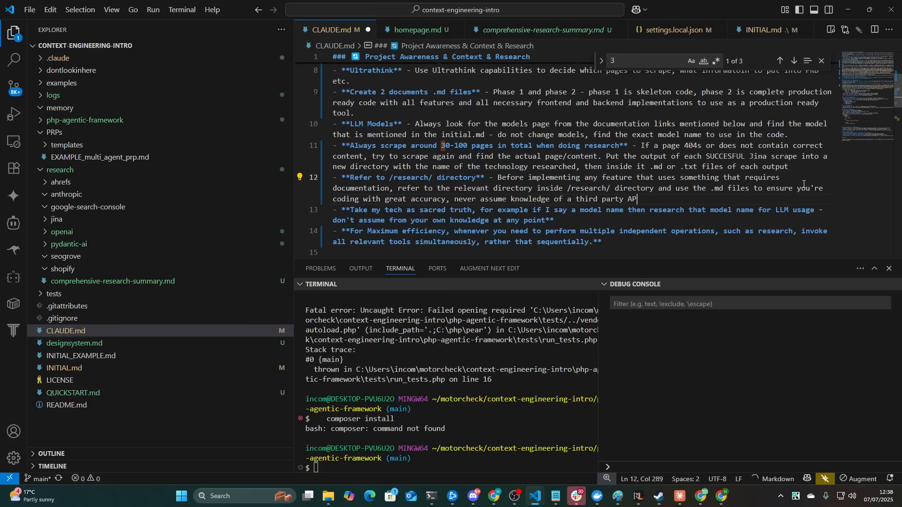
pyautogui.write('I, instead')
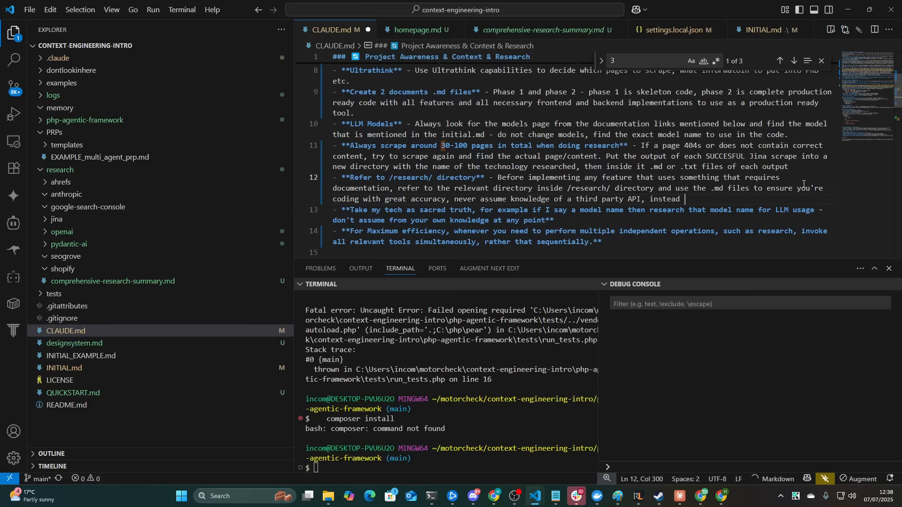
pyautogui.write('always use the dro')
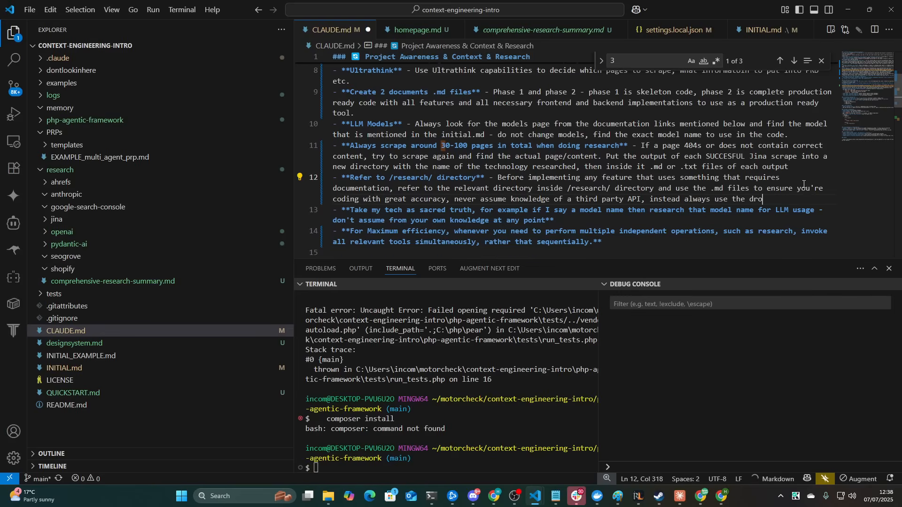
pyautogui.write('cumentation to ensure accuracy.')
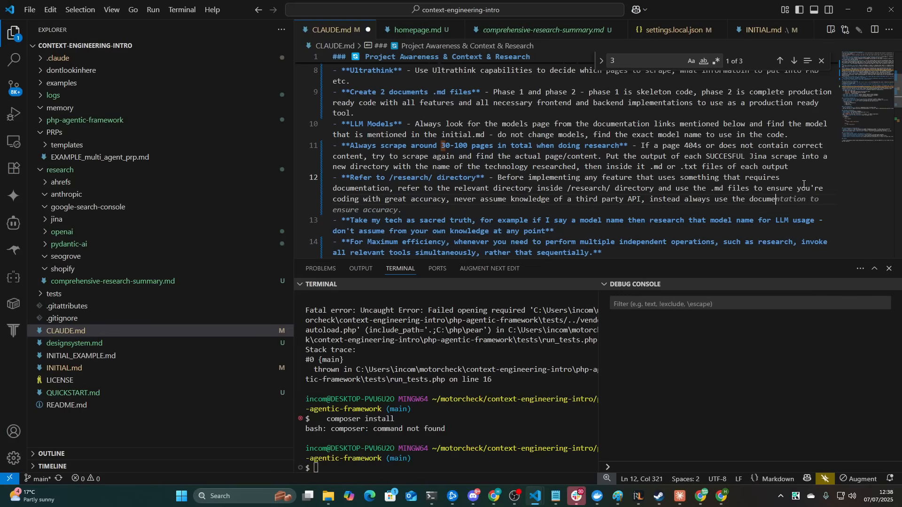
pyautogui.write('exampels wh')
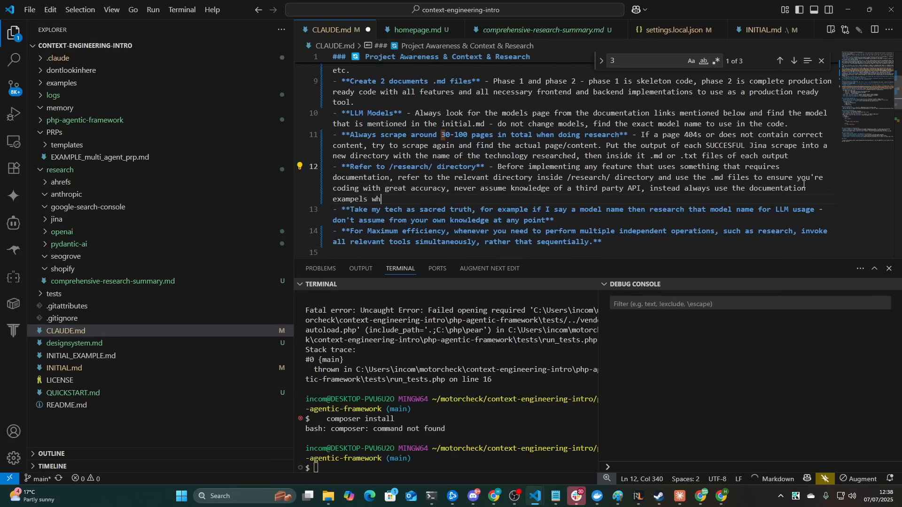
pyautogui.write('ich')
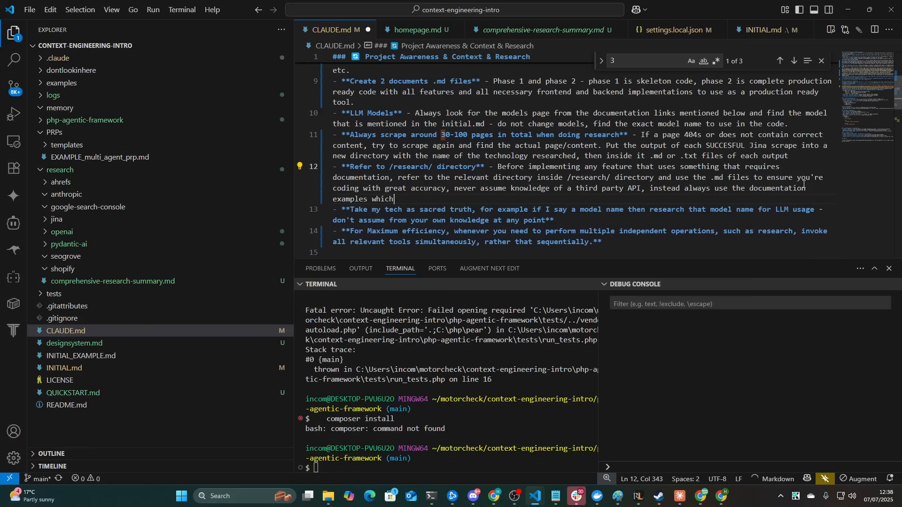
pyautogui.write('are completely up to date.')
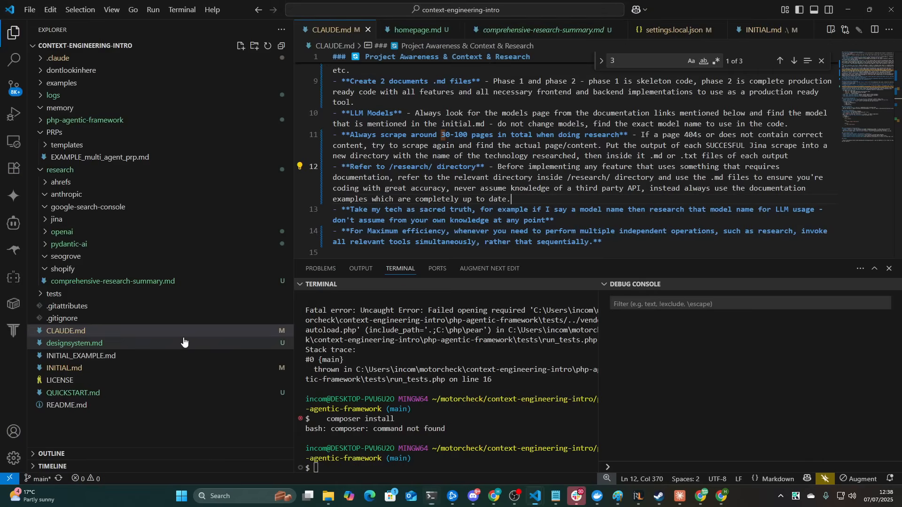
# Step: Expand research > openai, open overview.md, and scroll through the models and API notes
pyautogui.click(62, 231)
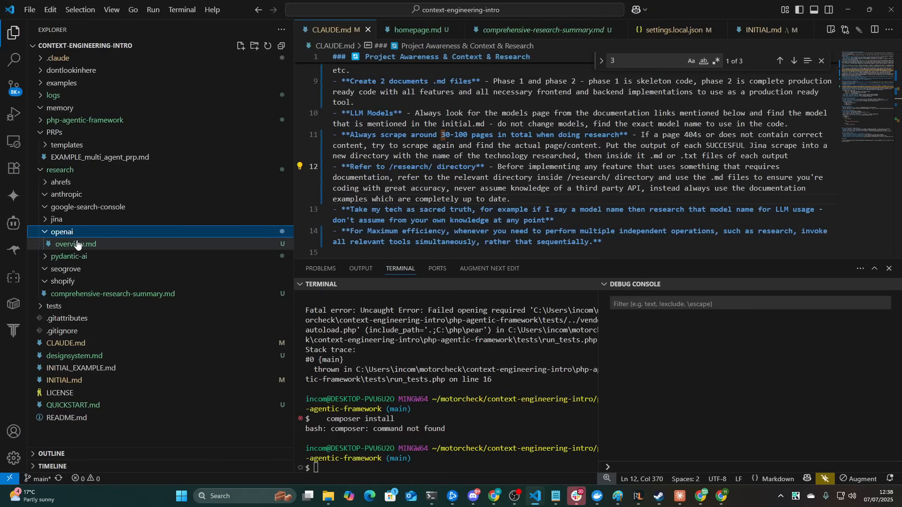
pyautogui.click(76, 244)
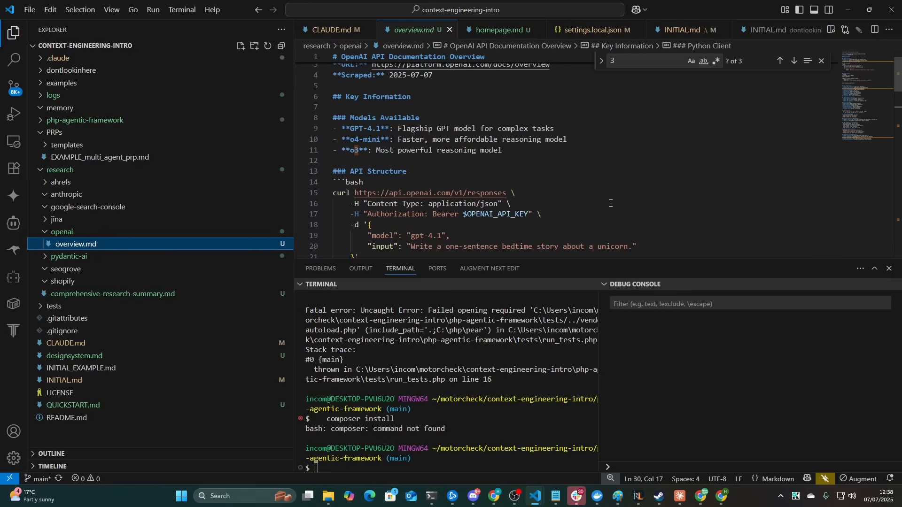
pyautogui.scroll(3)
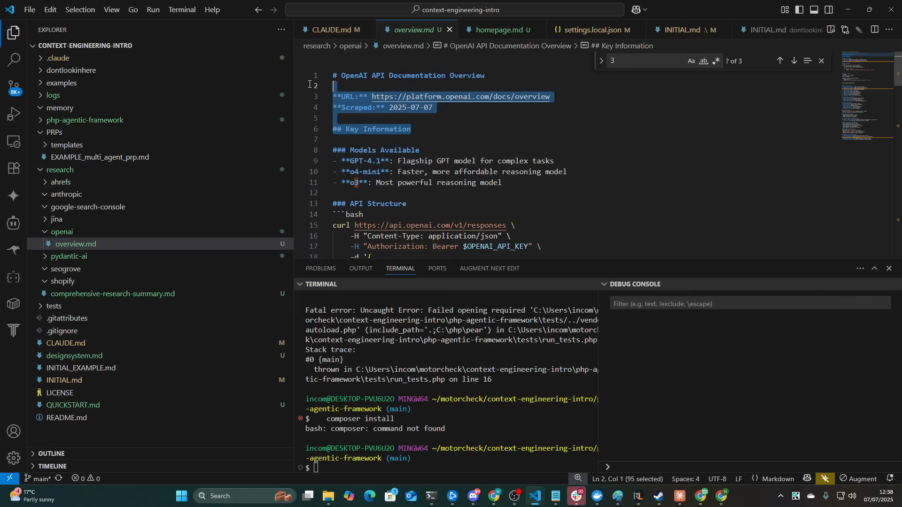
pyautogui.scroll(-3)
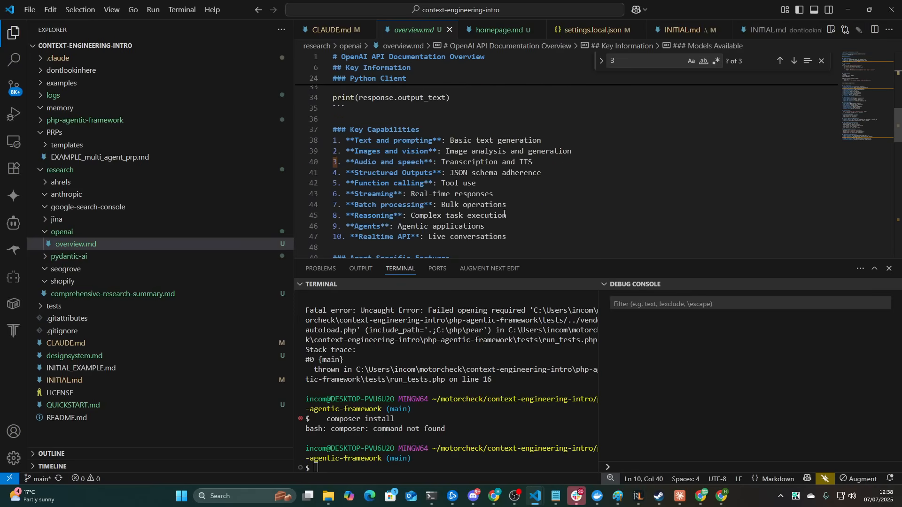
pyautogui.scroll(-3)
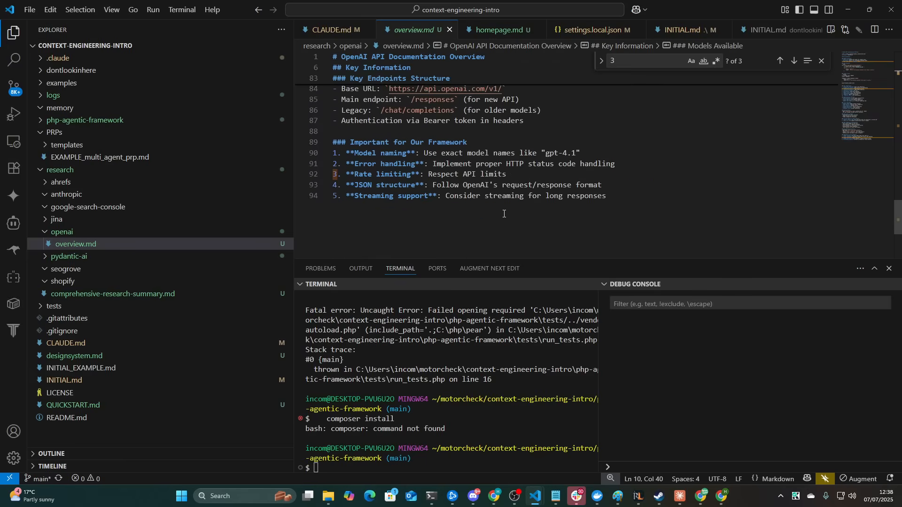
pyautogui.scroll(3)
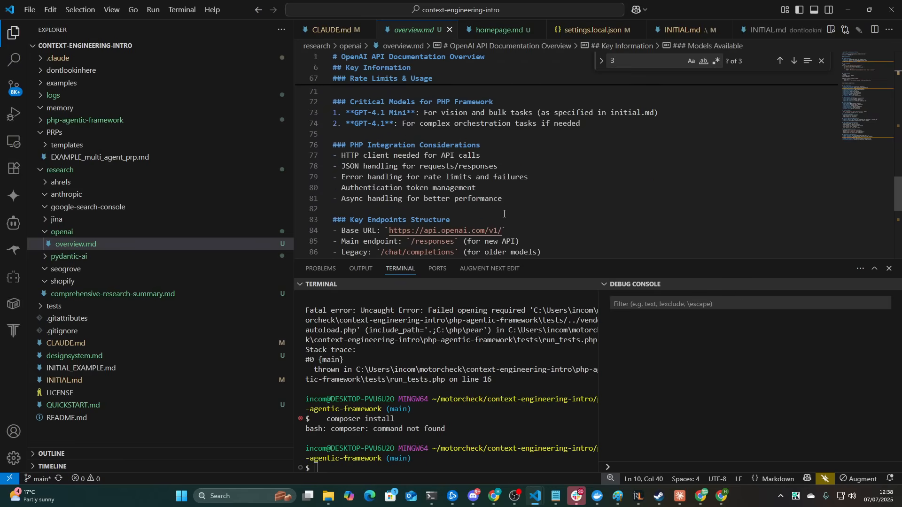
pyautogui.scroll(3)
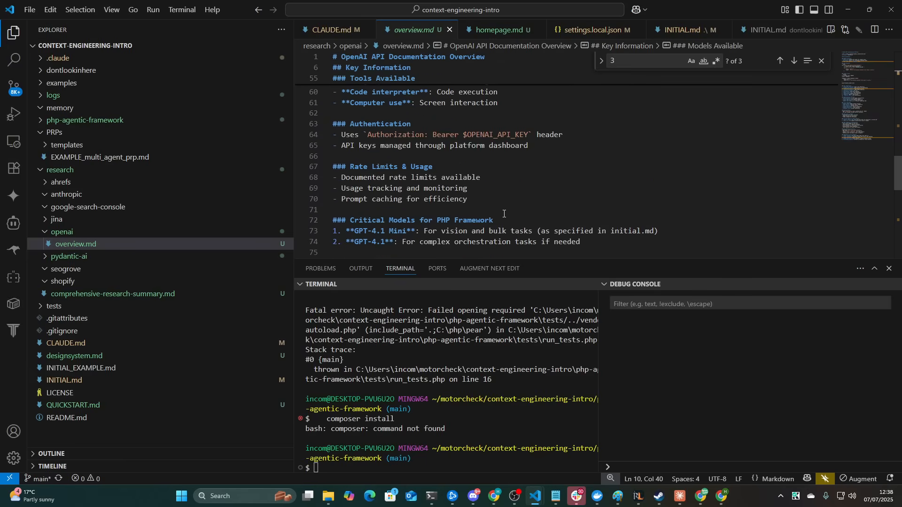
pyautogui.scroll(3)
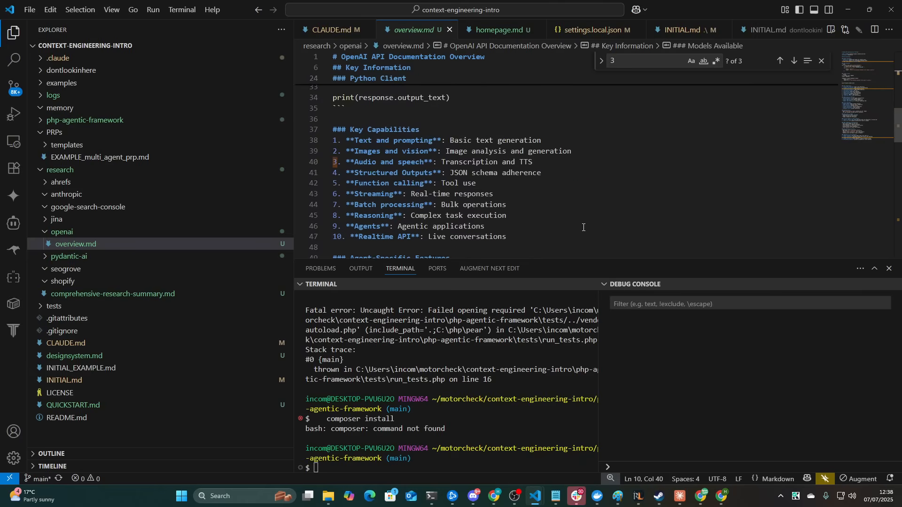
pyautogui.scroll(3)
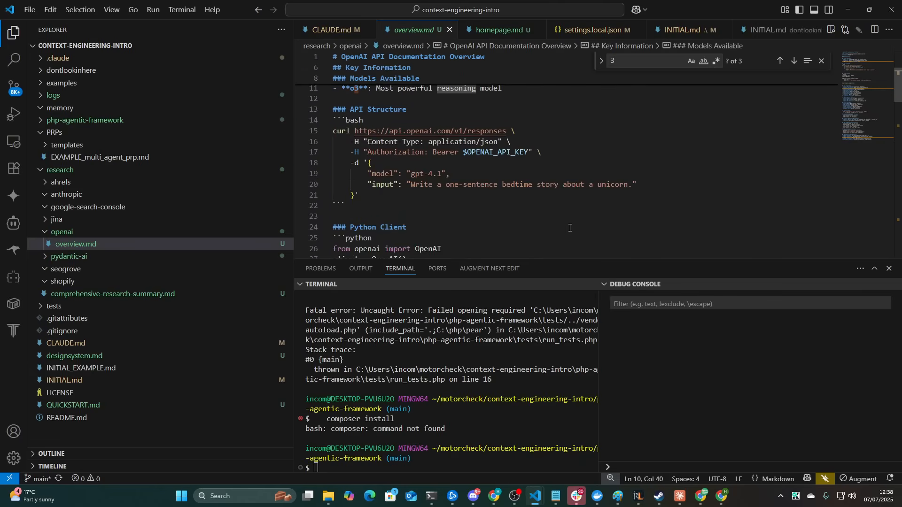
pyautogui.moveTo(438, 255)
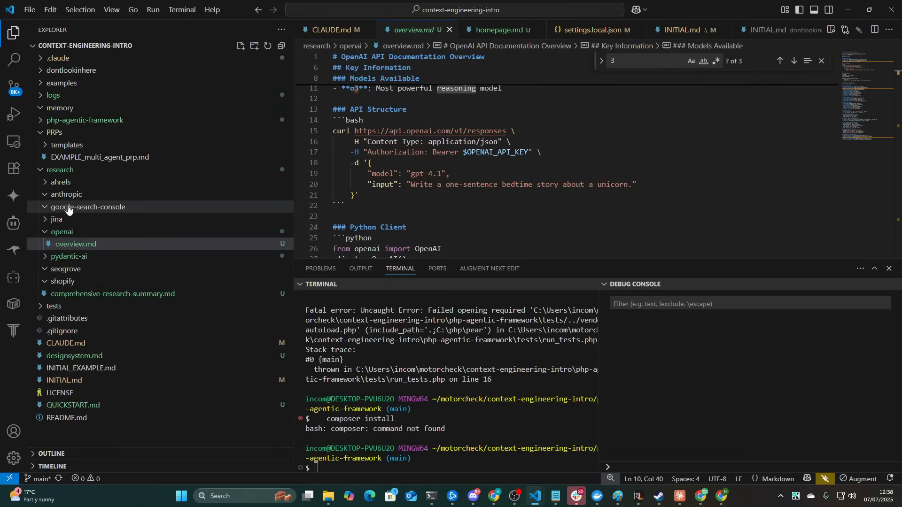
pyautogui.click(67, 194)
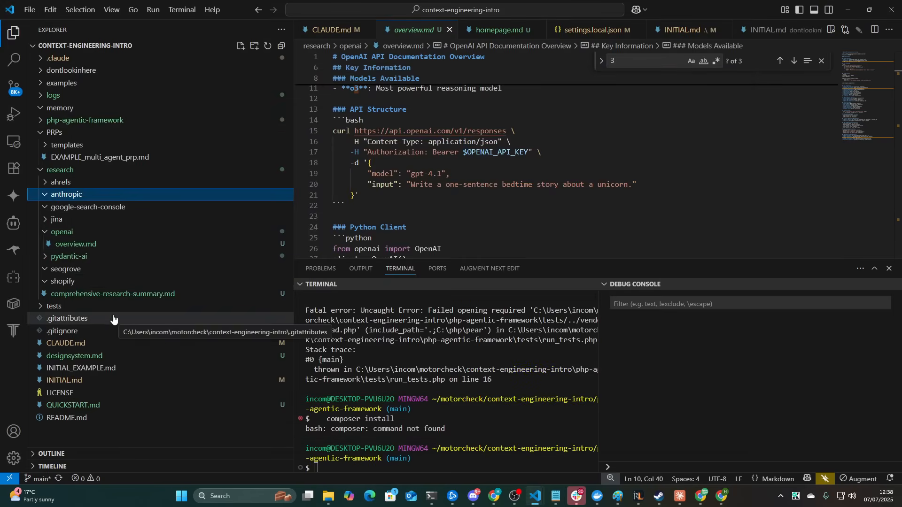
pyautogui.moveTo(75, 149)
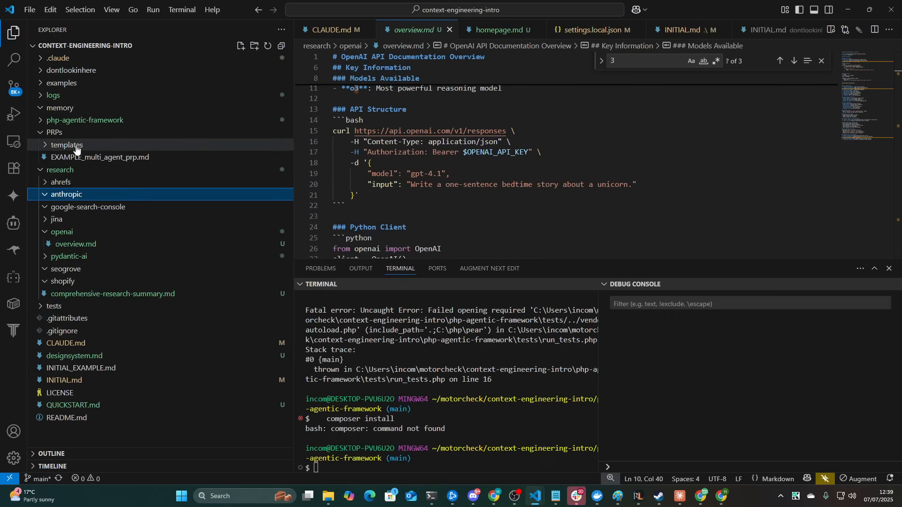
pyautogui.moveTo(59, 170)
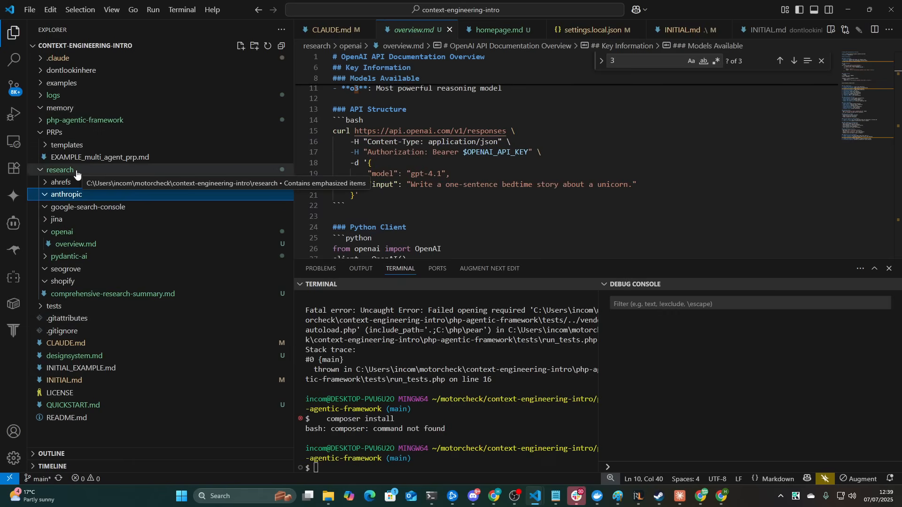
pyautogui.moveTo(118, 436)
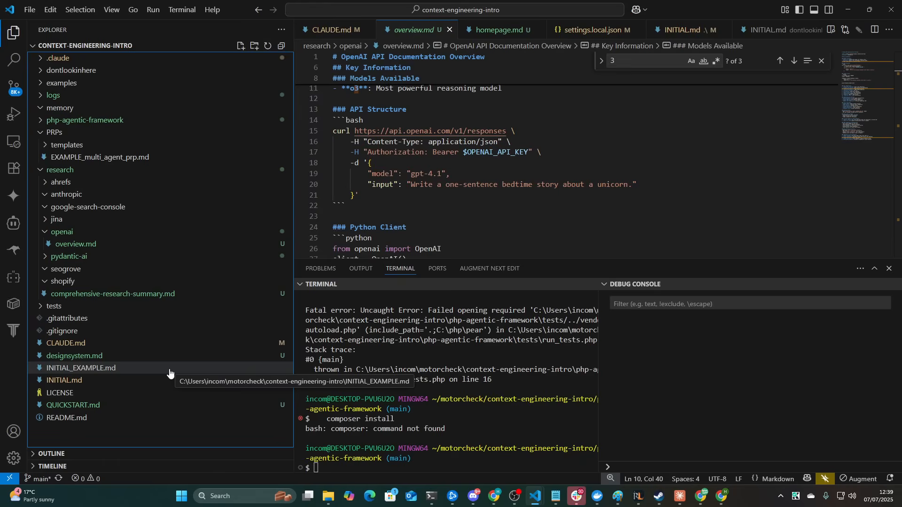
pyautogui.moveTo(125, 415)
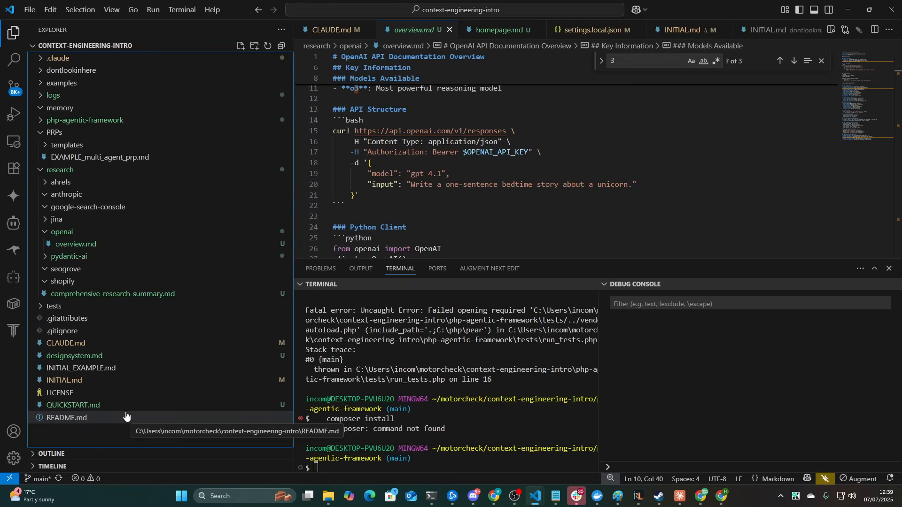
pyautogui.moveTo(97, 269)
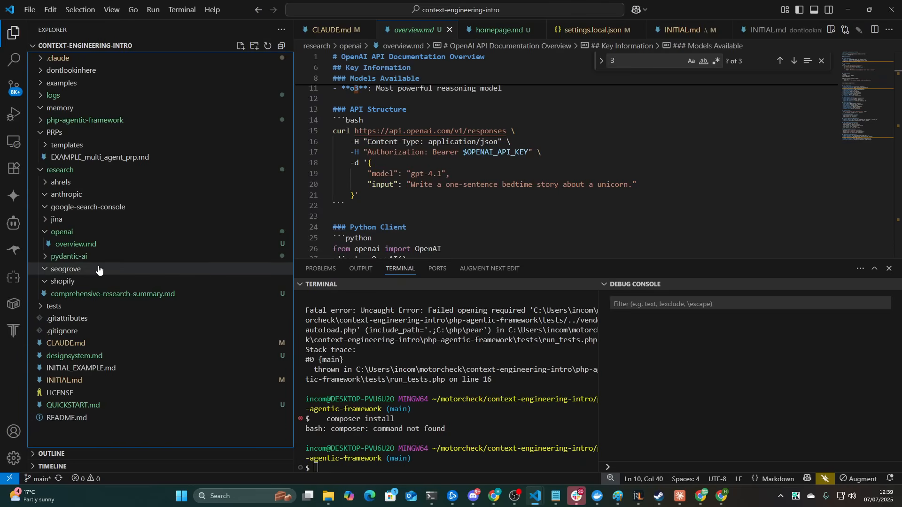
pyautogui.moveTo(62, 281)
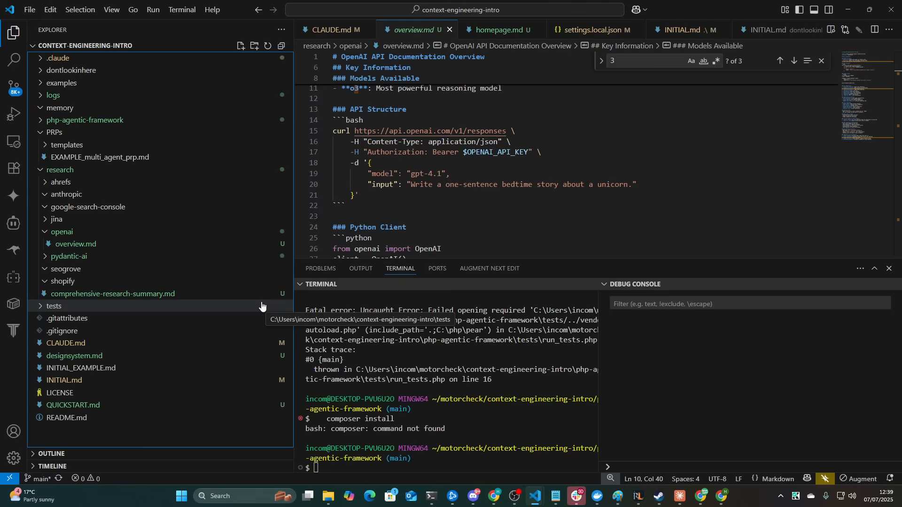
pyautogui.moveTo(270, 307)
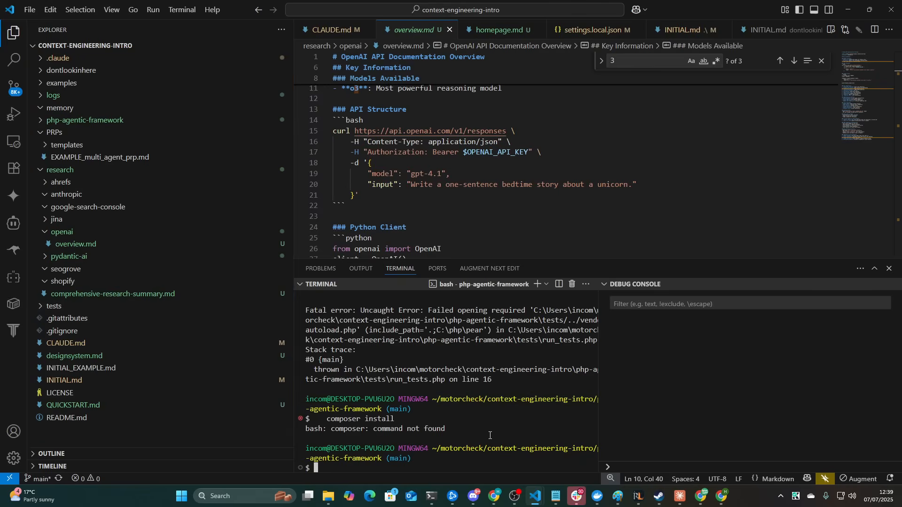
pyautogui.moveTo(488, 432)
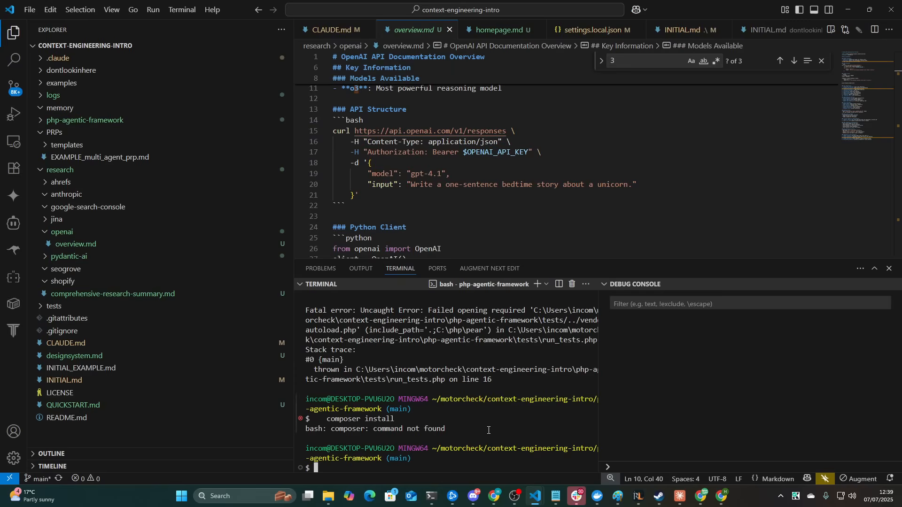